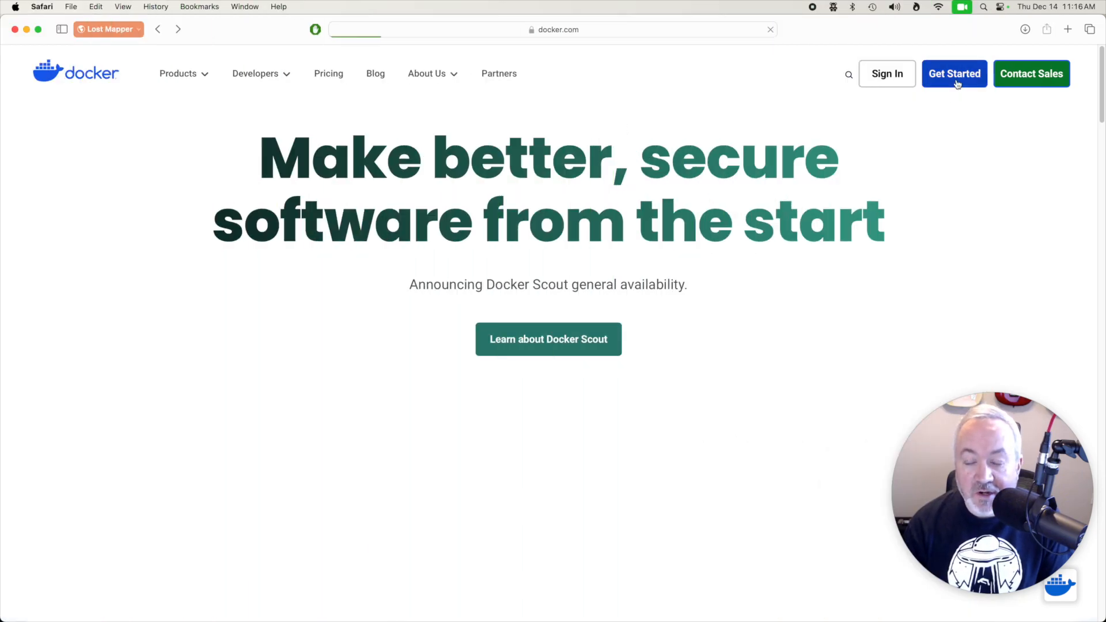
Step: Request the Docker Desktop for Mac (Apple chip) download from docker.com and allow it
left_click(954, 74)
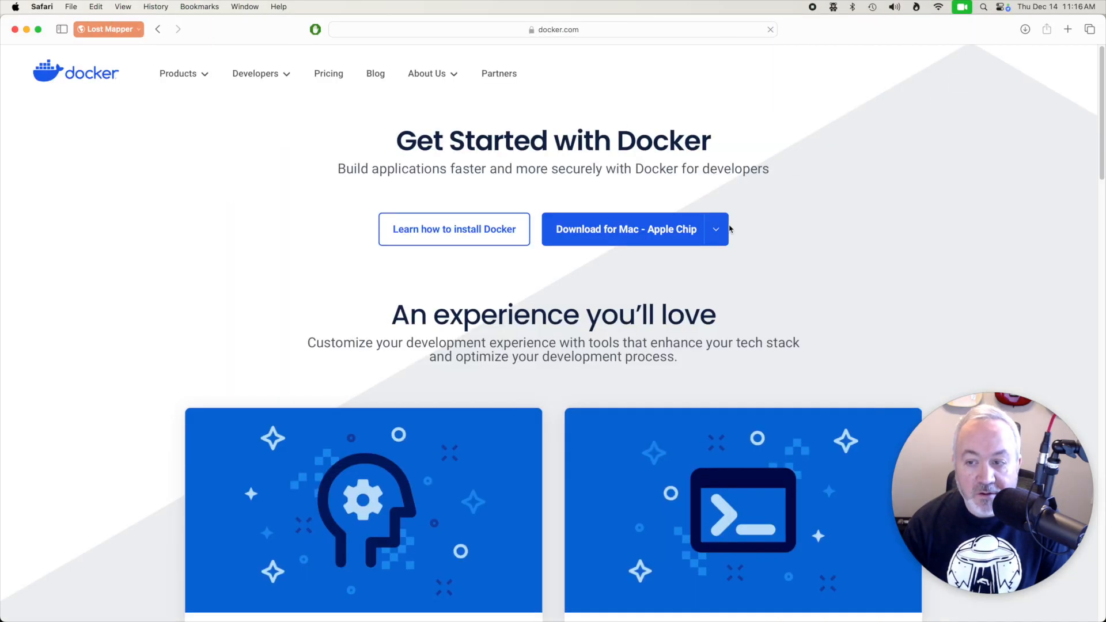
left_click(626, 230)
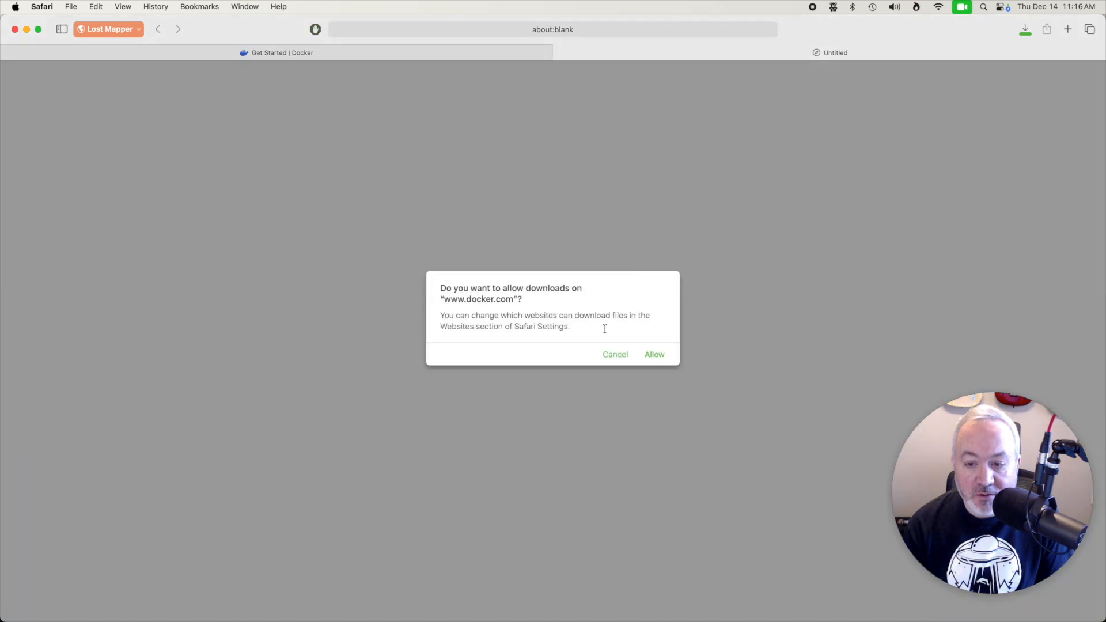
left_click(655, 355)
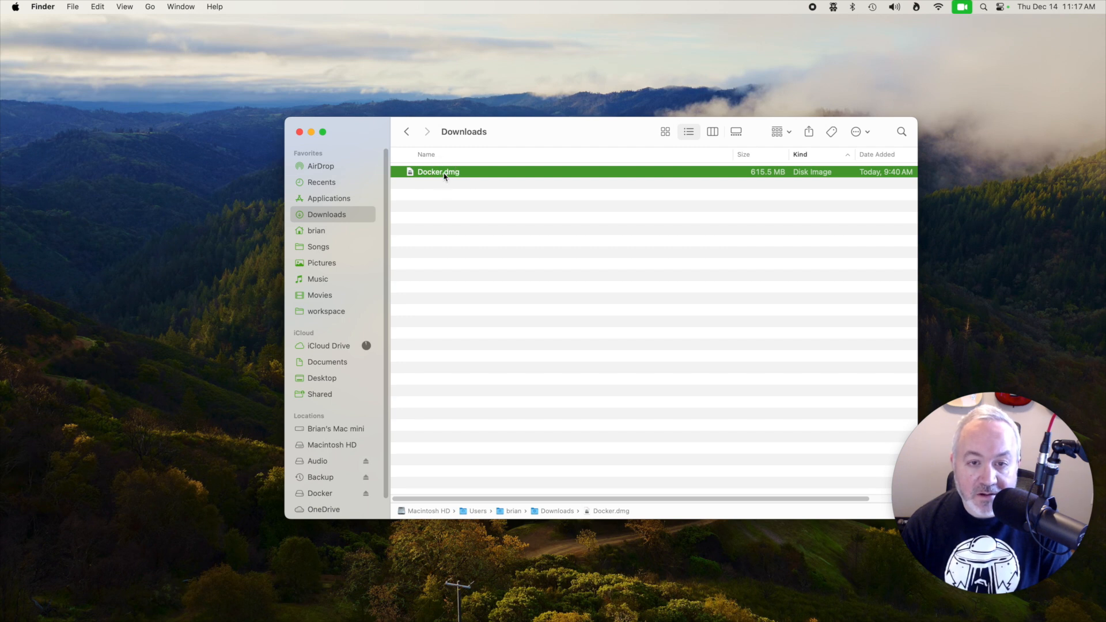
Step: Mount Docker.dmg and copy Docker into the Applications folder, then view Applications
double_click(437, 172)
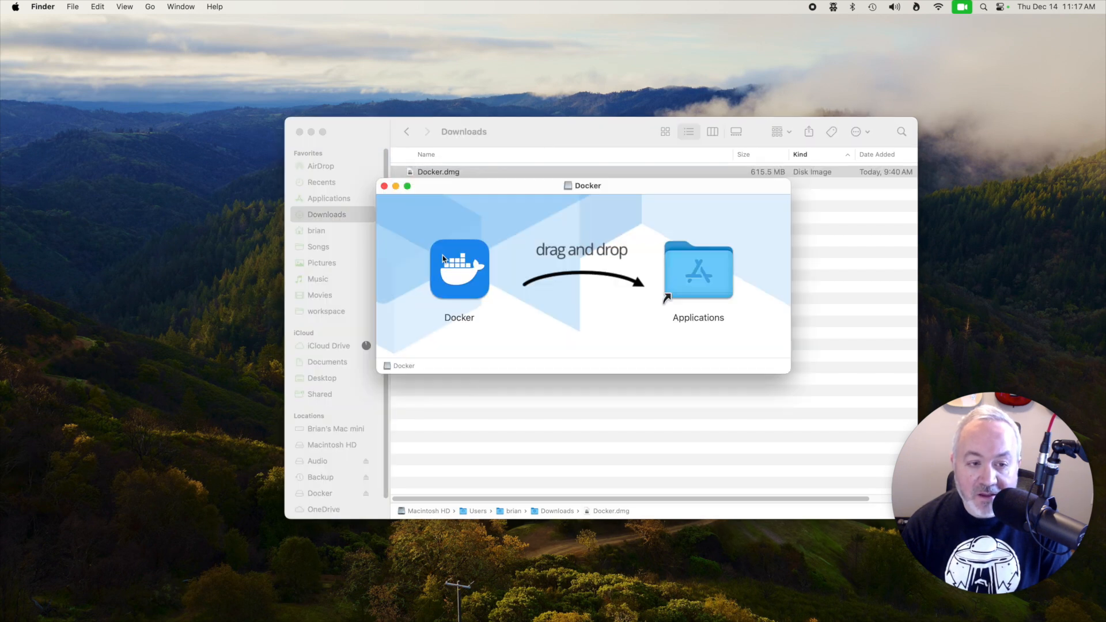
left_click_drag(459, 268, 698, 268)
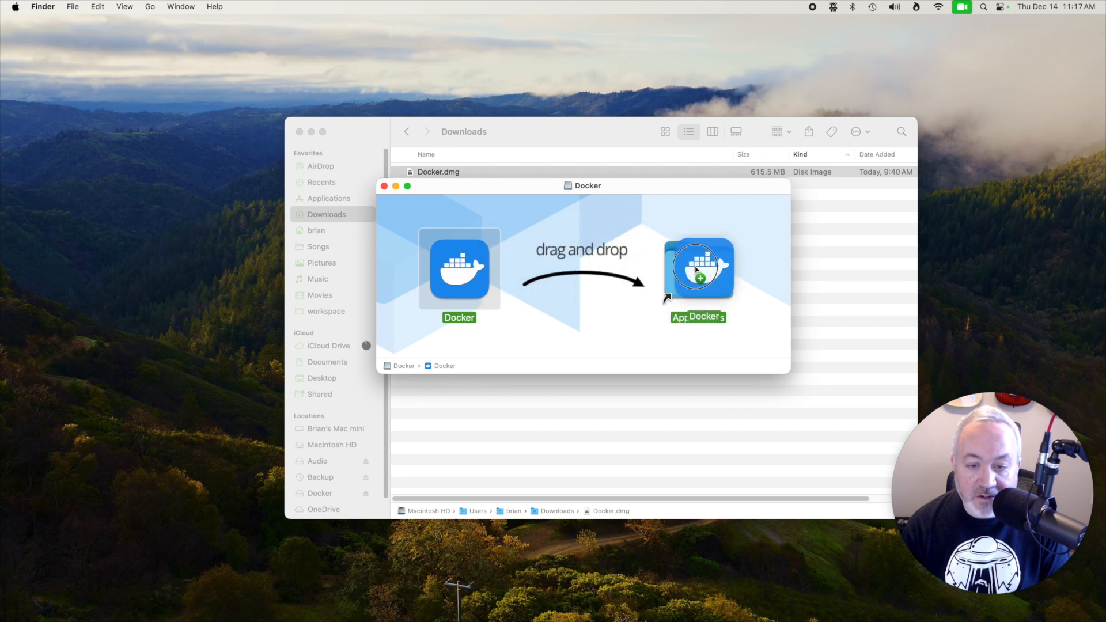
left_click_drag(459, 268, 698, 269)
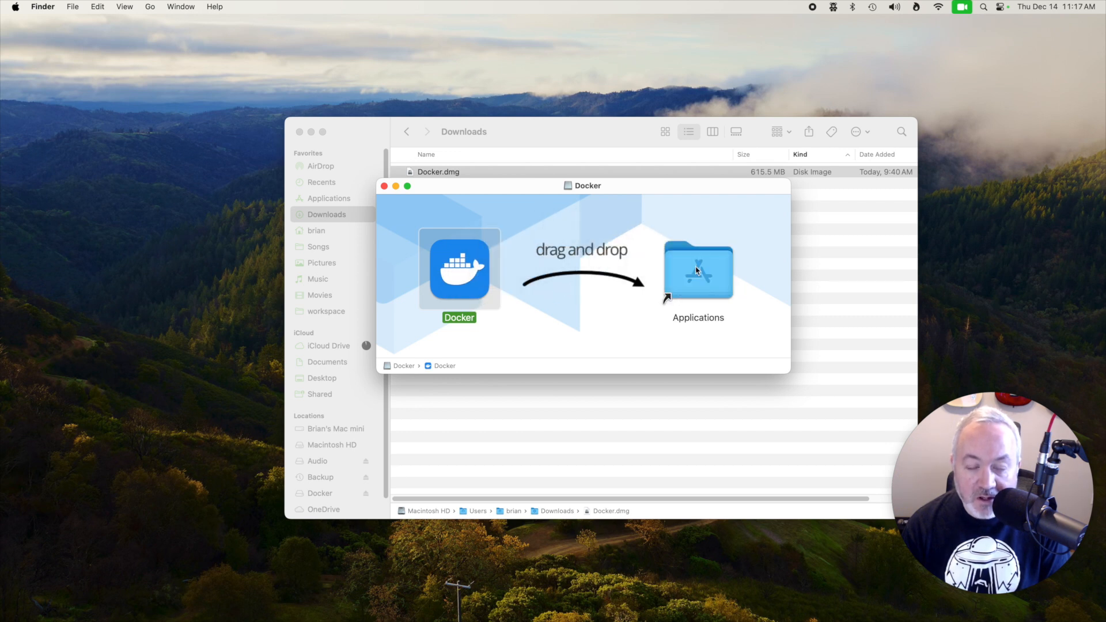
left_click_drag(458, 269, 698, 268)
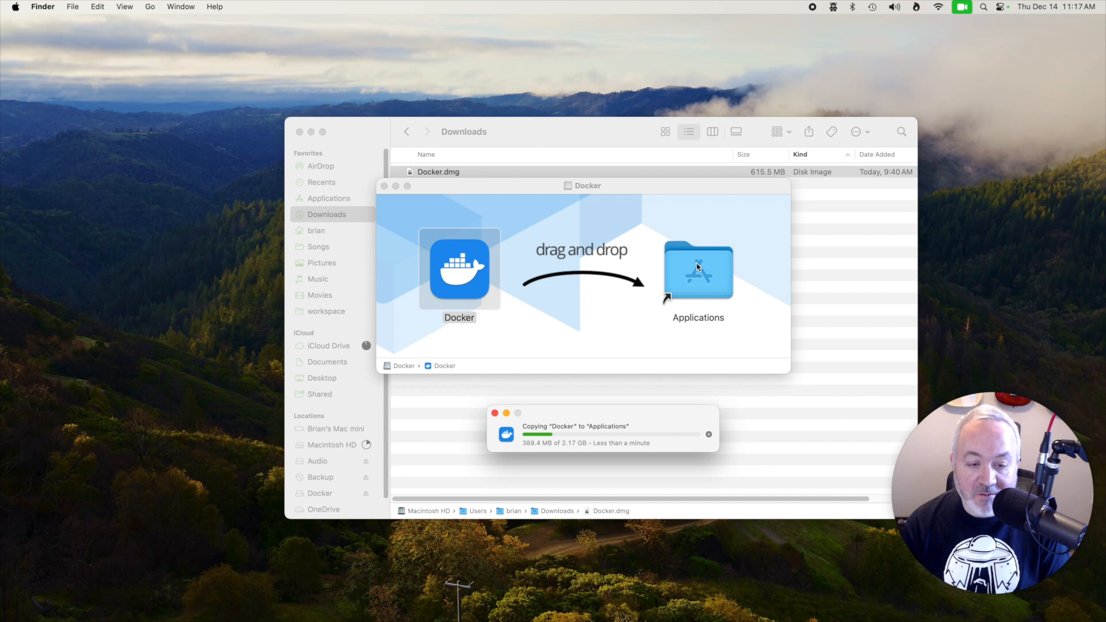
left_click(329, 198)
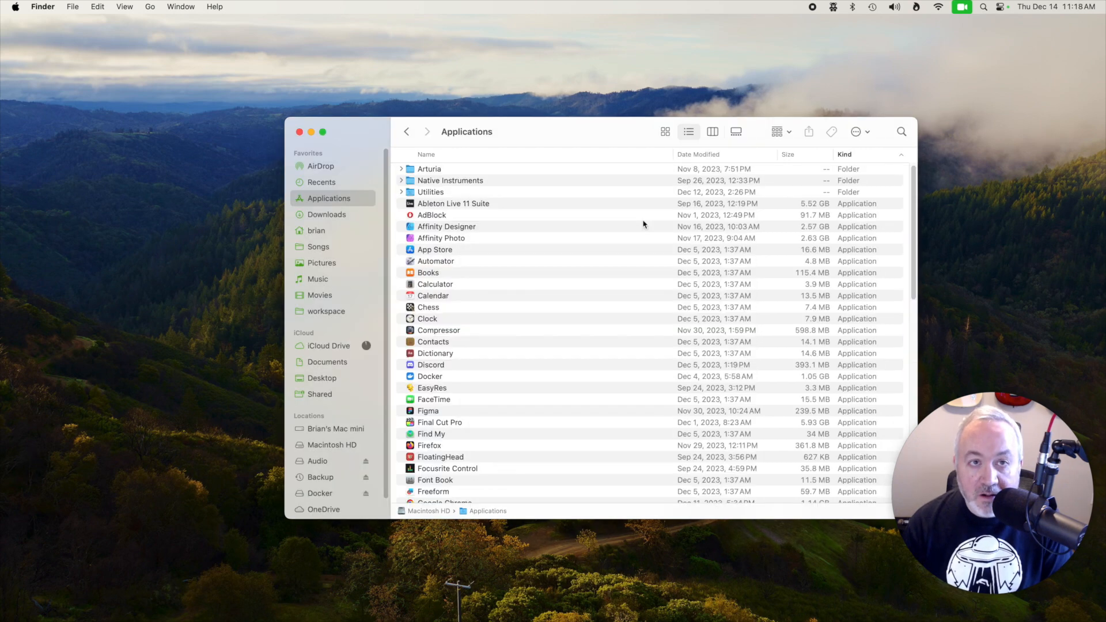
left_click(430, 375)
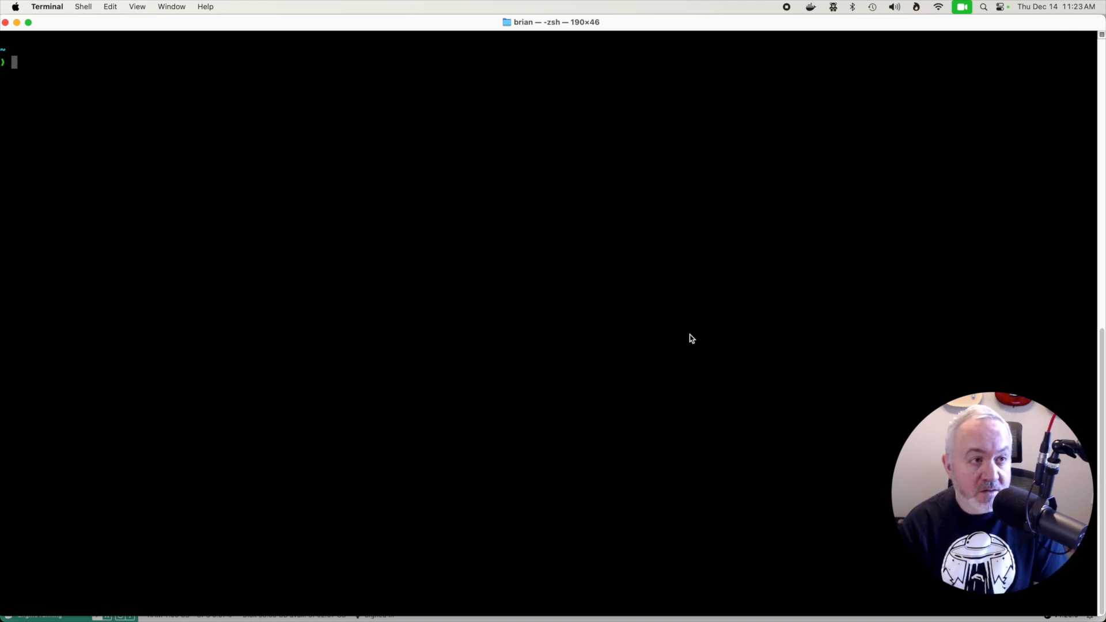
Step: Create a postgis-dockerized folder in workspace, enter it and launch VS Code there with code
type("cd workspace/")
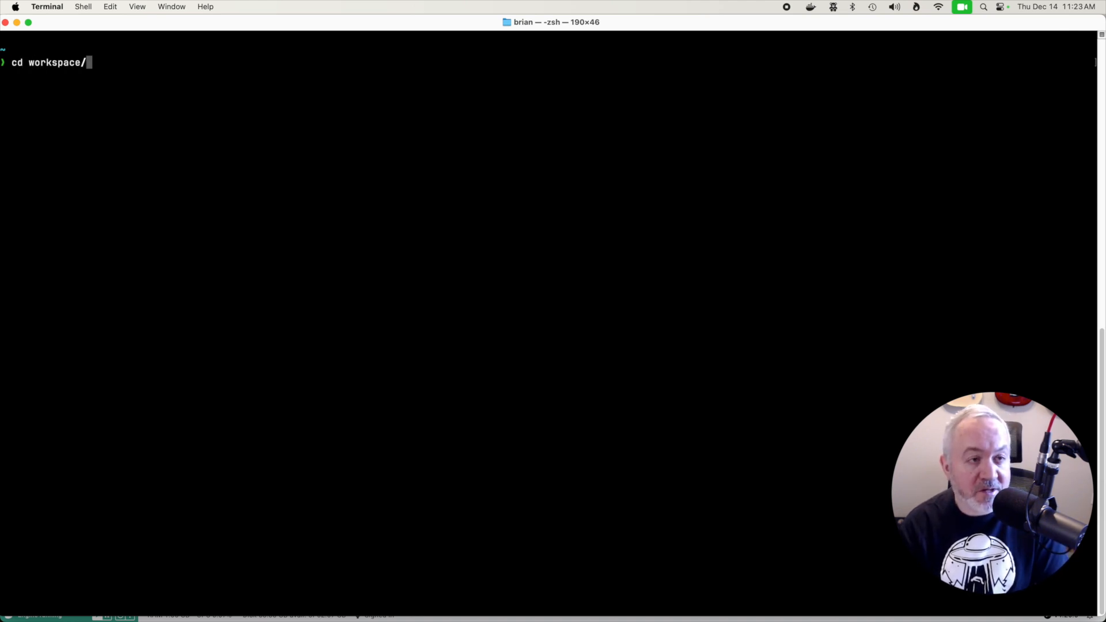
type("mkdir")
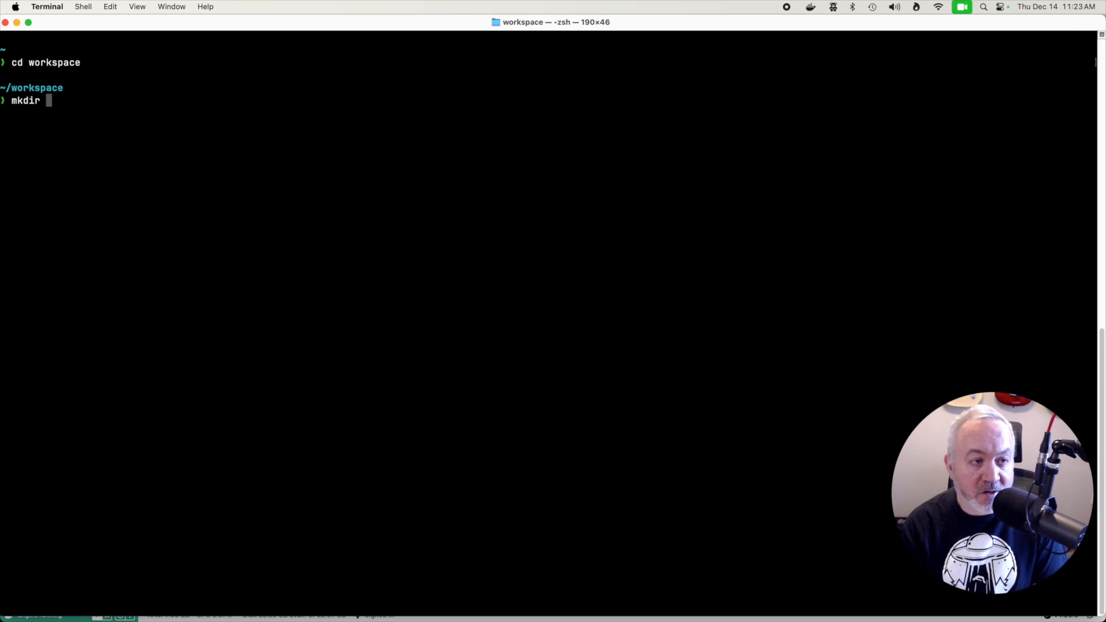
type("postg")
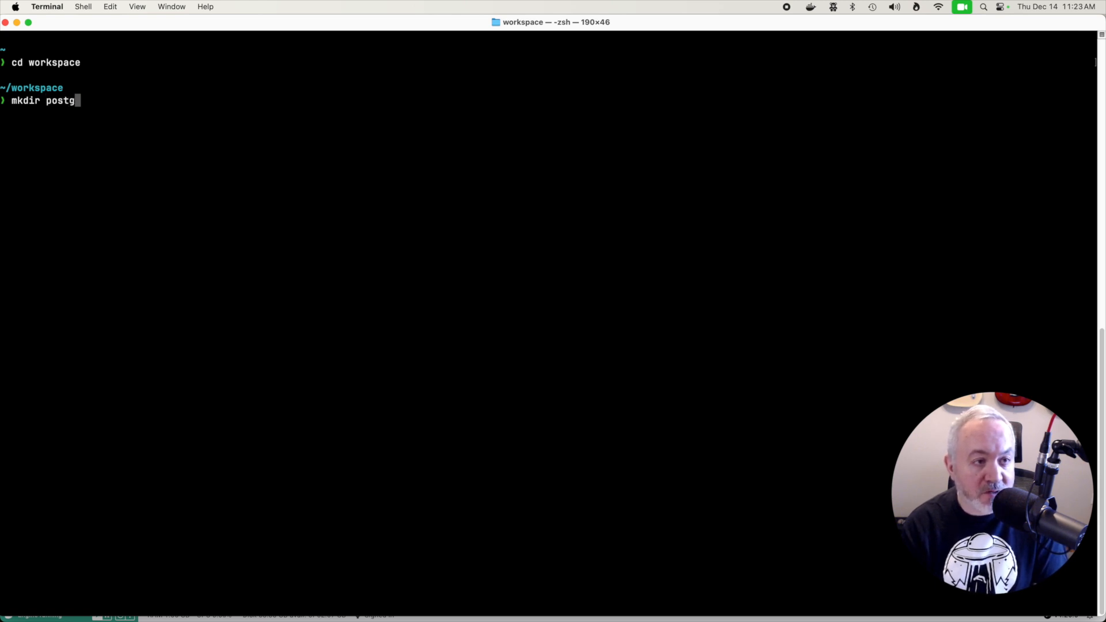
type("is-dockerized")
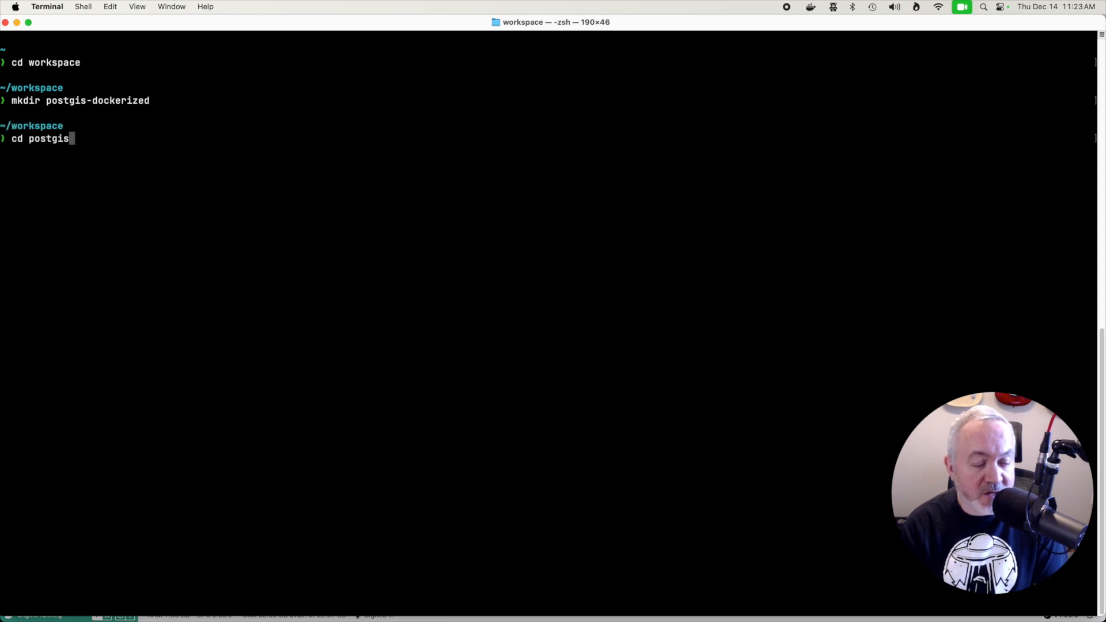
key("Tab")
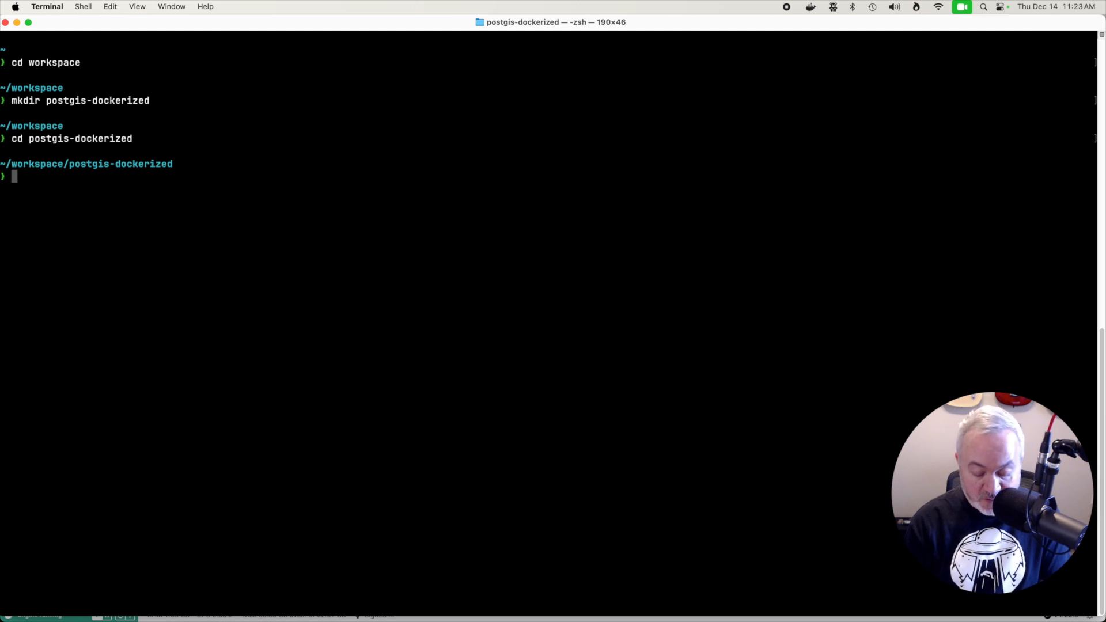
type("code .")
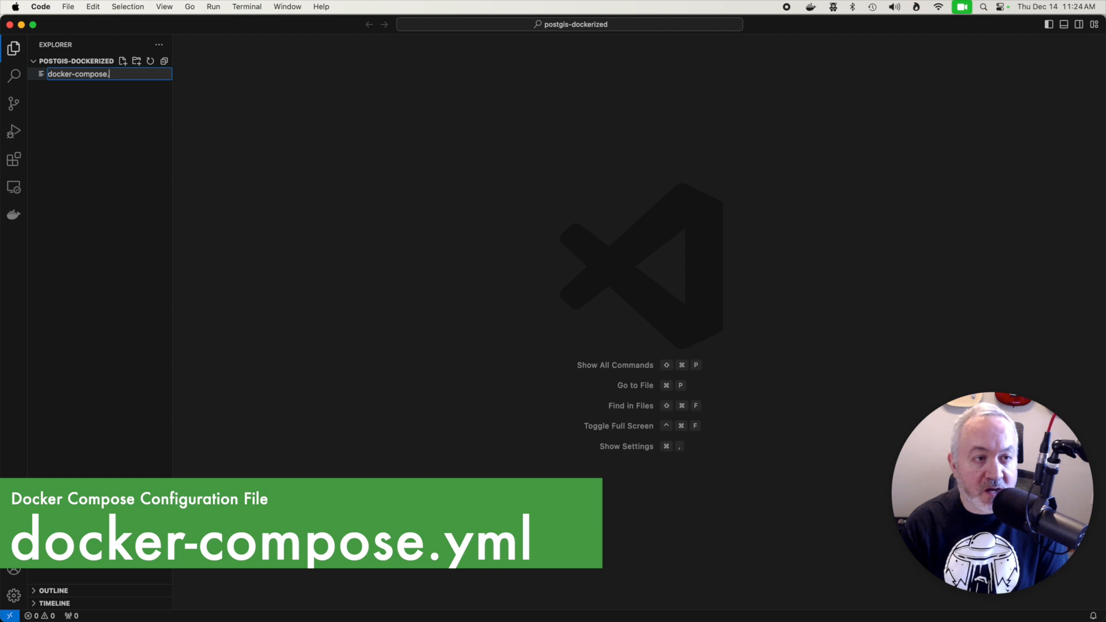
Step: Create docker-compose.yml declaring a services block with a single postgis service
key("Enter")
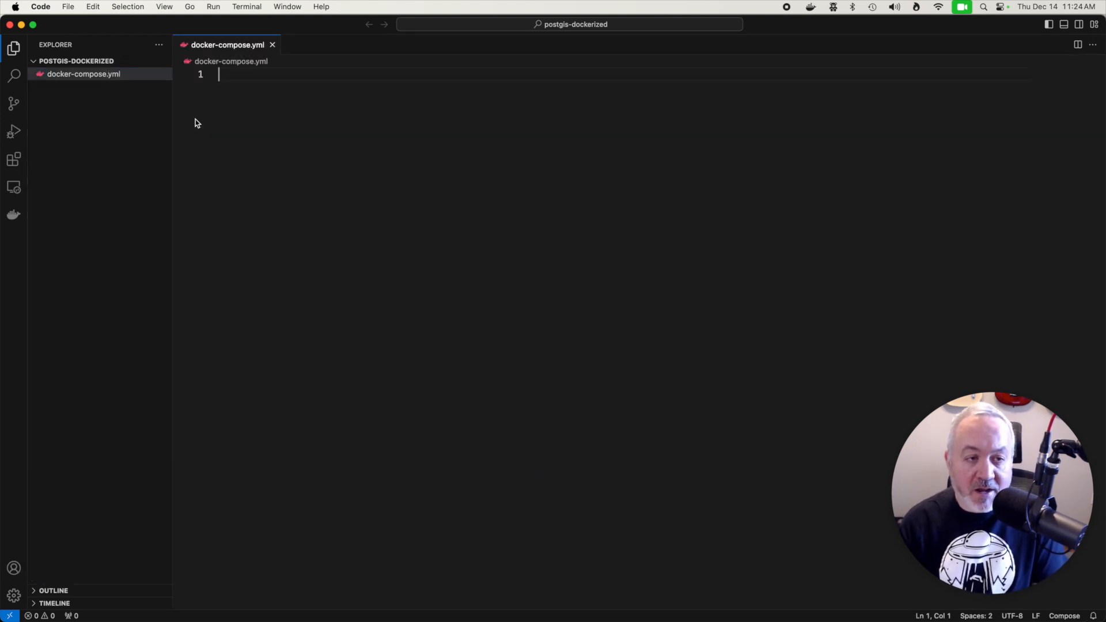
mouse_move(276, 136)
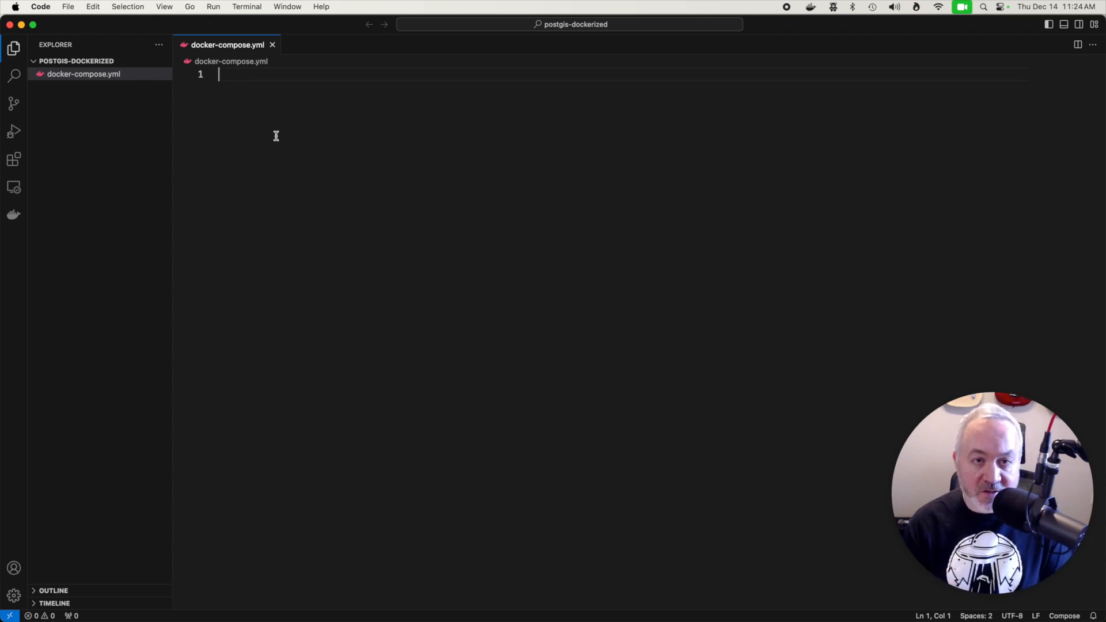
type("ser")
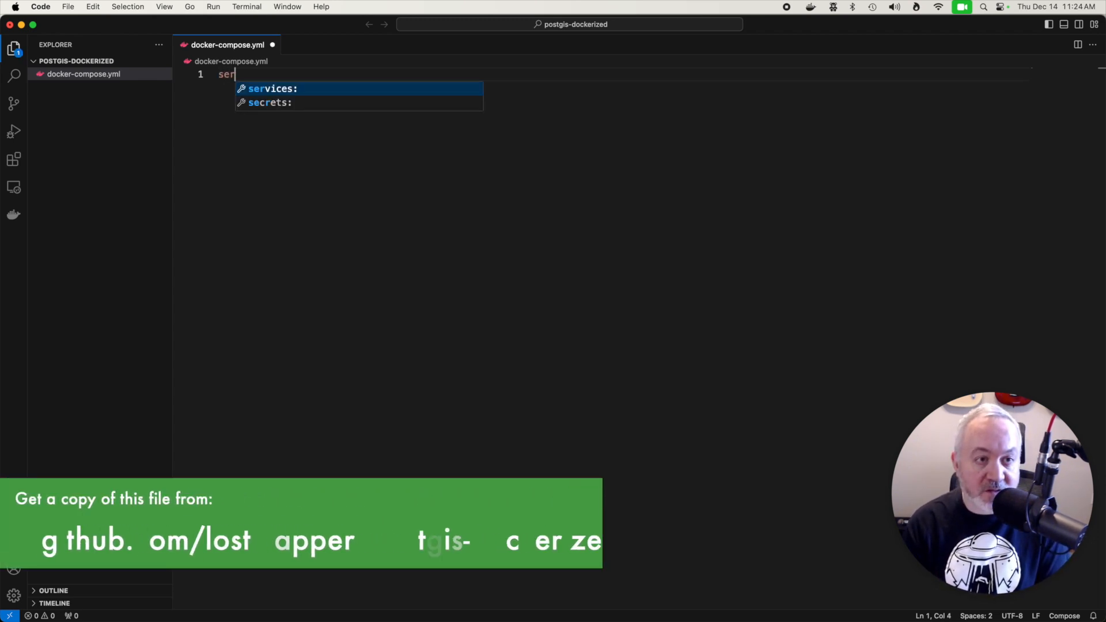
key("Tab")
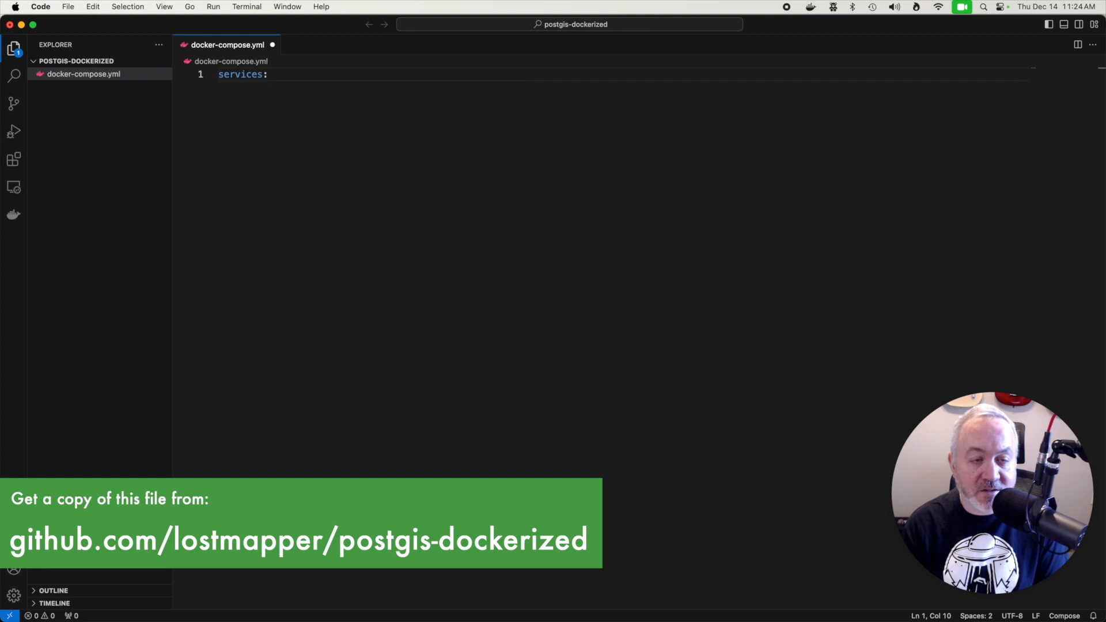
key("Enter")
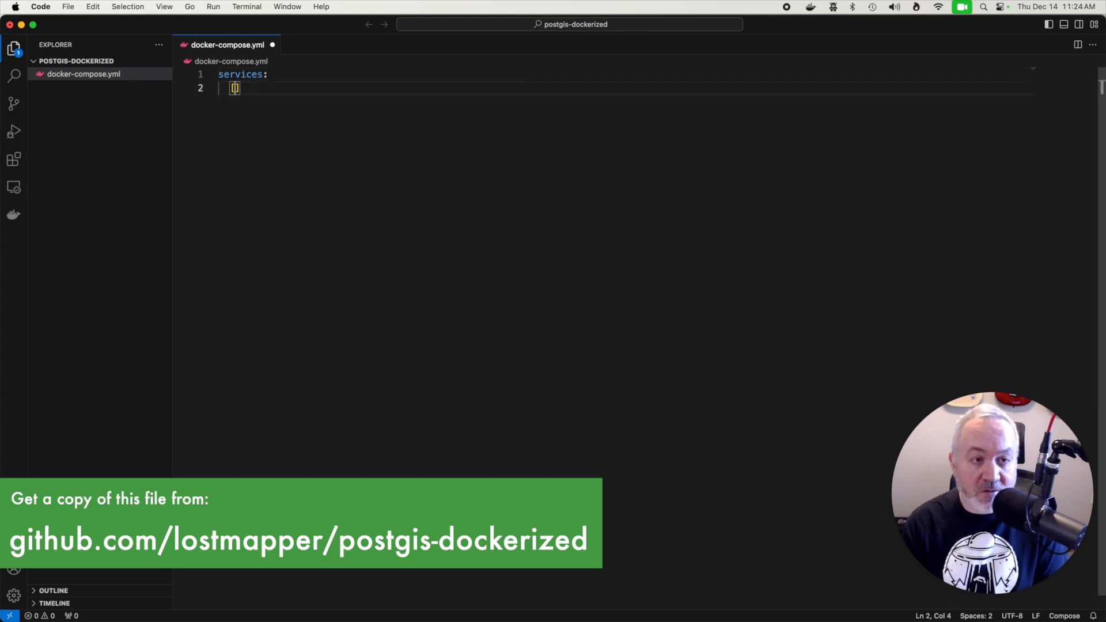
type("postgis:")
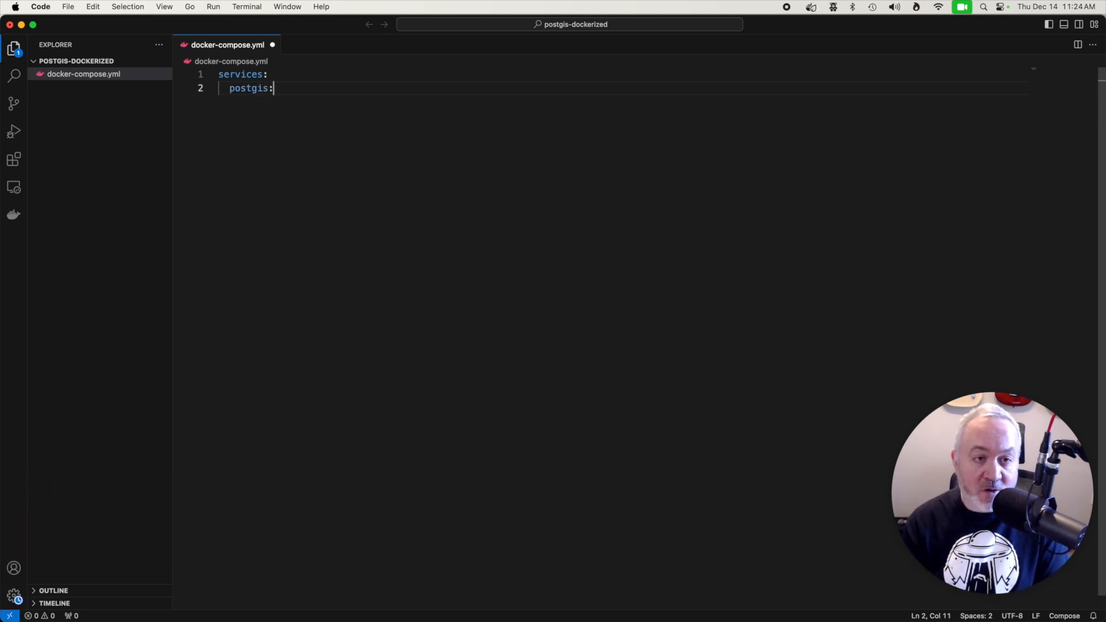
type("data:")
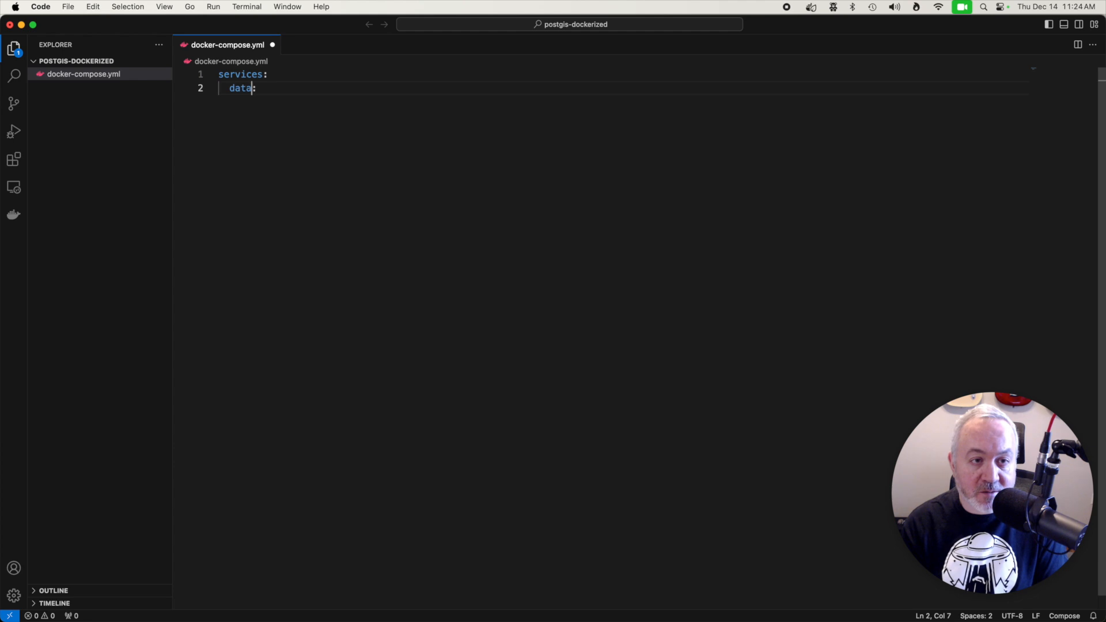
type("db:")
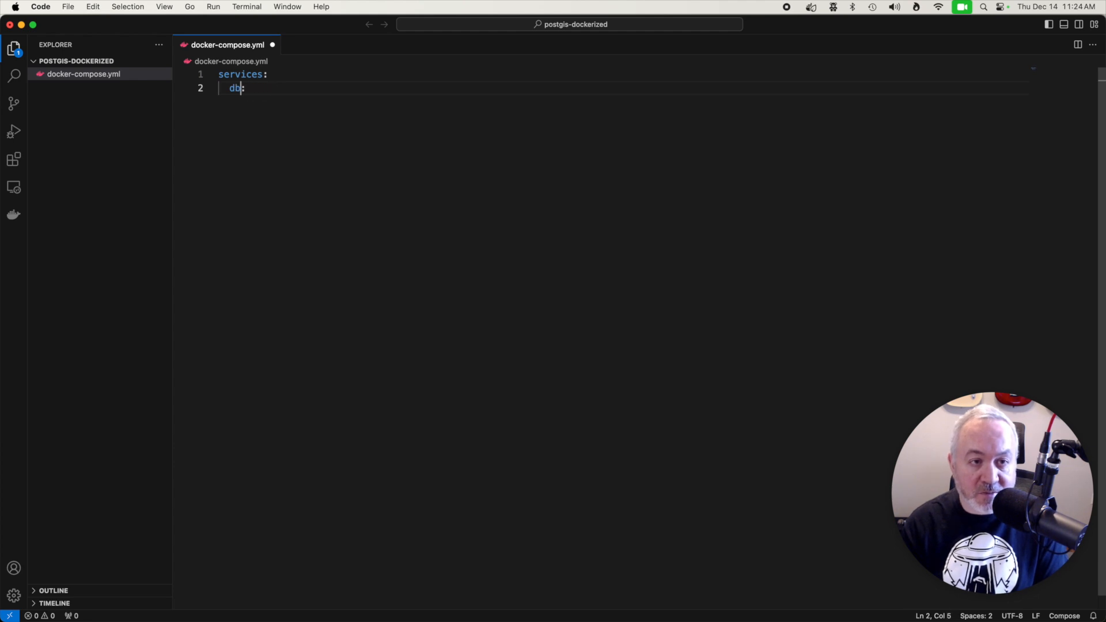
type("postgis:")
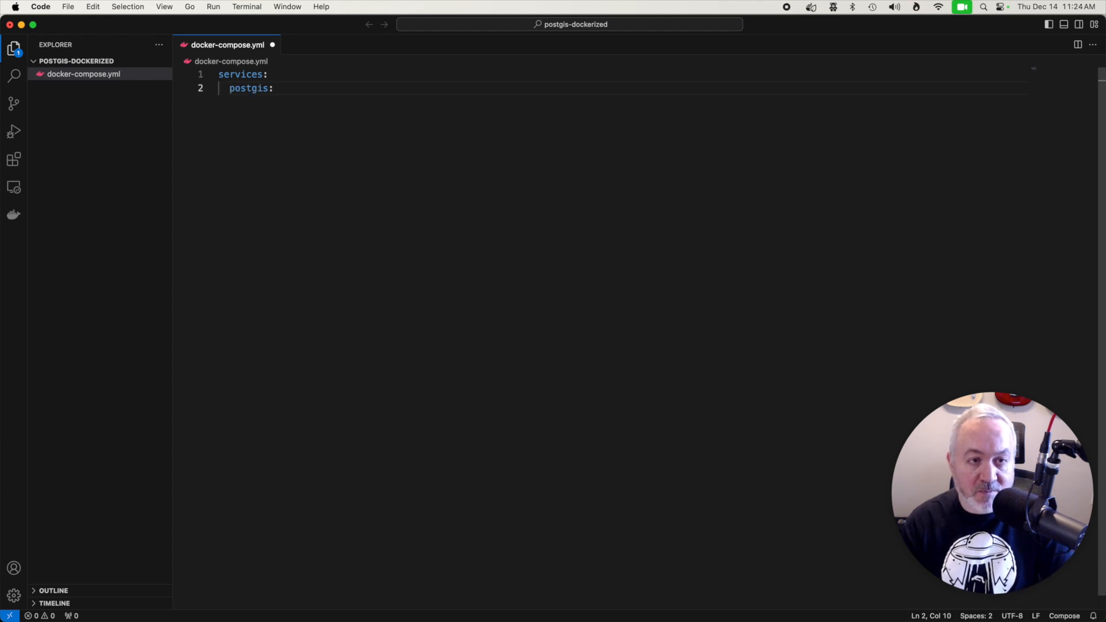
mouse_move(276, 136)
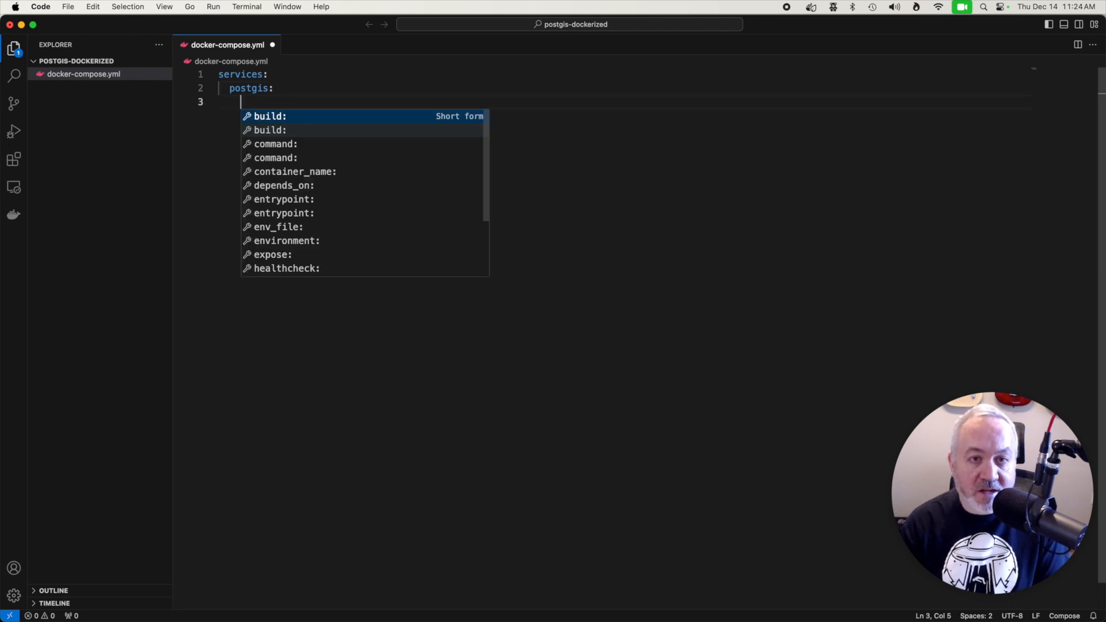
Step: Give the postgis service image postgis/postgis and restart policy always
type("image: pos")
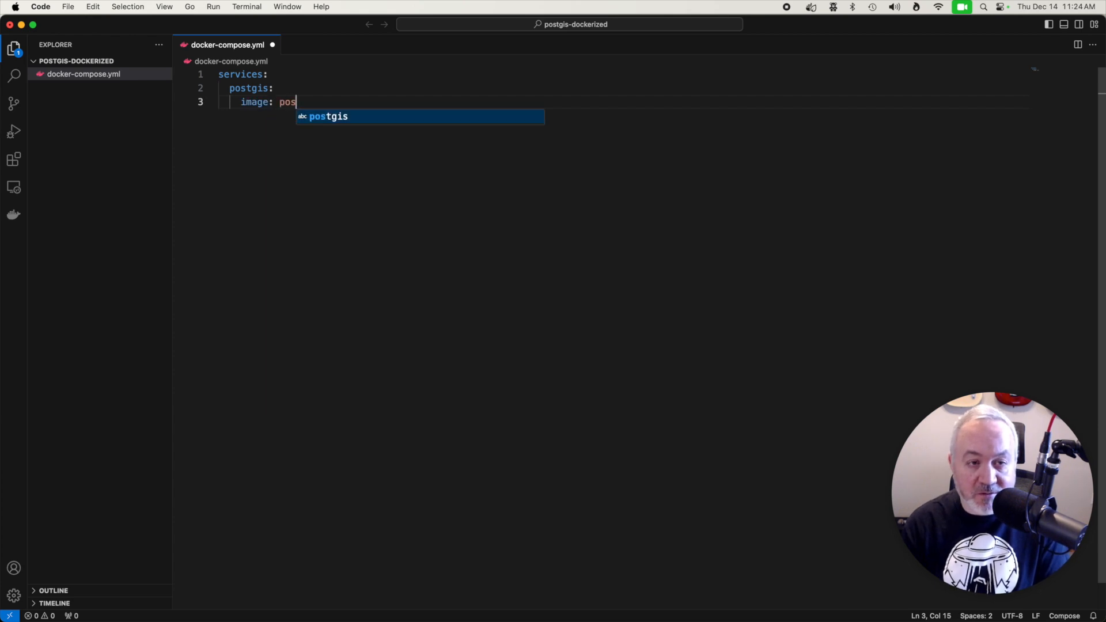
type("tgis/postgis")
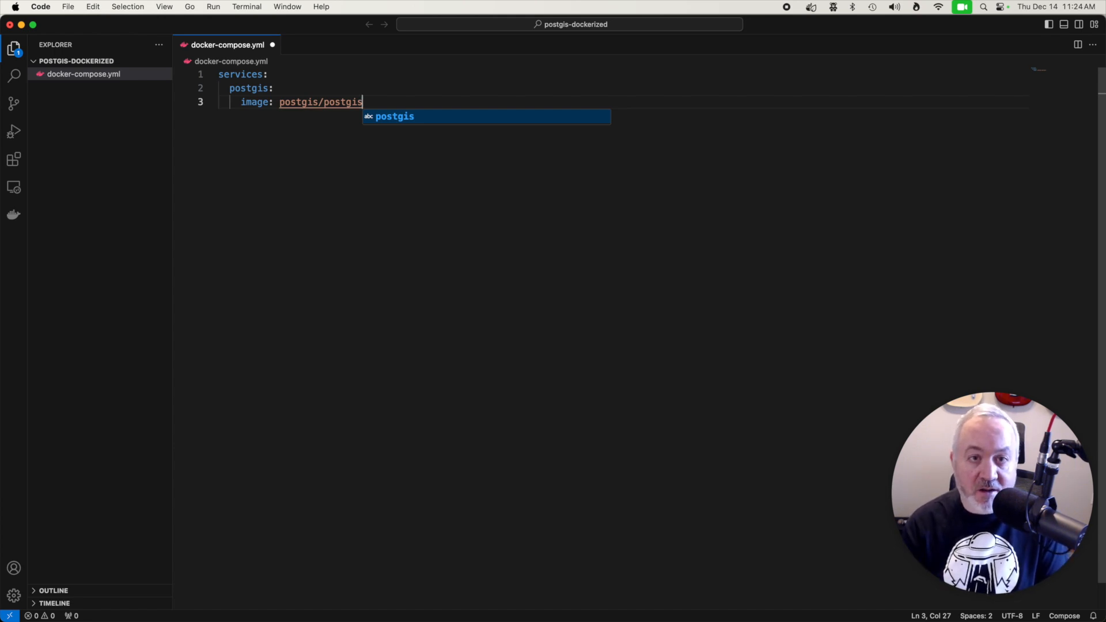
key("Escape")
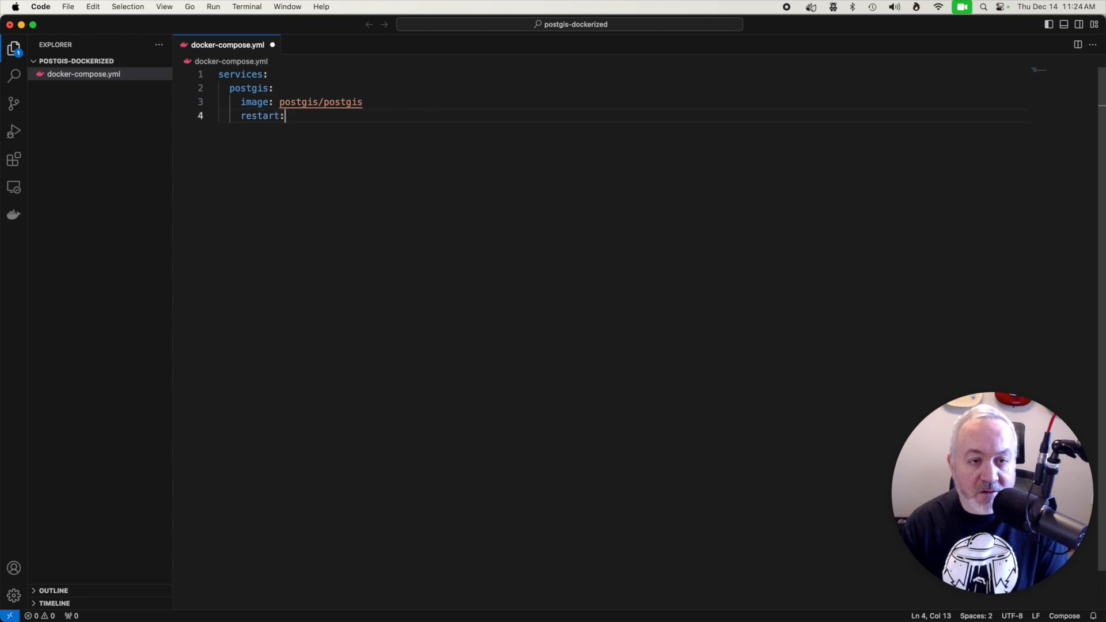
type("always")
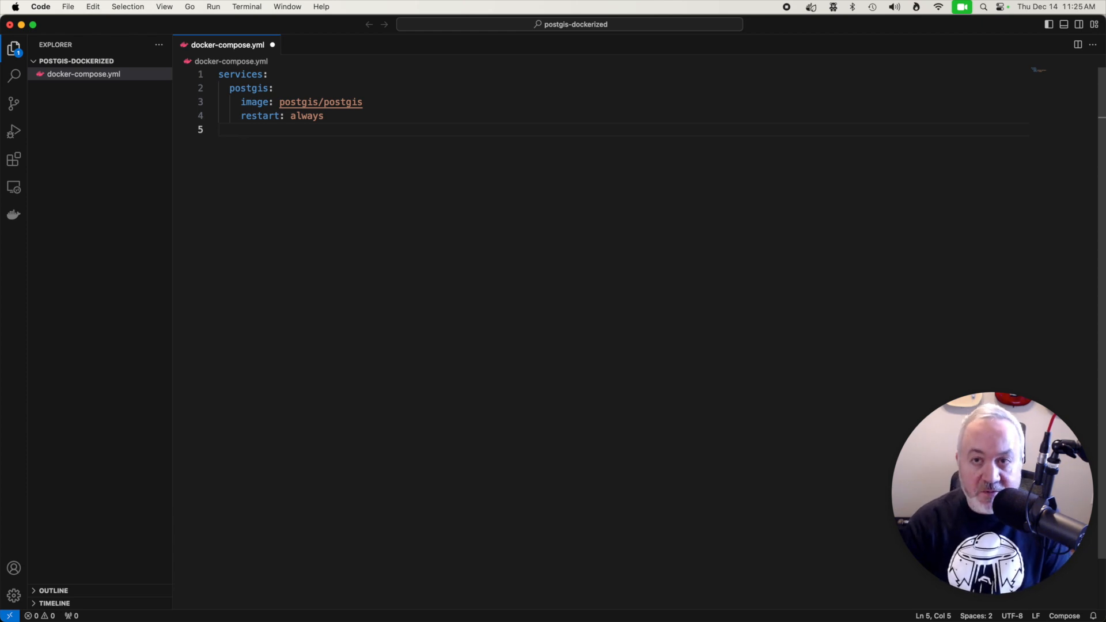
Step: Add an environment list to the postgis service starting with POSTGRES_DB=gis
type("environment:")
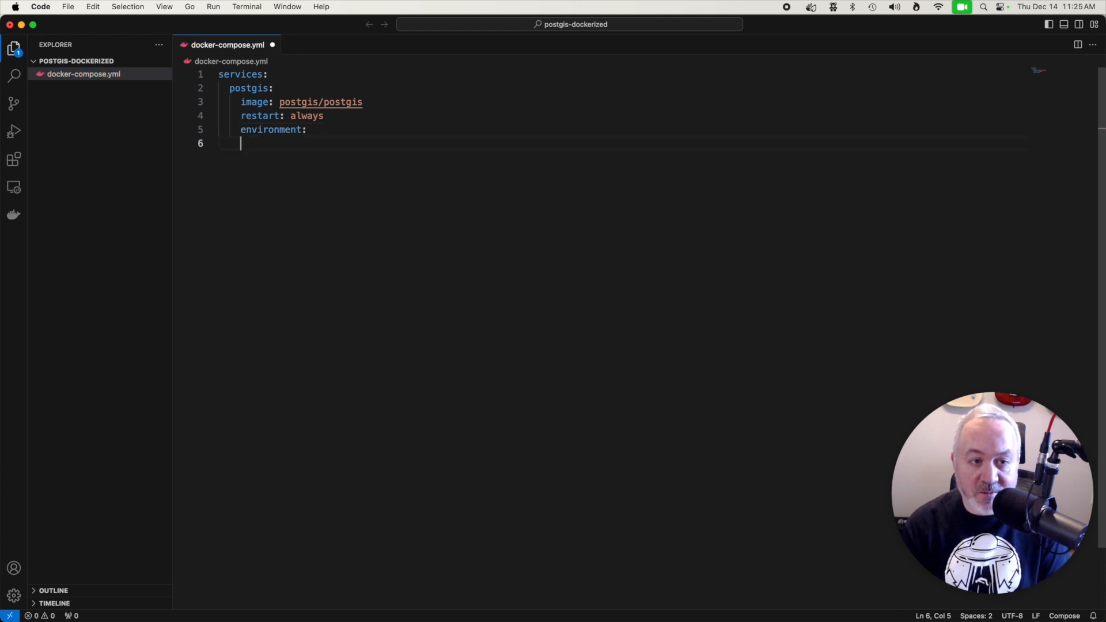
type("- PO")
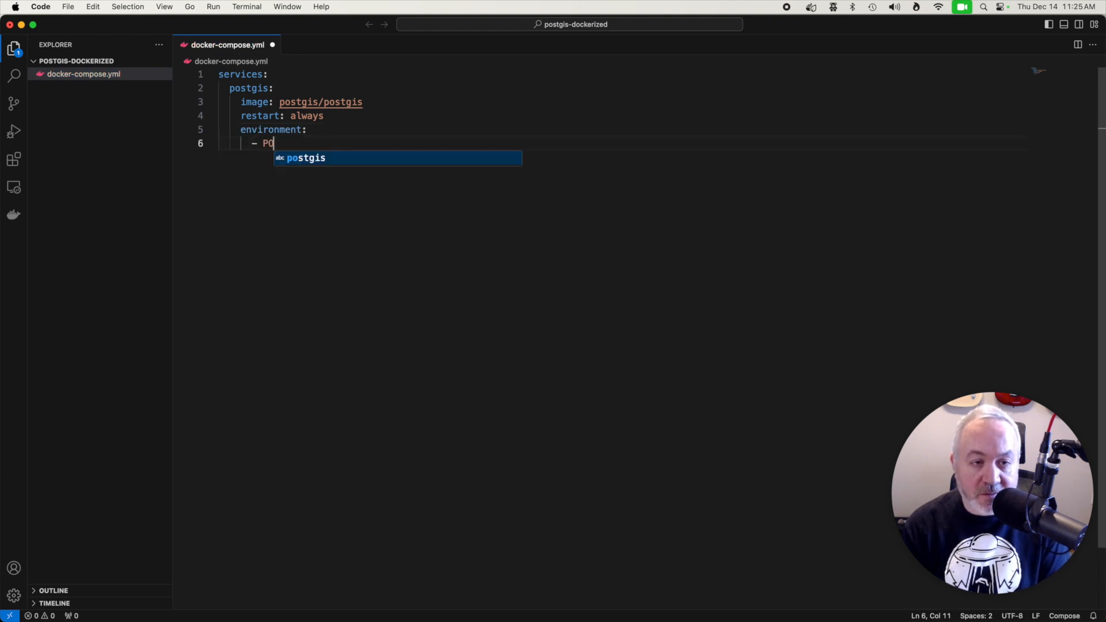
type("STGRES_DB")
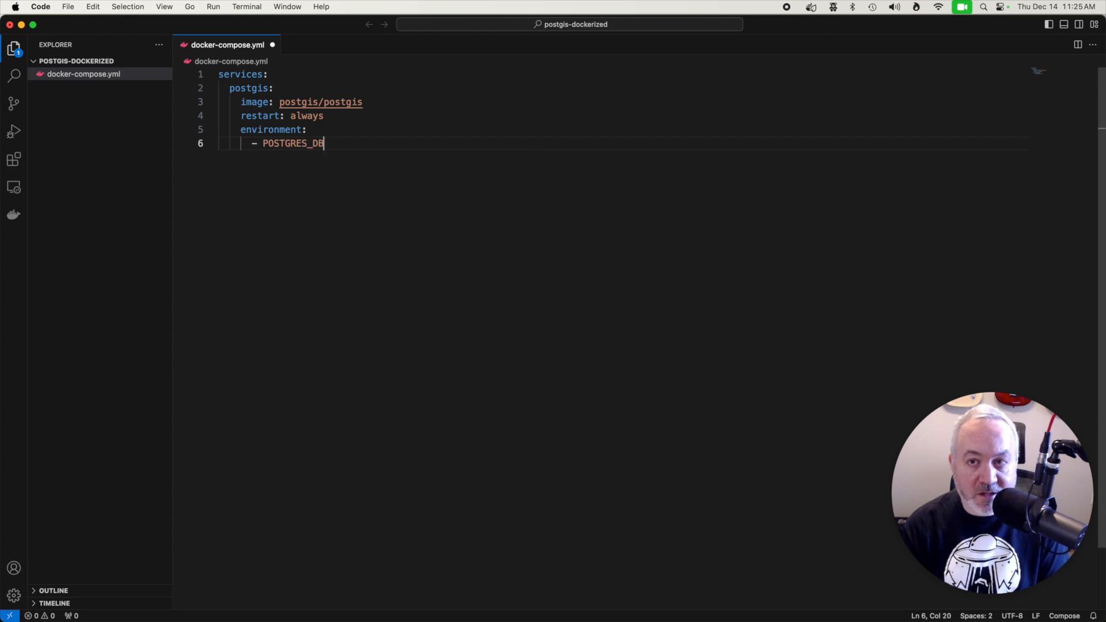
type("=gis")
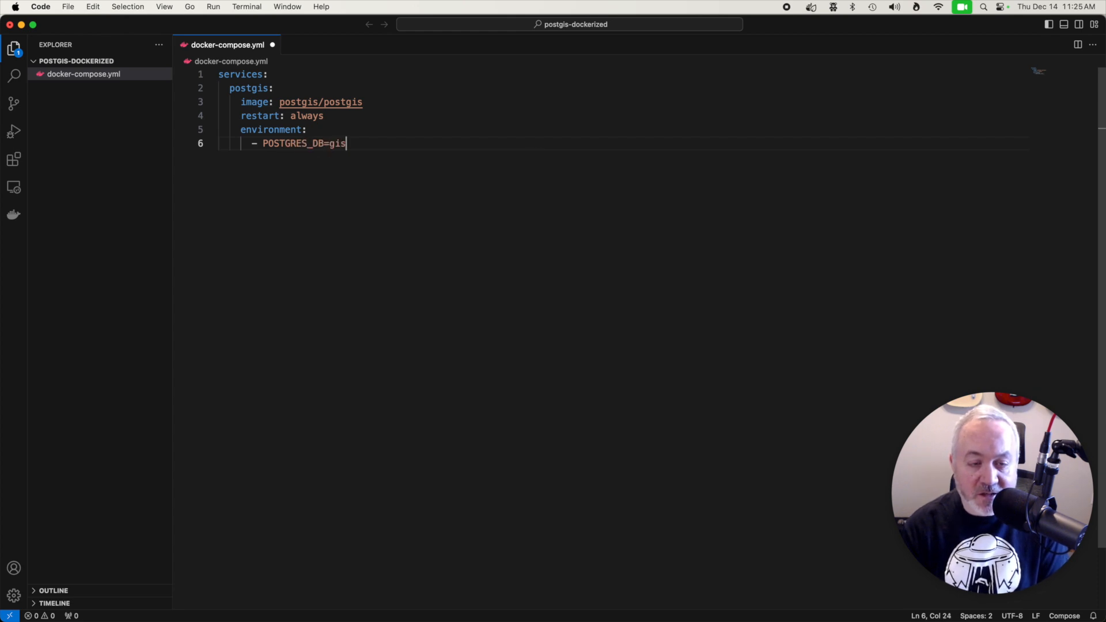
key("Enter")
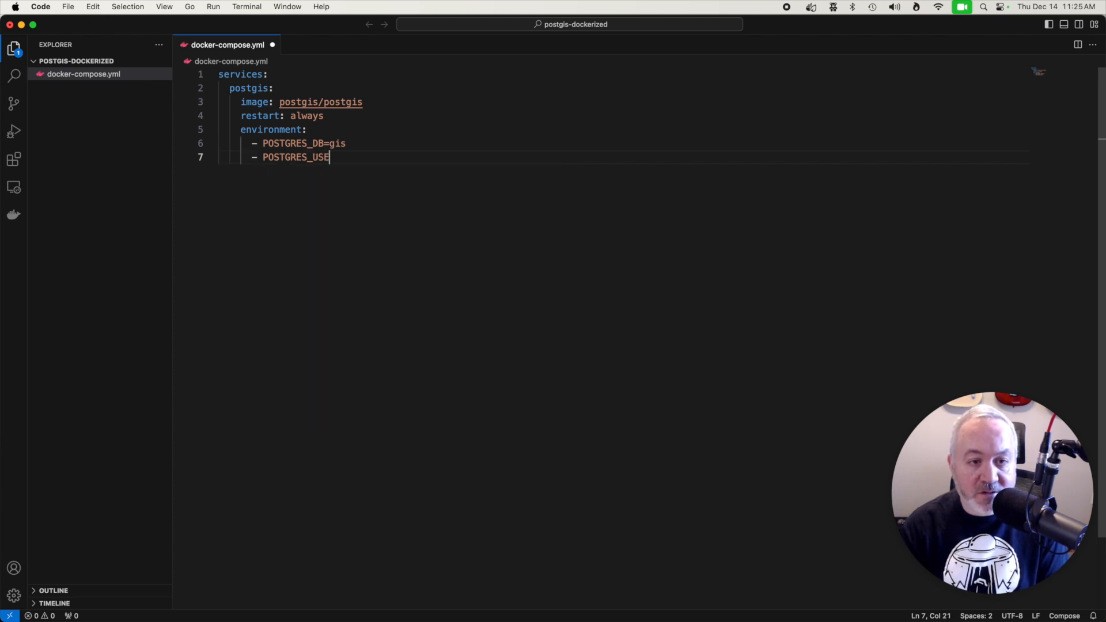
type("R=gis")
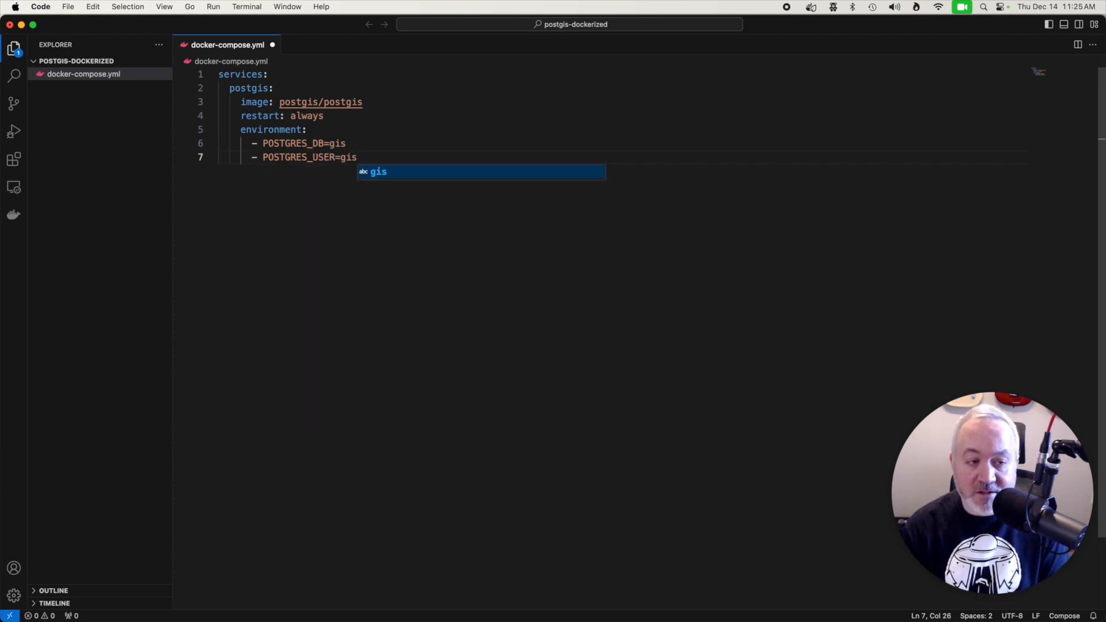
key("Escape")
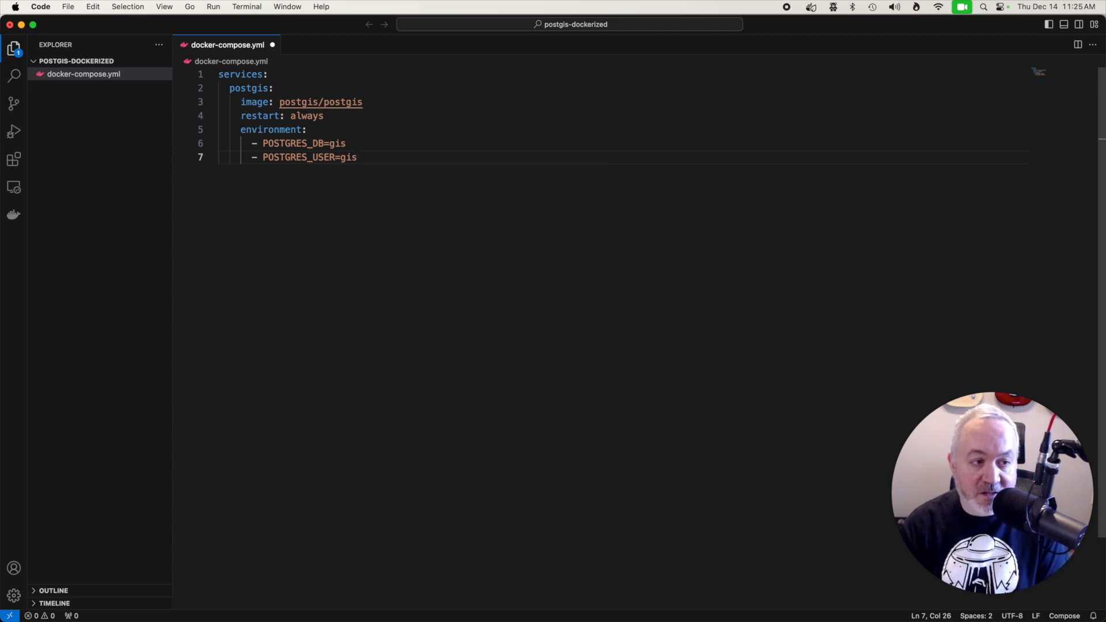
key("Enter")
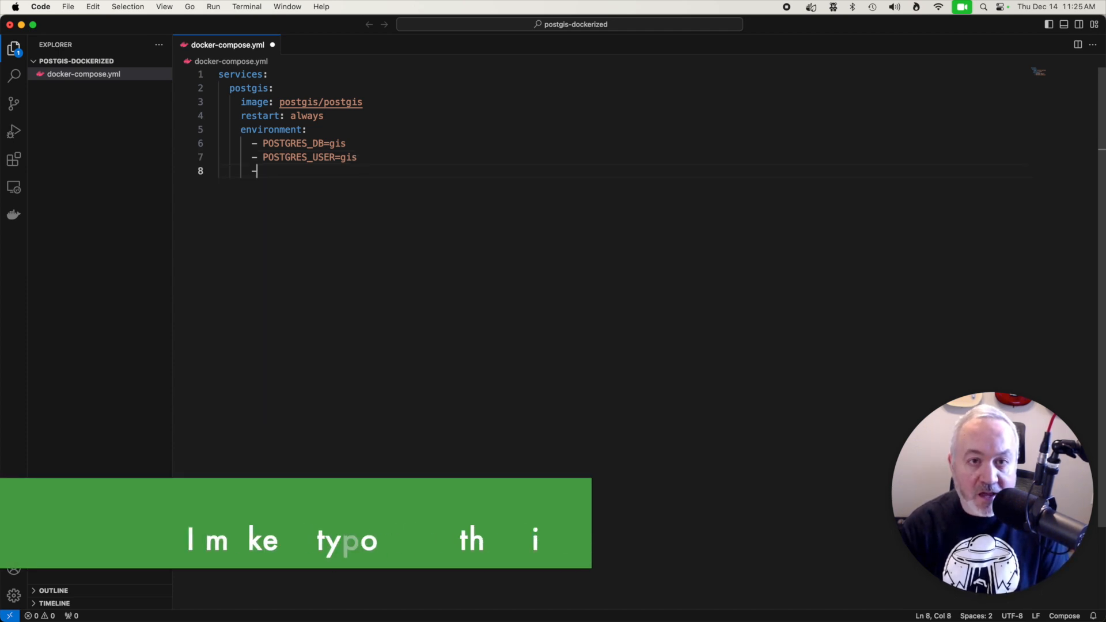
type("POSTGRED_")
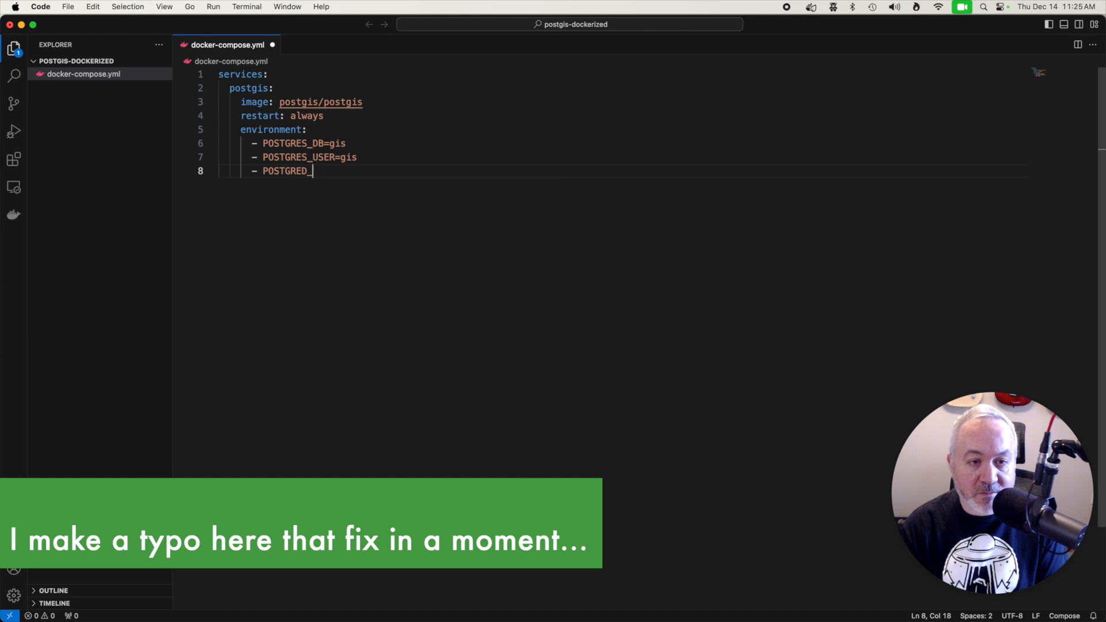
type("_PASSWORD=passwo")
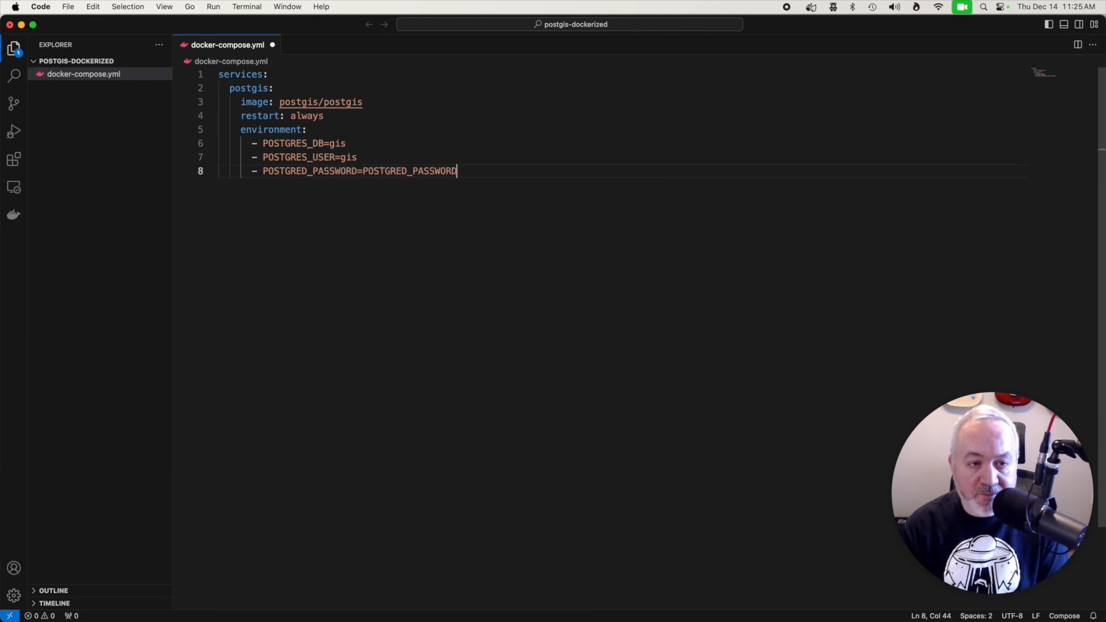
key("Backspace")
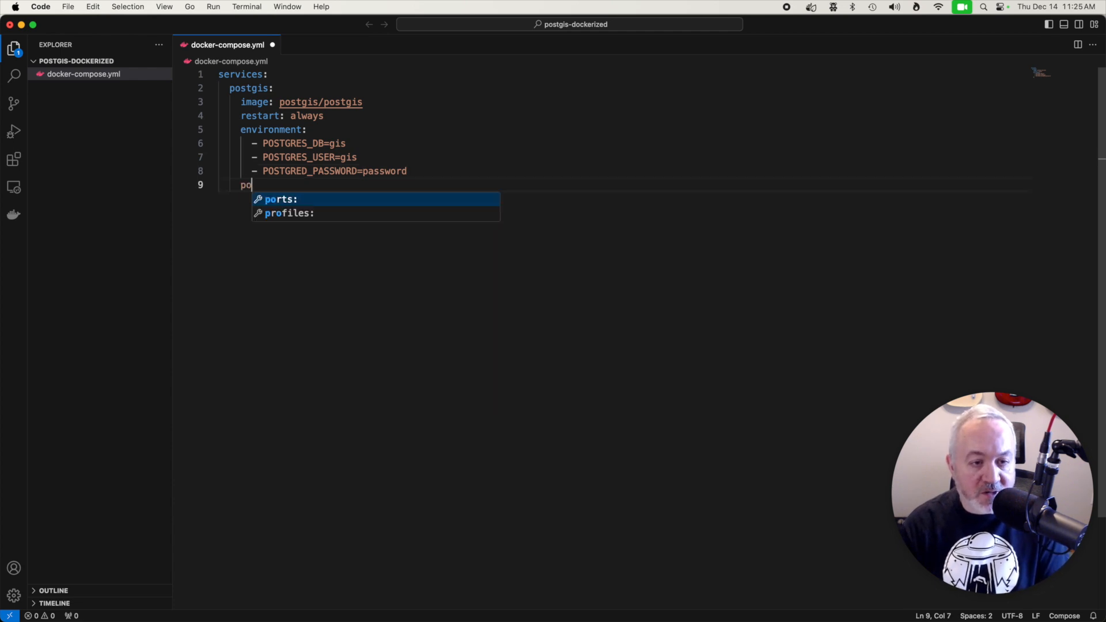
Step: Add a ports entry mapping host 5432 to container 5432 for the postgis service
key("Tab")
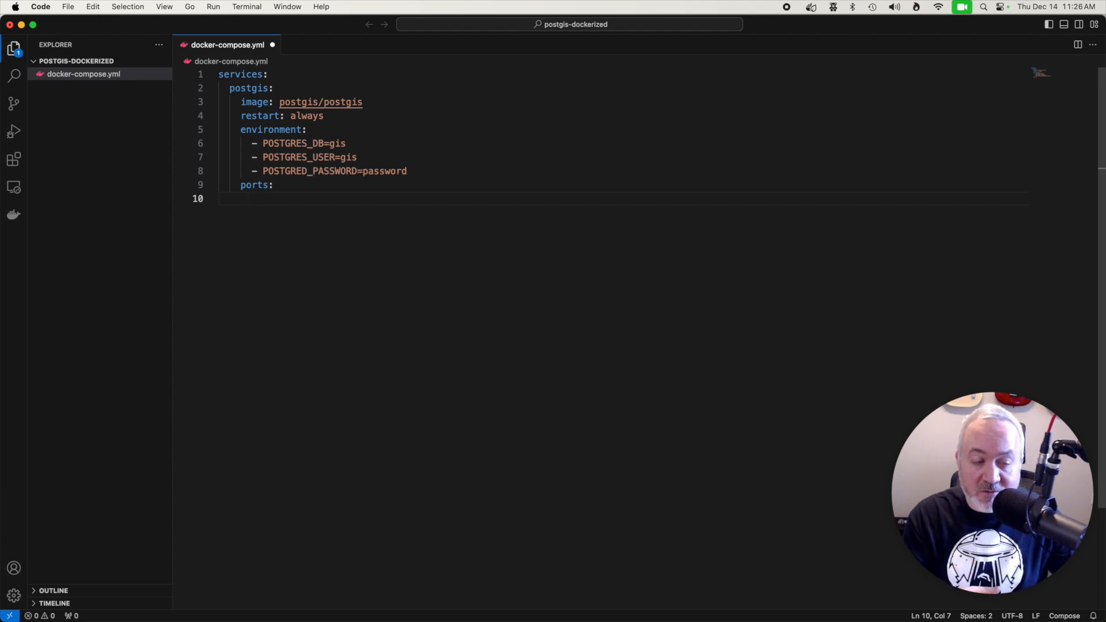
type("-")
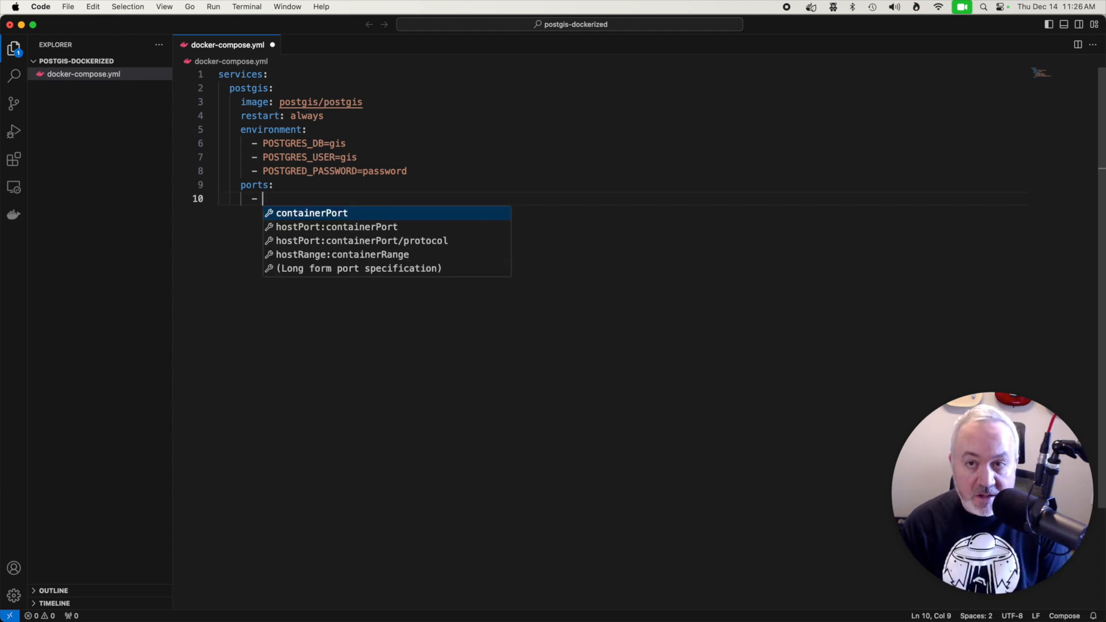
type("5432")
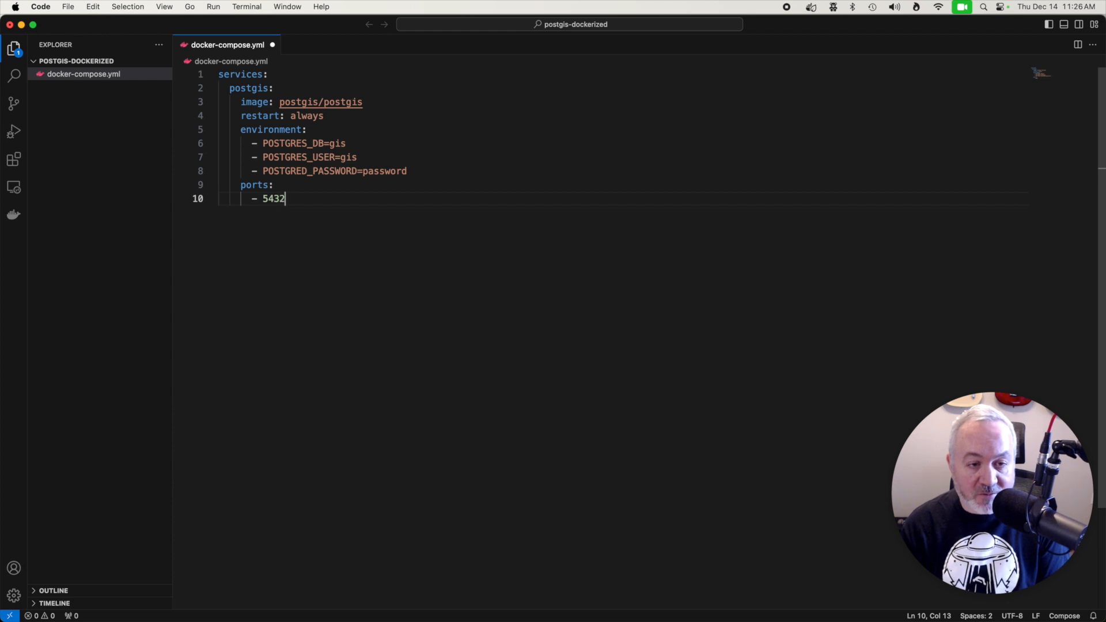
type(":5432")
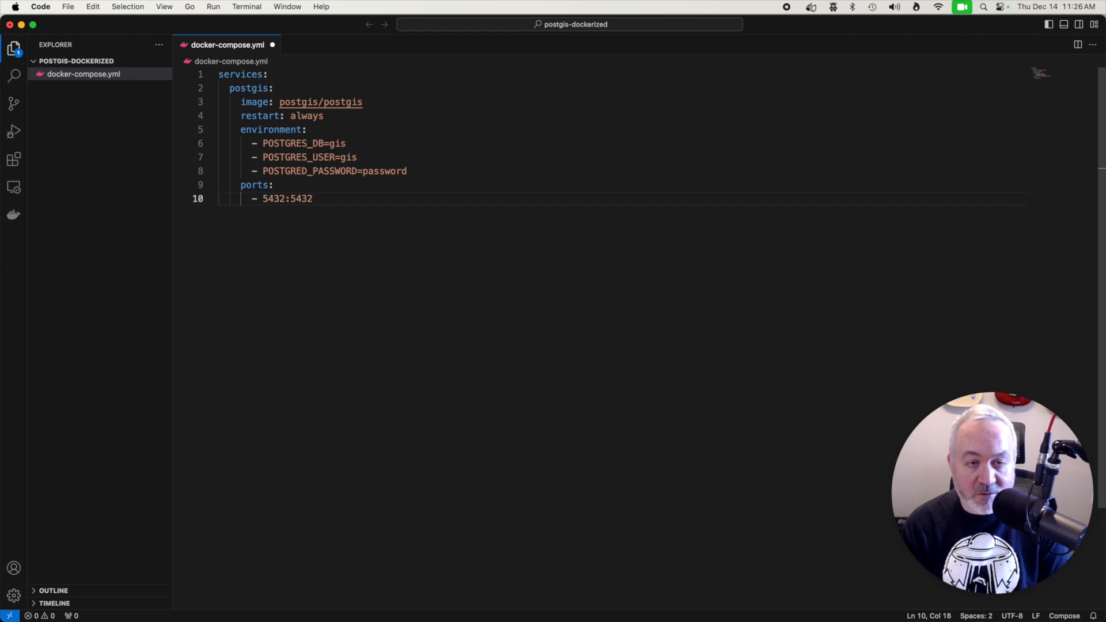
key("Enter")
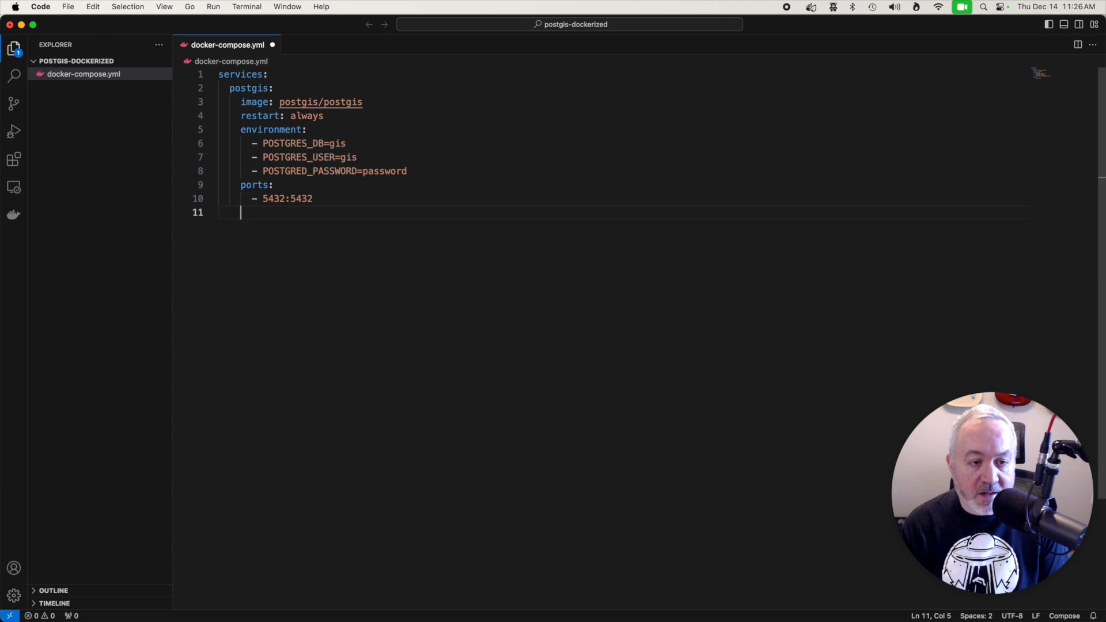
Step: Add a volumes entry mounting ./data/postgis as /var/lib/postgresql/data
type("v")
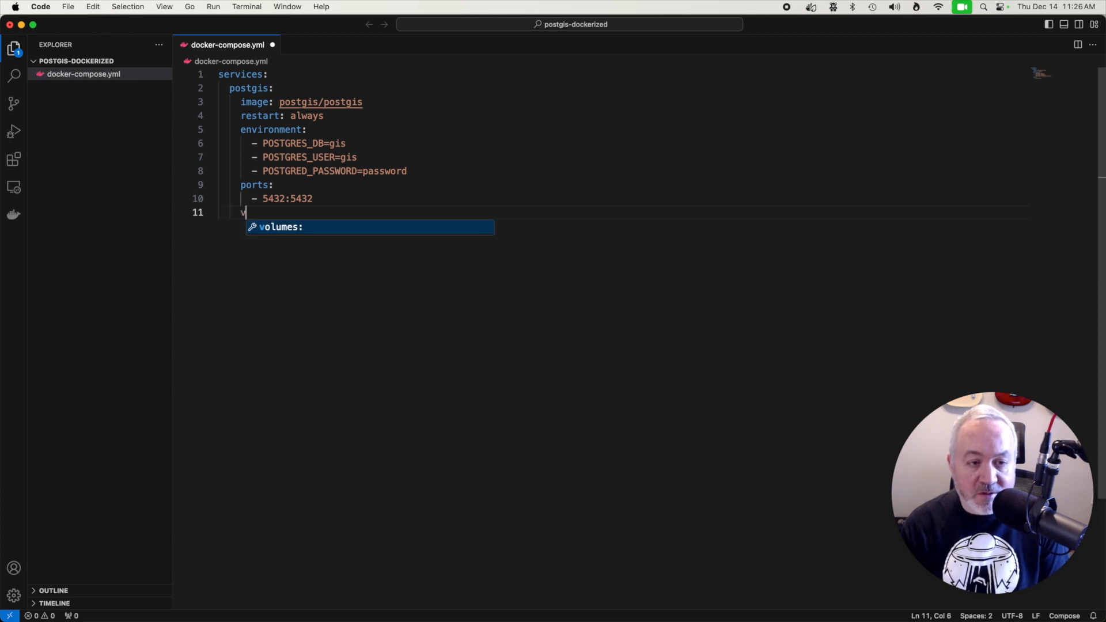
key("Enter")
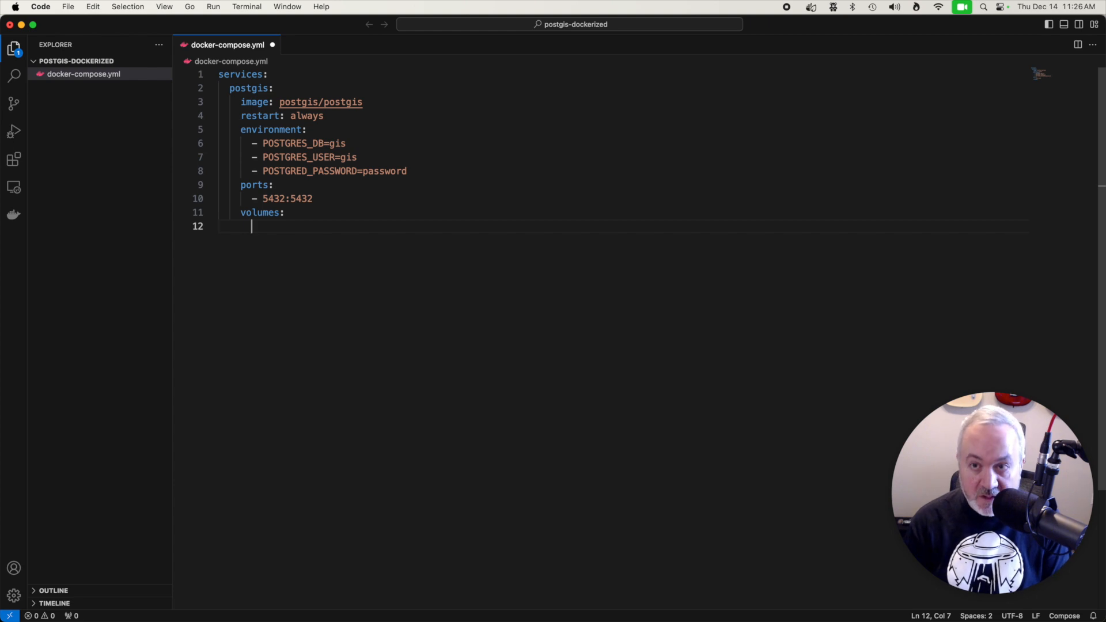
type("-")
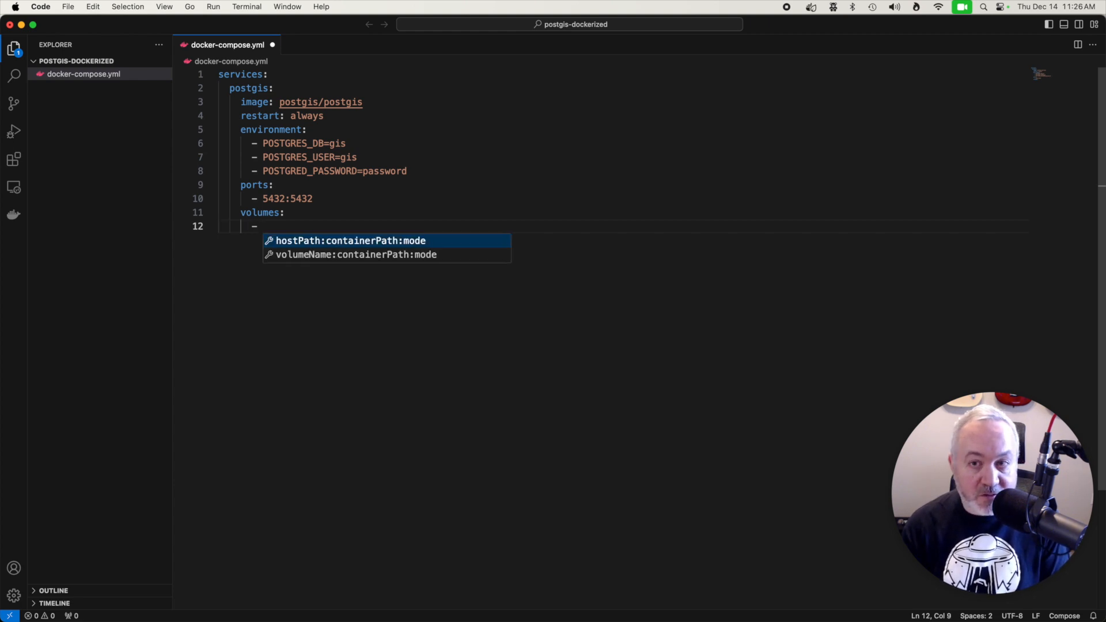
type("./data/")
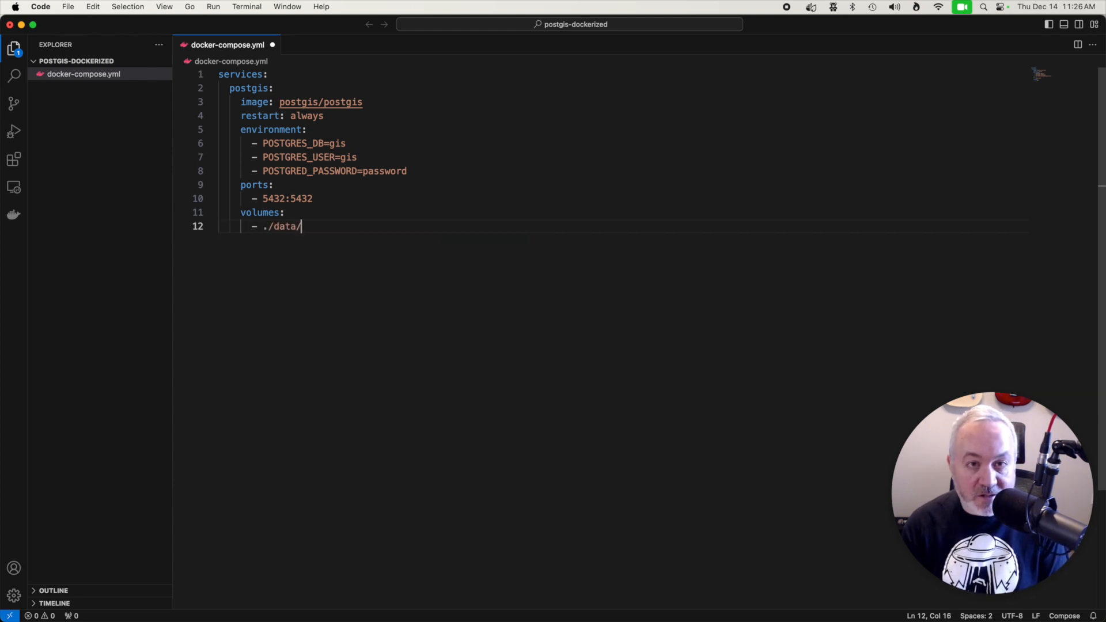
type("postgis")
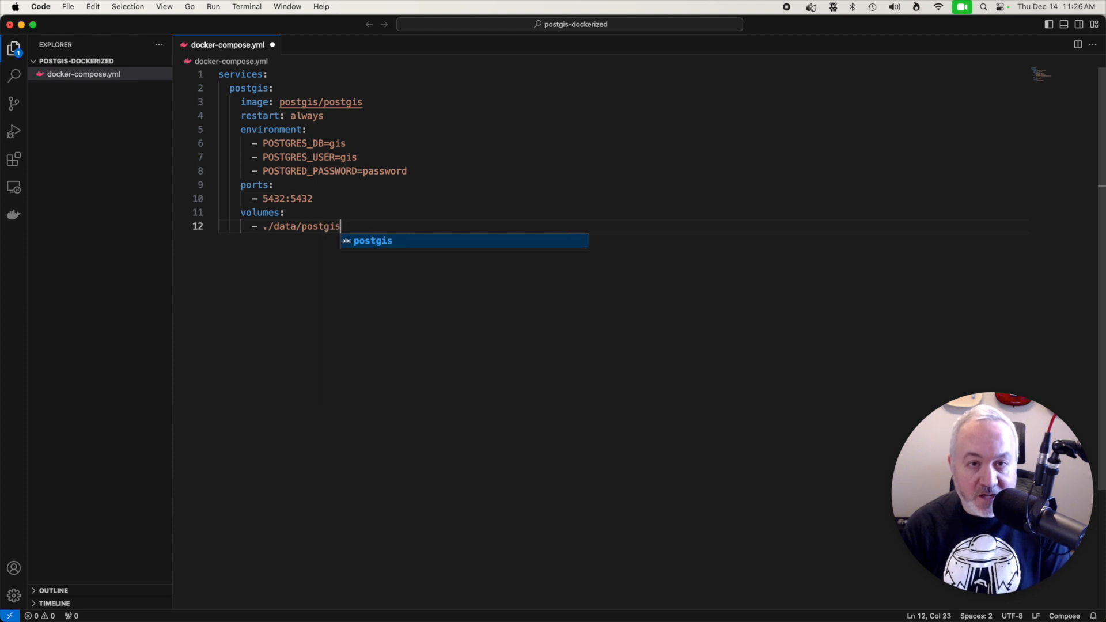
type(":")
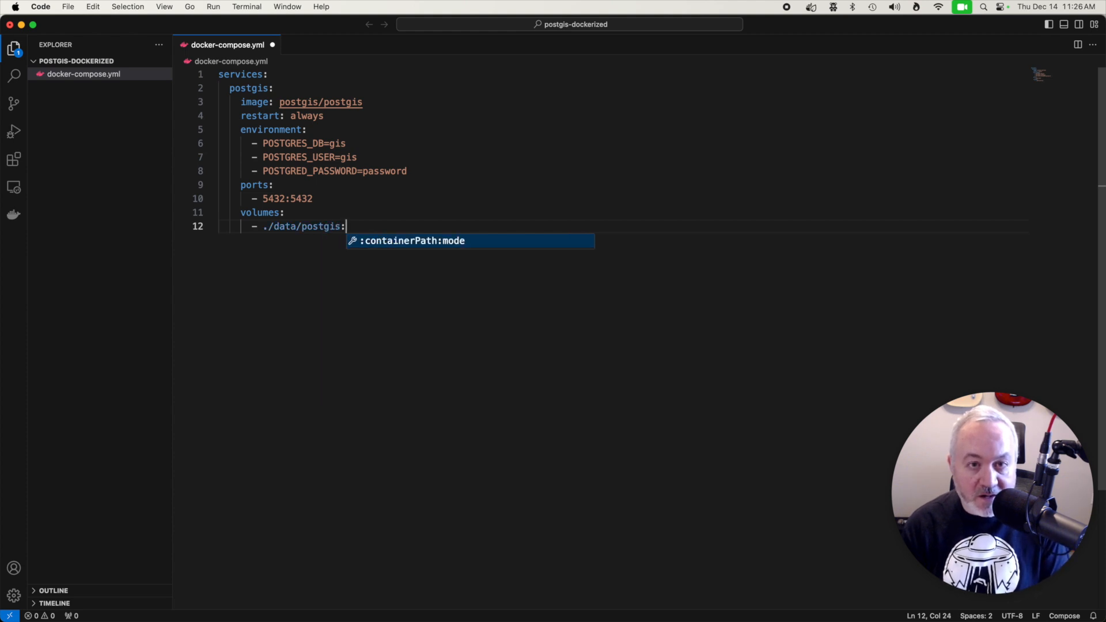
type("/var/lib")
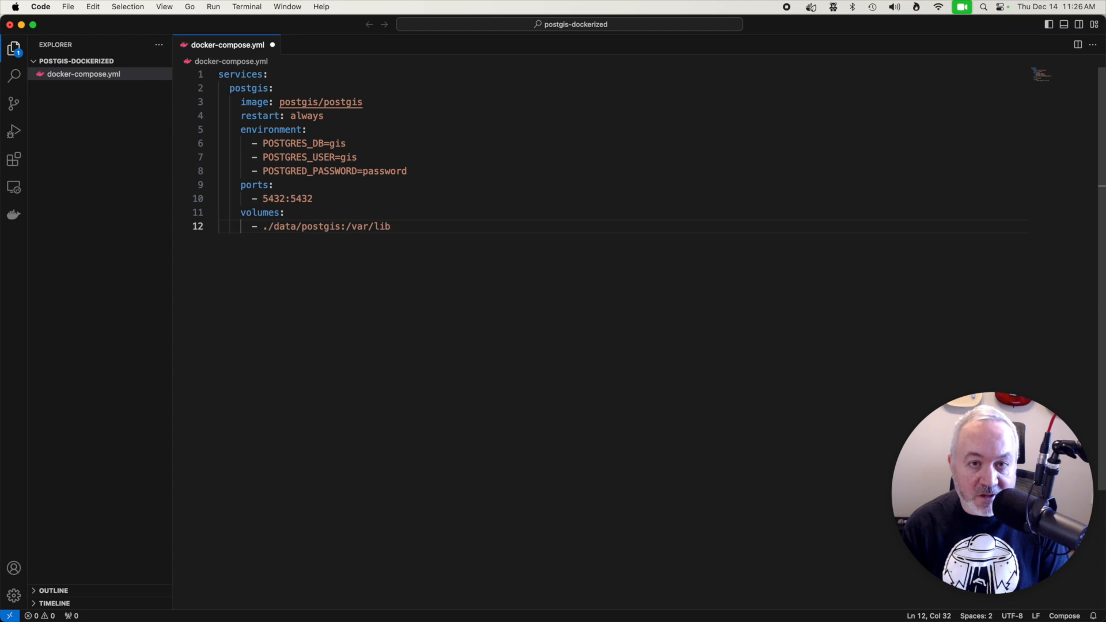
type("/postgresql")
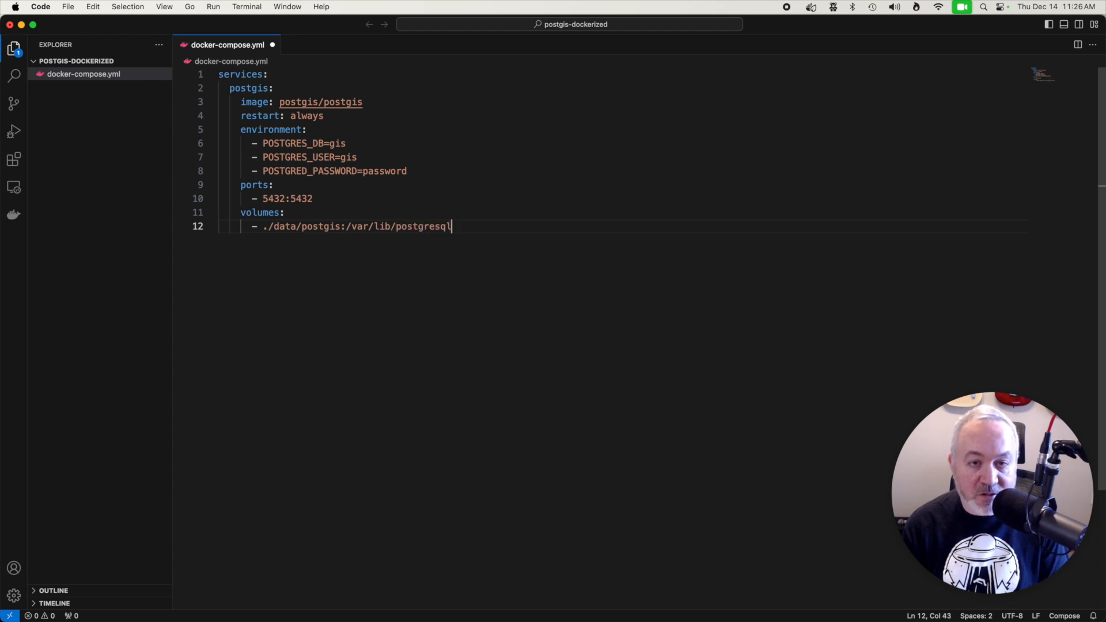
type("/data")
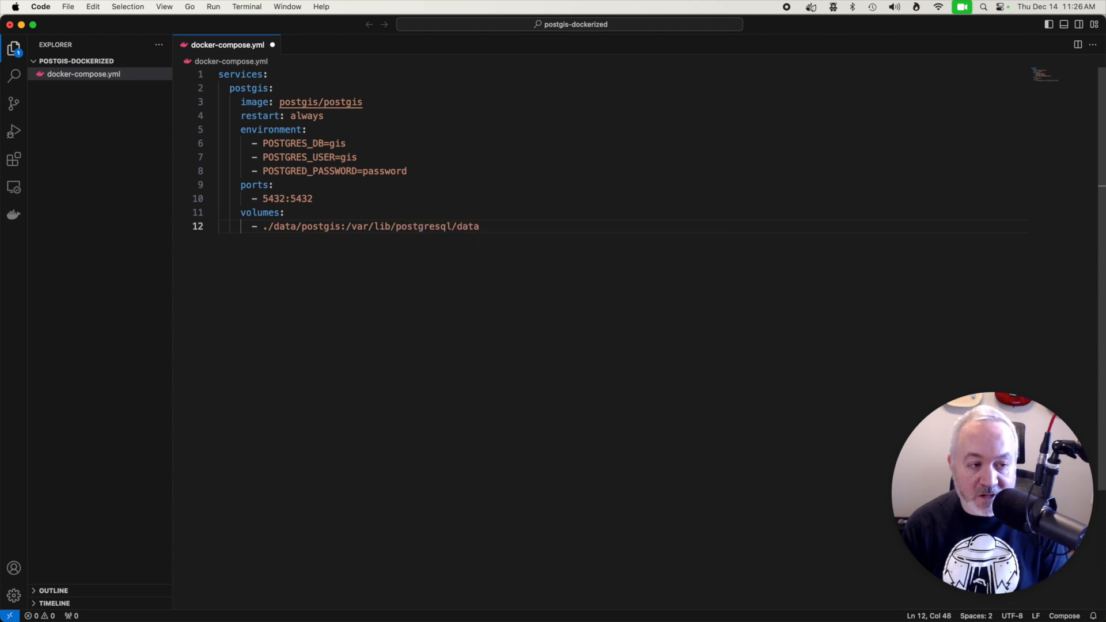
key("Enter")
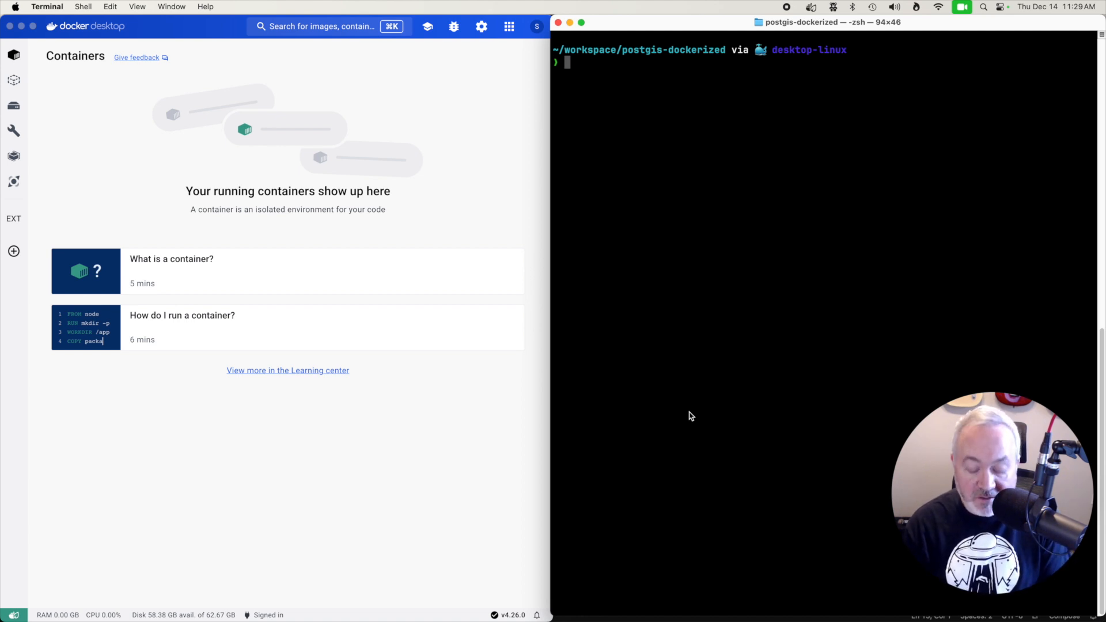
Step: Fix POSTGRED to POSTGRES and start the PostGIS container with docker compose up
type("docker compose")
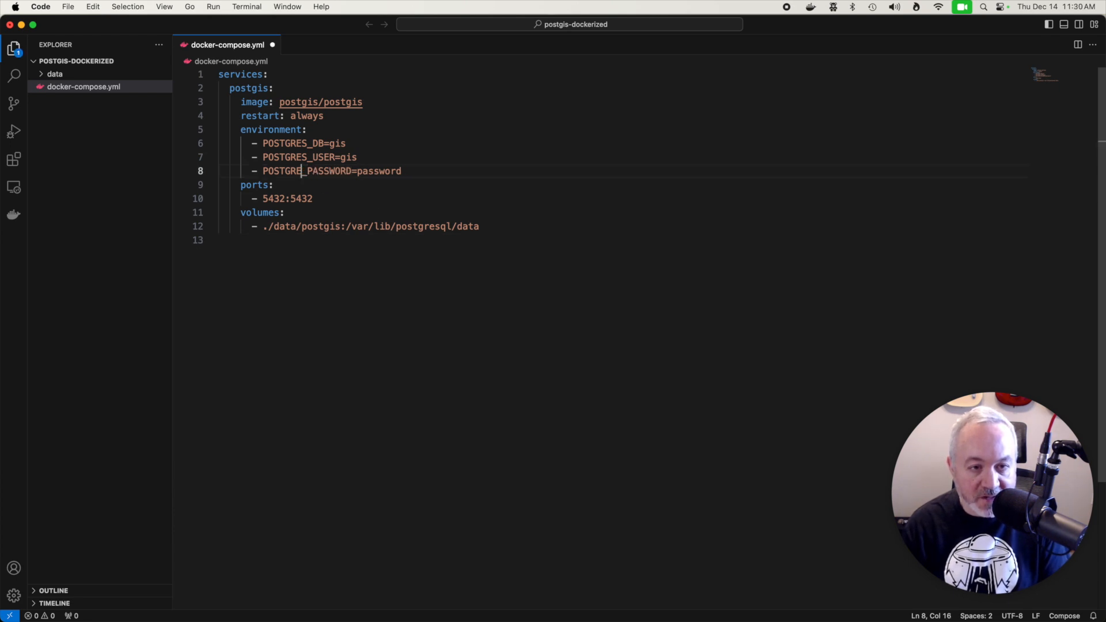
key("cmd+tab")
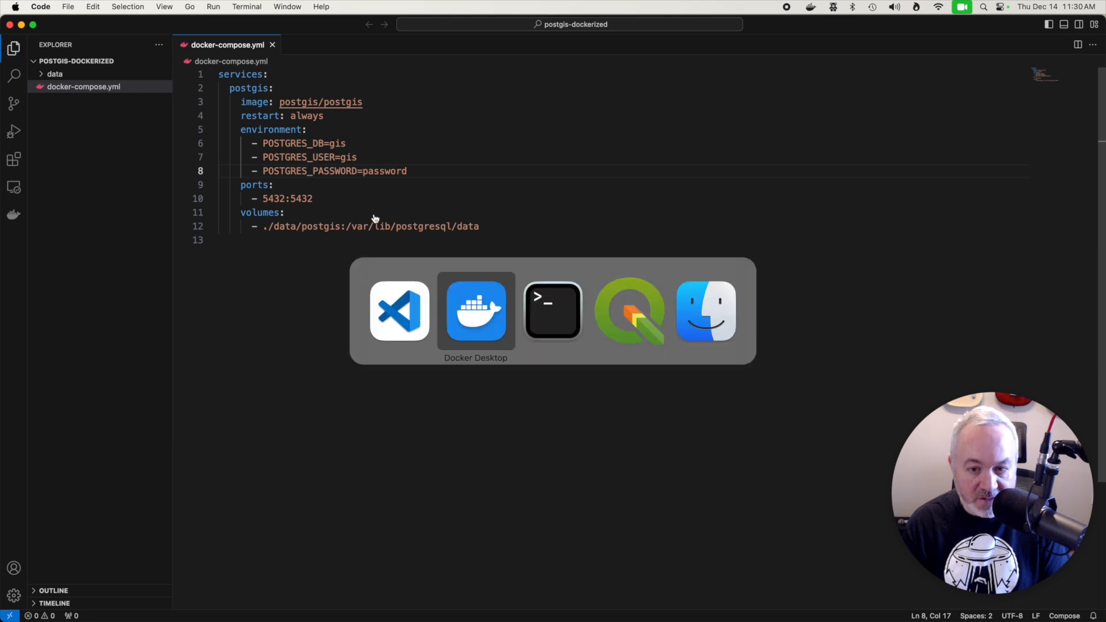
left_click(552, 311)
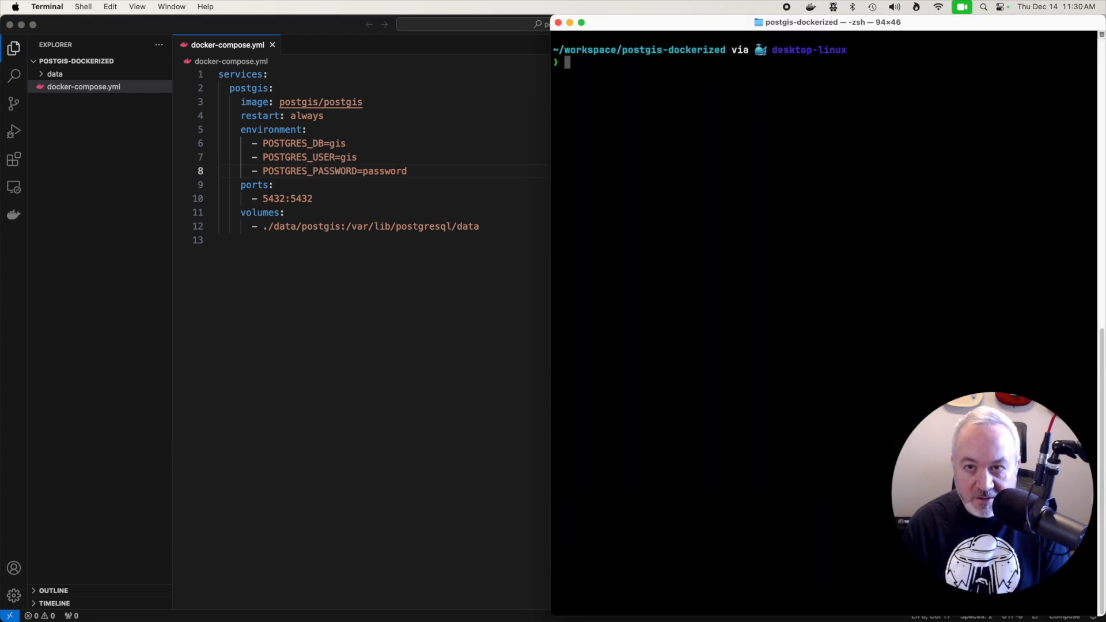
type("docker compose up")
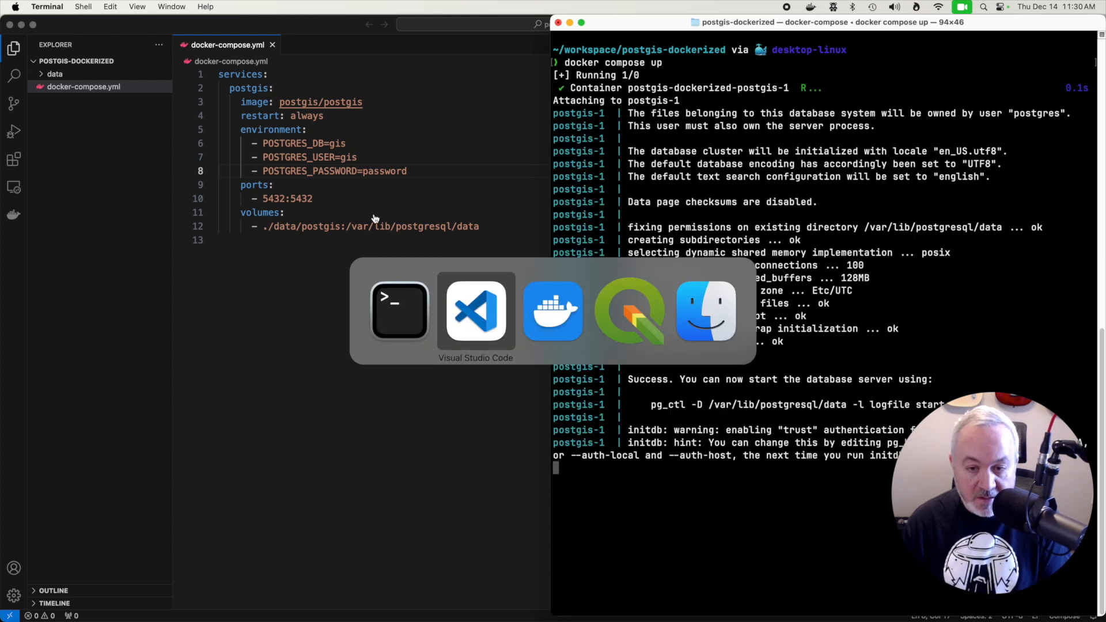
Step: Check the running postgis container and its startup log in Docker Desktop
left_click(552, 311)
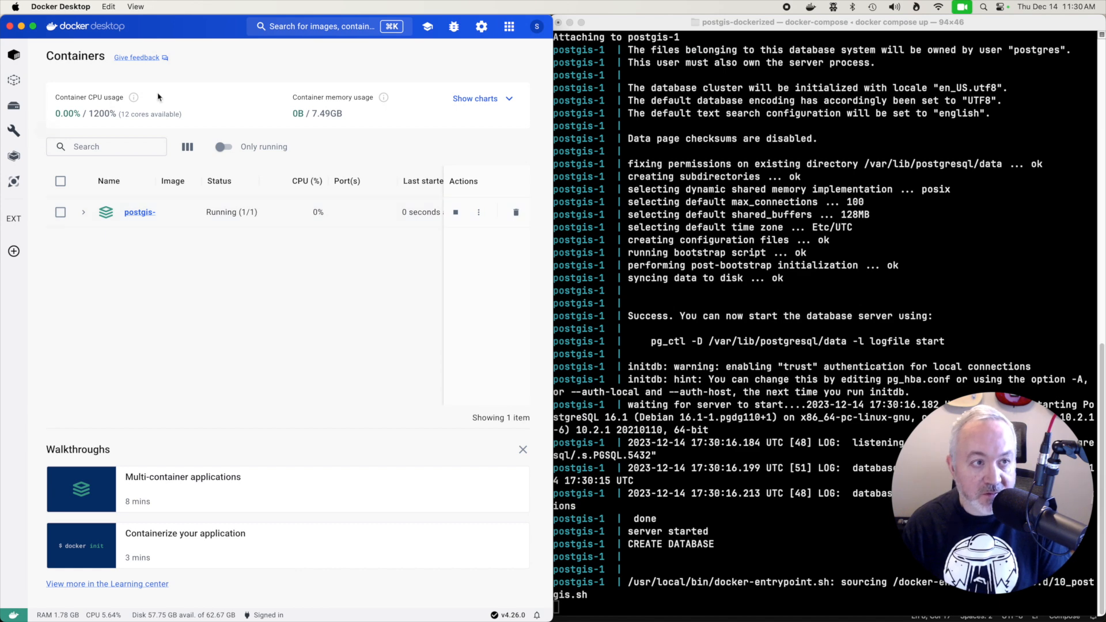
scroll("down", 3)
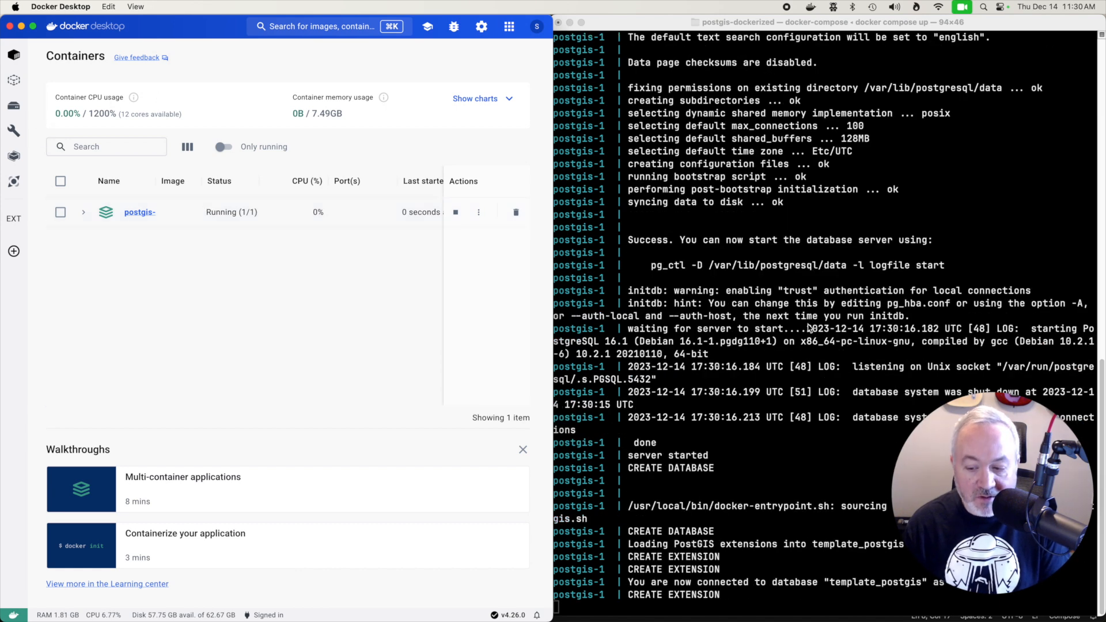
scroll("down", 3)
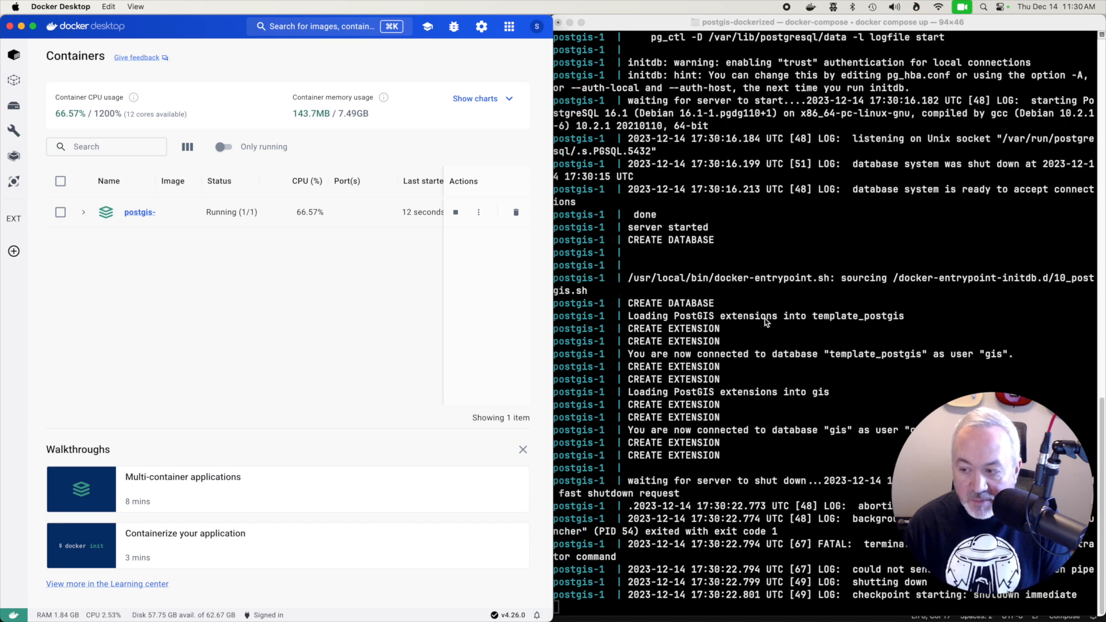
scroll("down", 3)
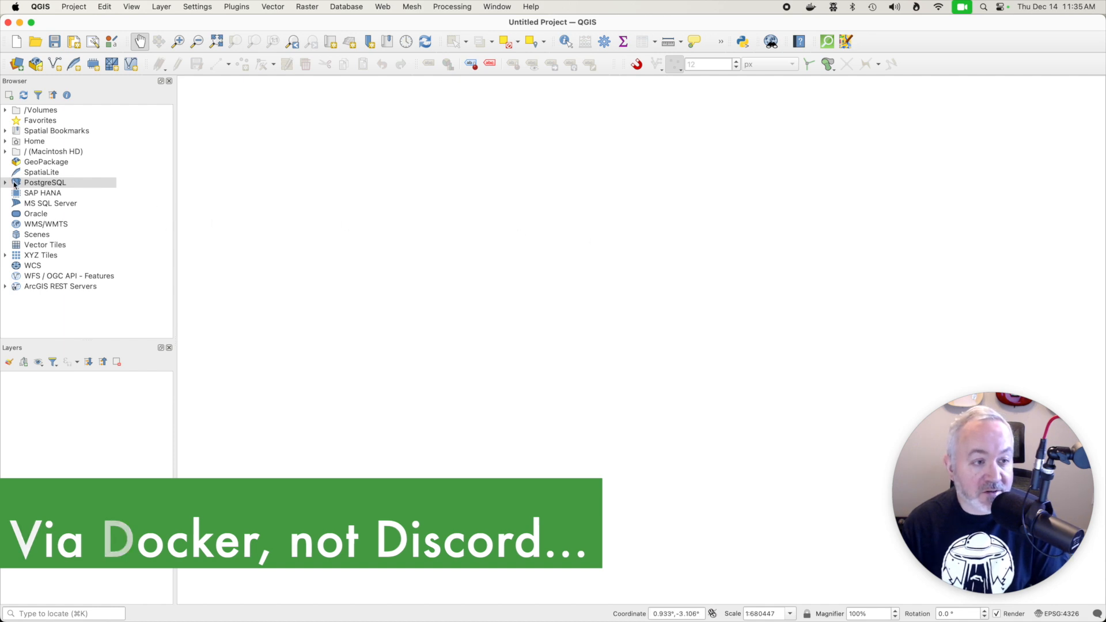
Step: Start a new PostgreSQL connection named Docker PostGIS to database gis on localhost
right_click(42, 182)
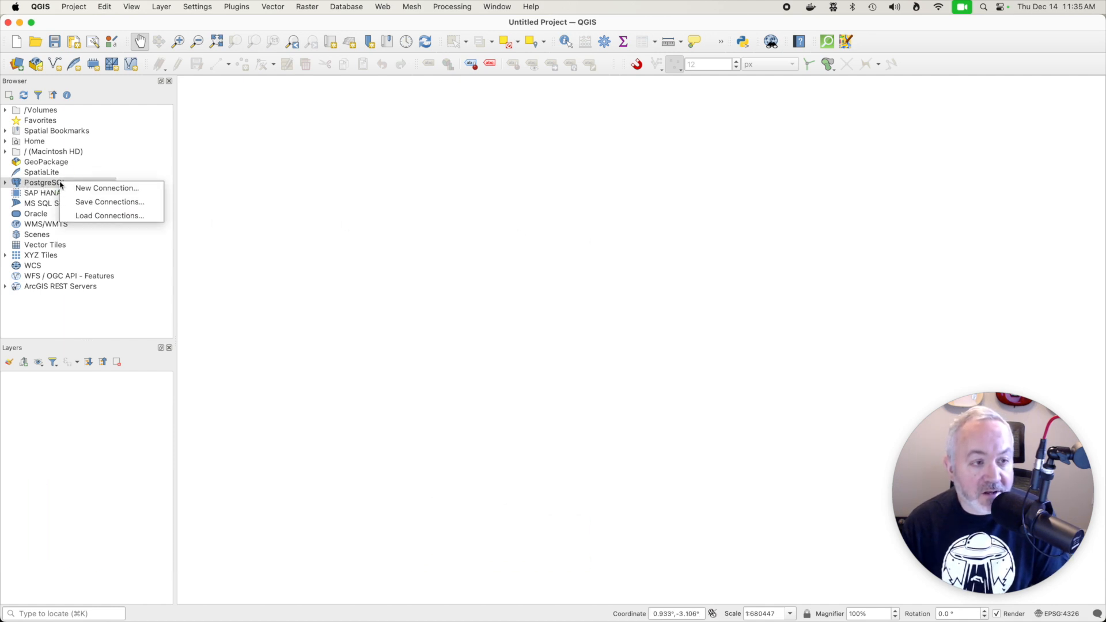
mouse_move(88, 188)
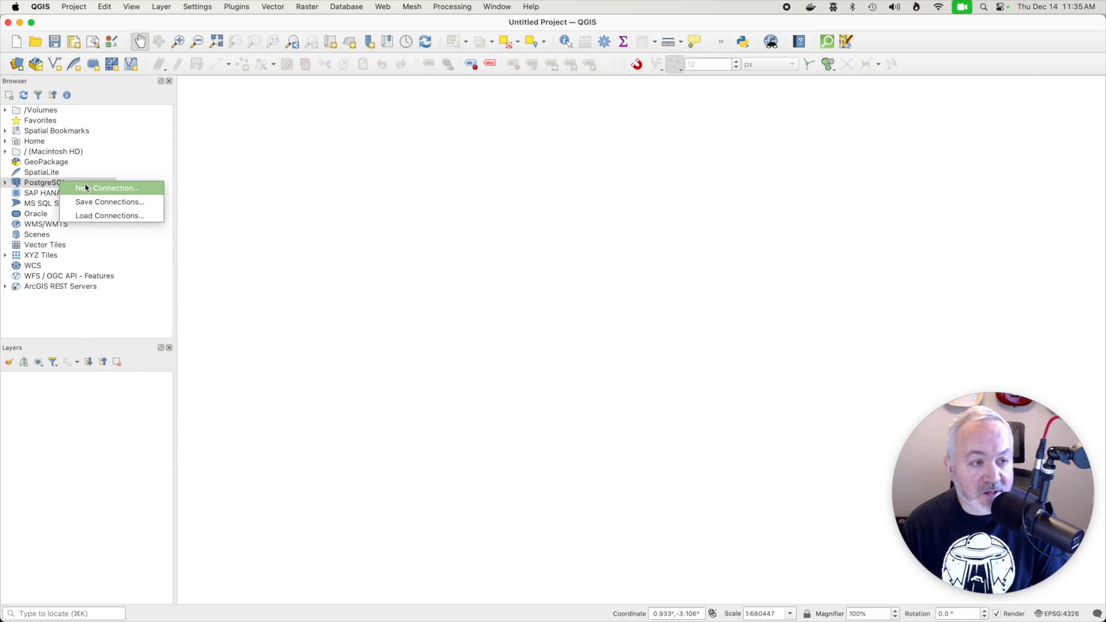
left_click(109, 187)
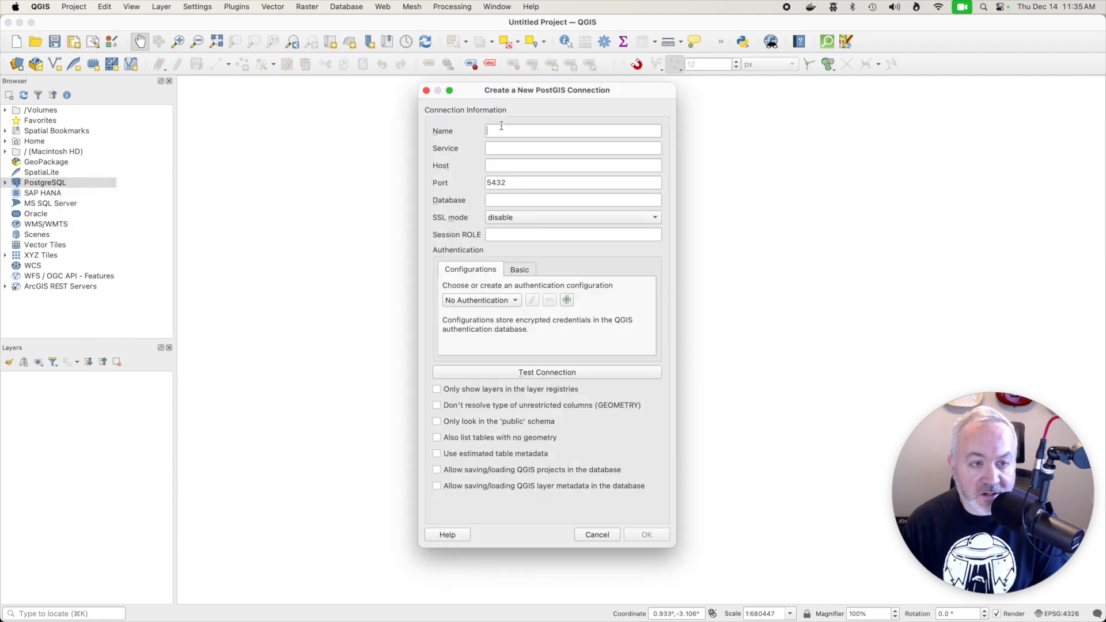
mouse_move(500, 129)
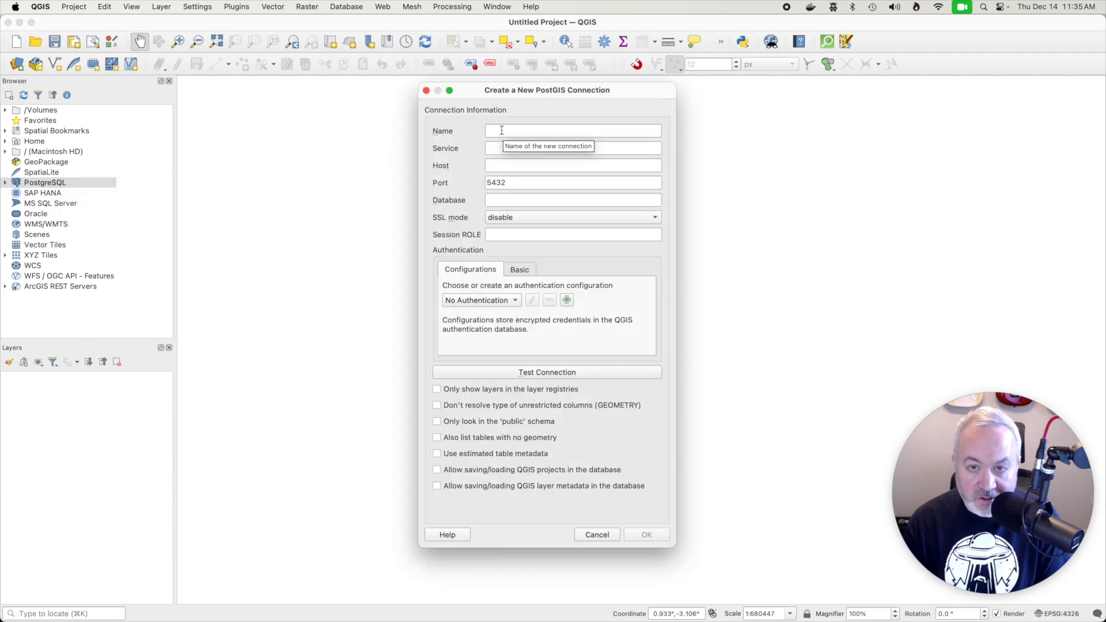
type("Docker")
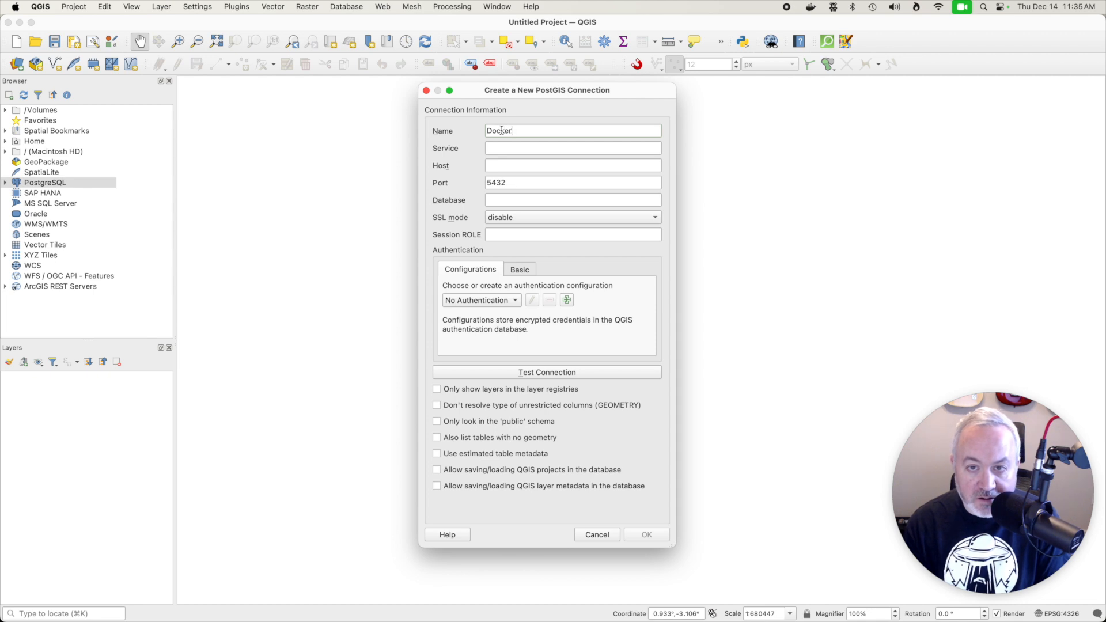
type("PostGIS")
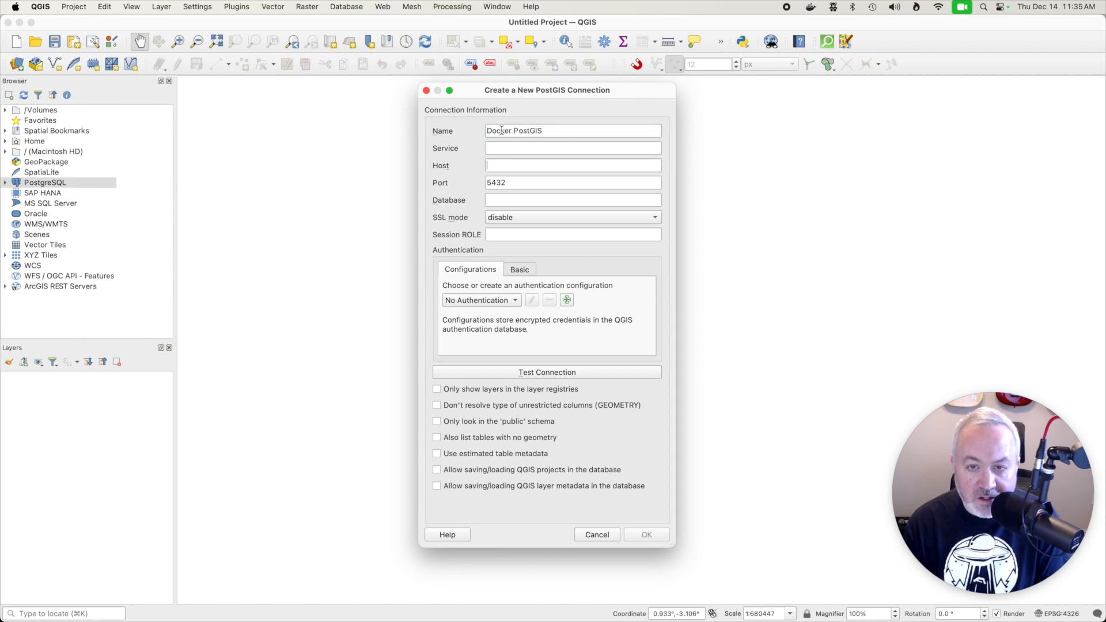
type("localhost")
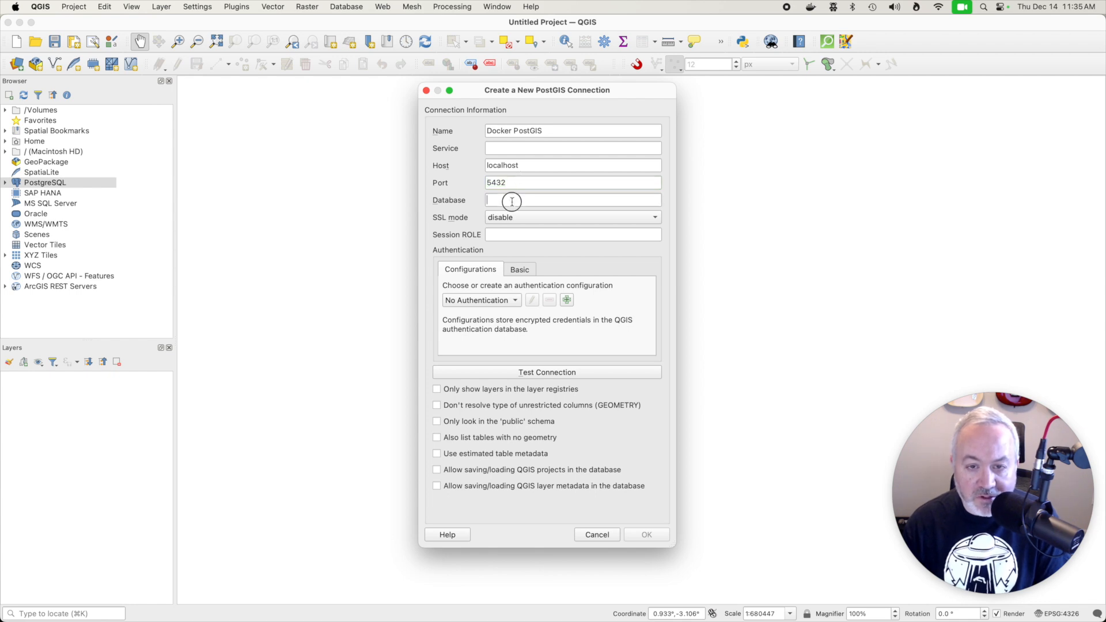
type("gis")
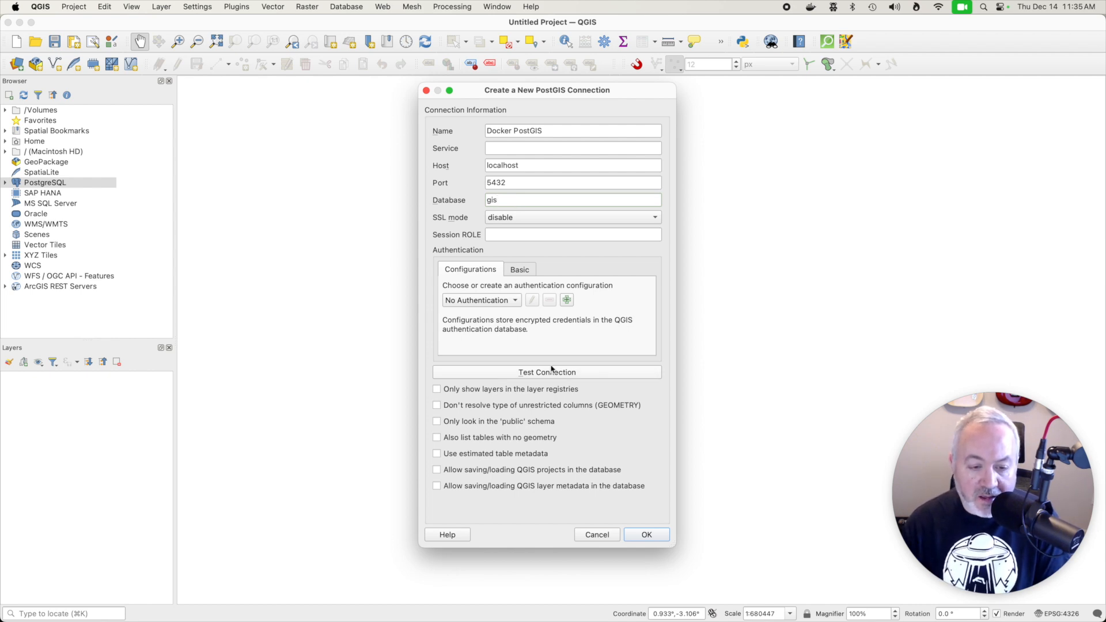
left_click(546, 372)
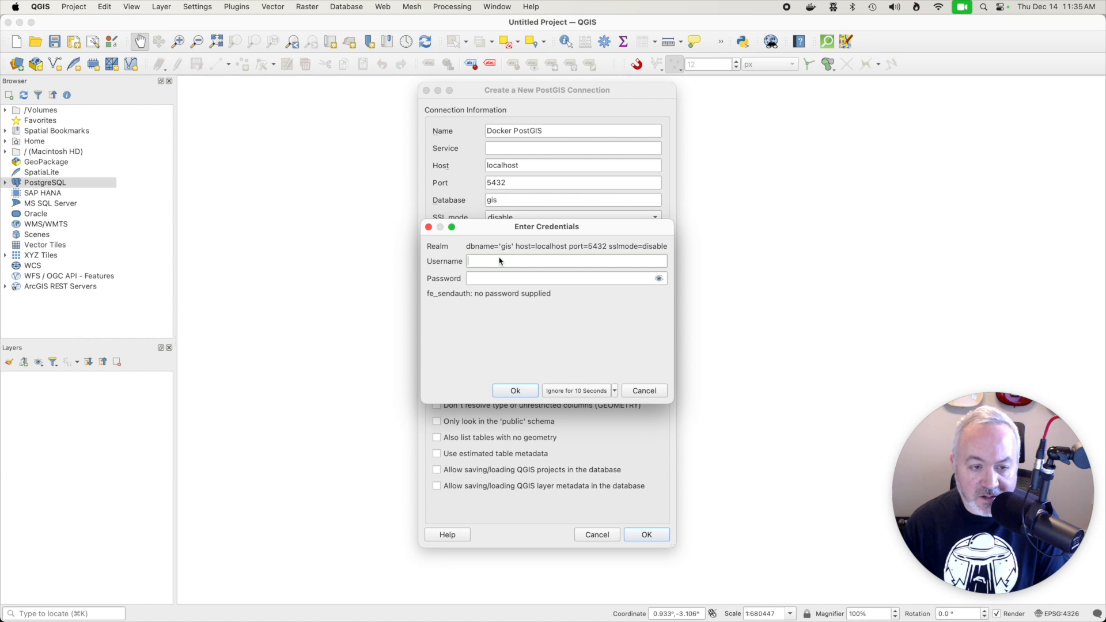
type("gis")
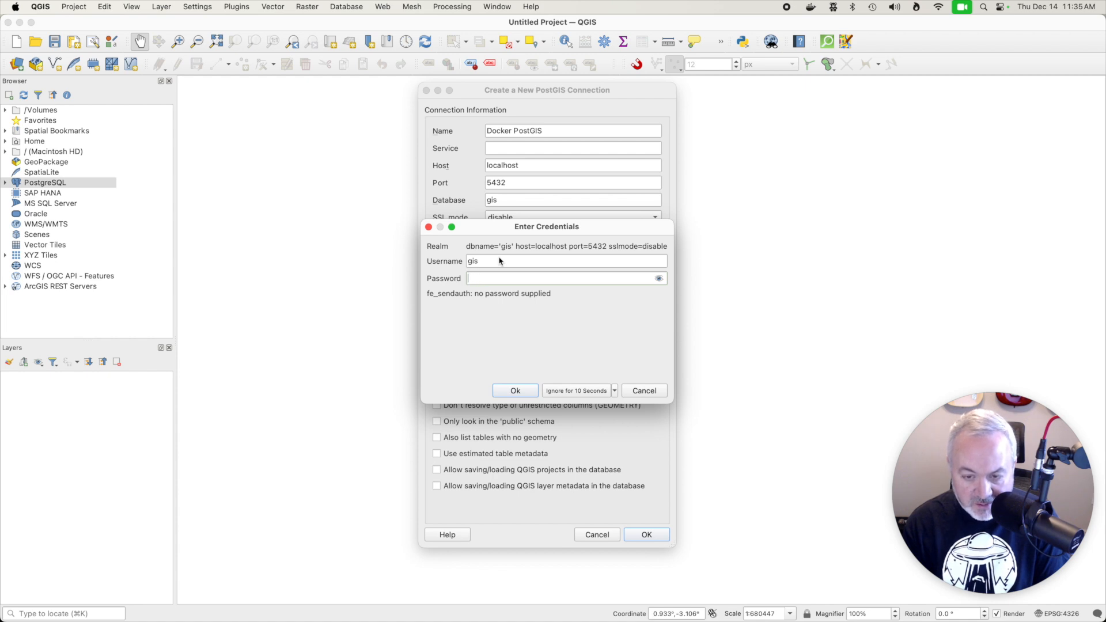
type("password")
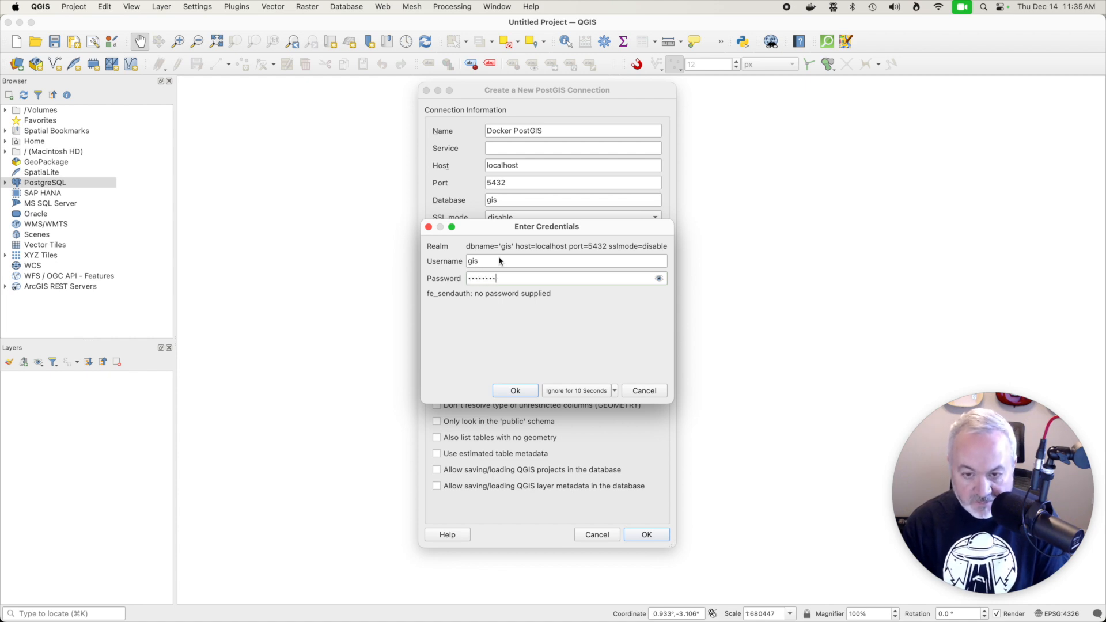
left_click(515, 389)
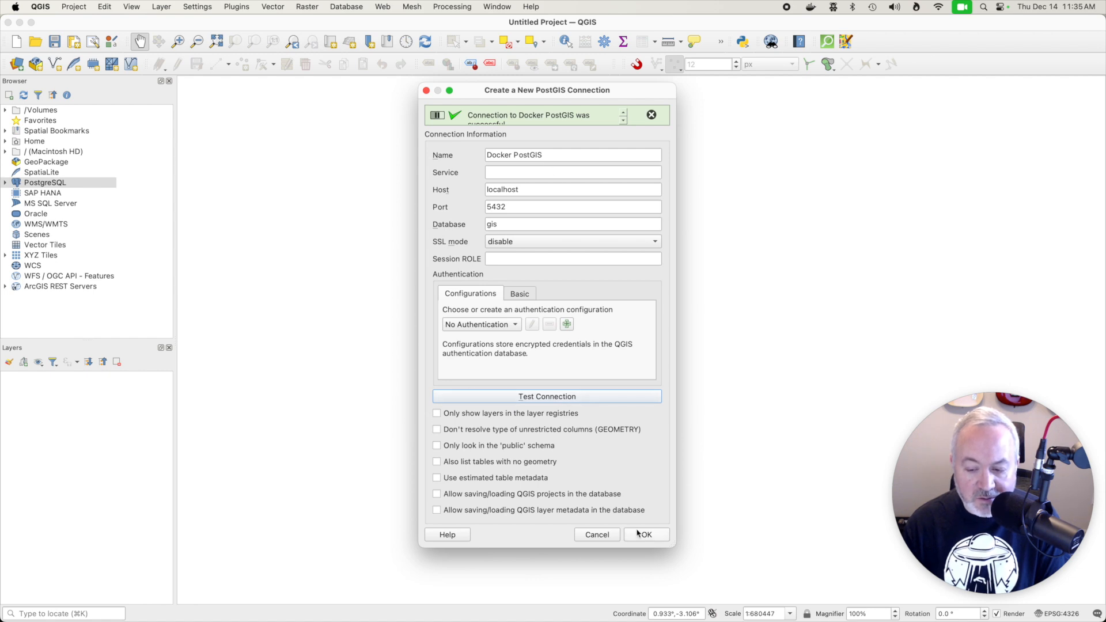
left_click(646, 535)
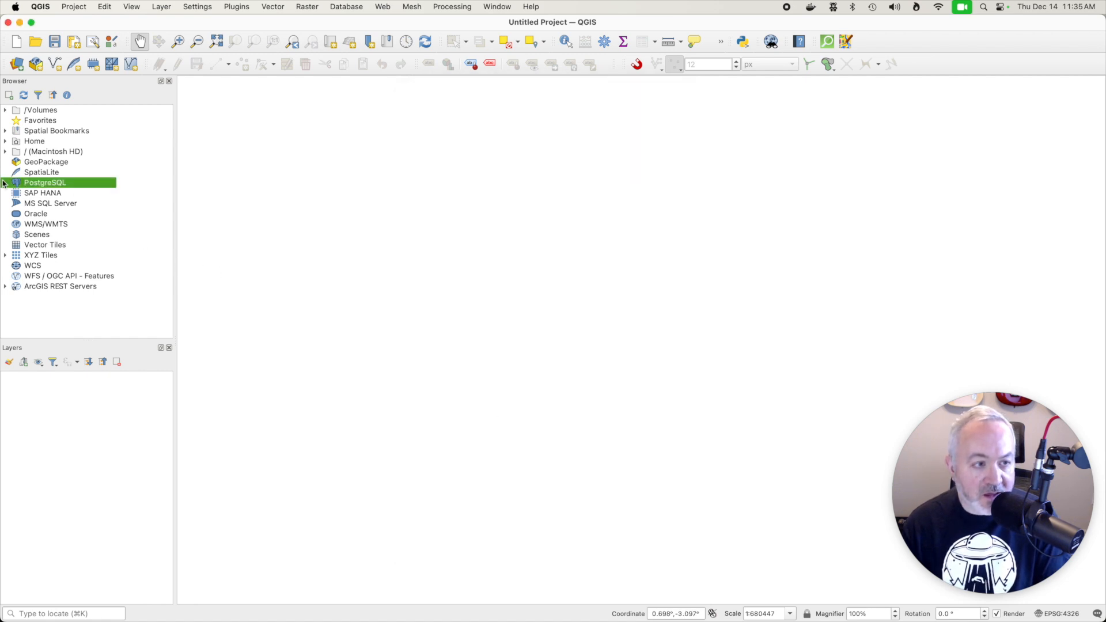
left_click(5, 182)
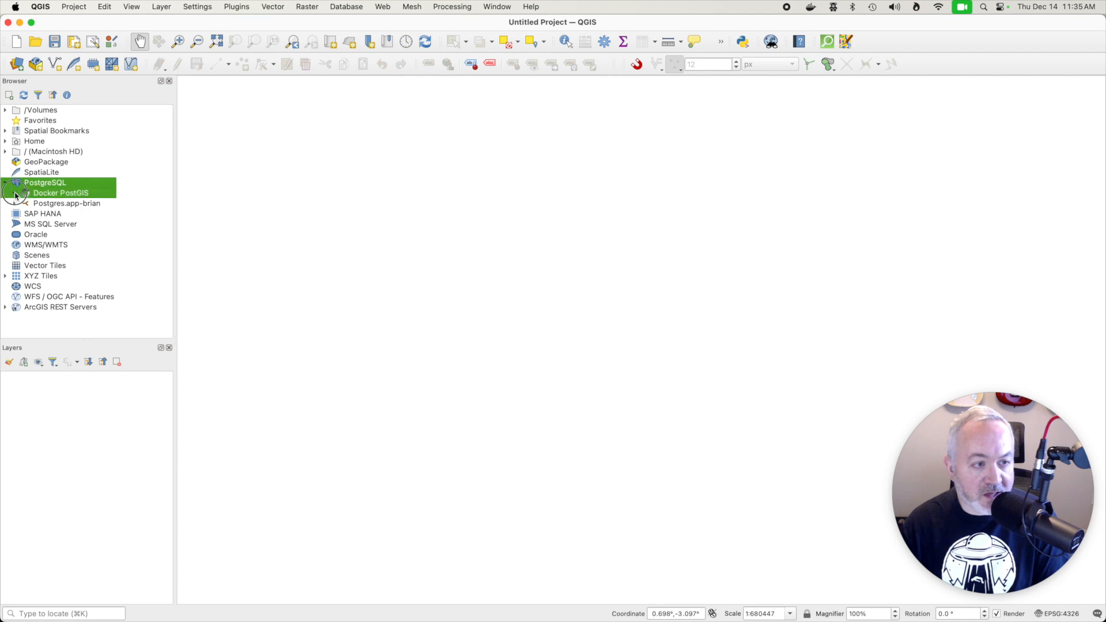
left_click(17, 194)
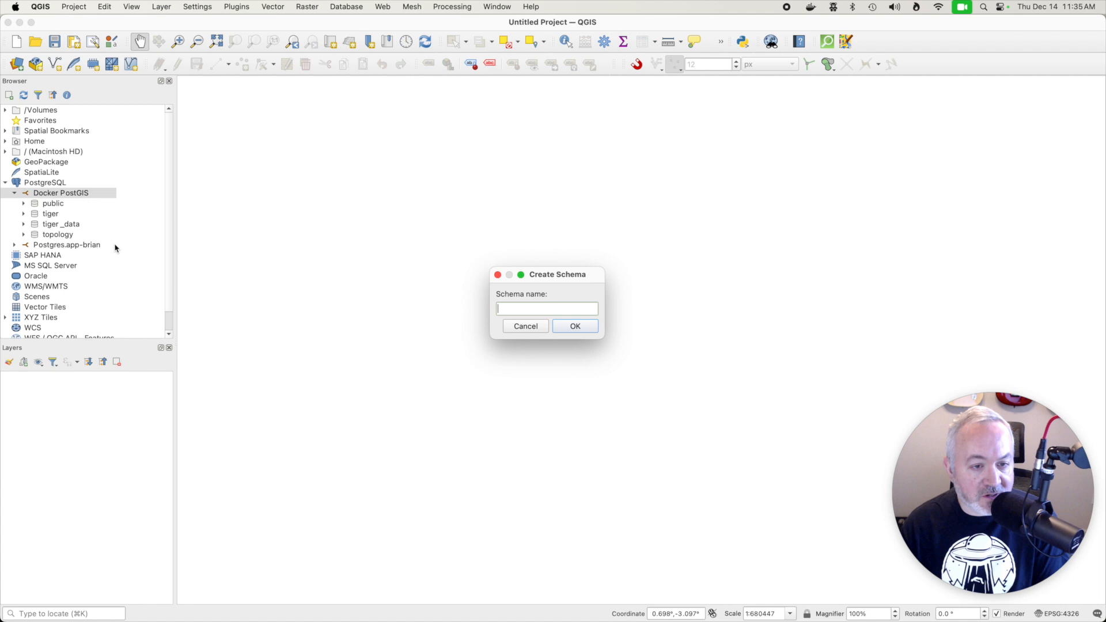
Step: Create the 'learning' schema and start a new table named 'points' in it
type("learning")
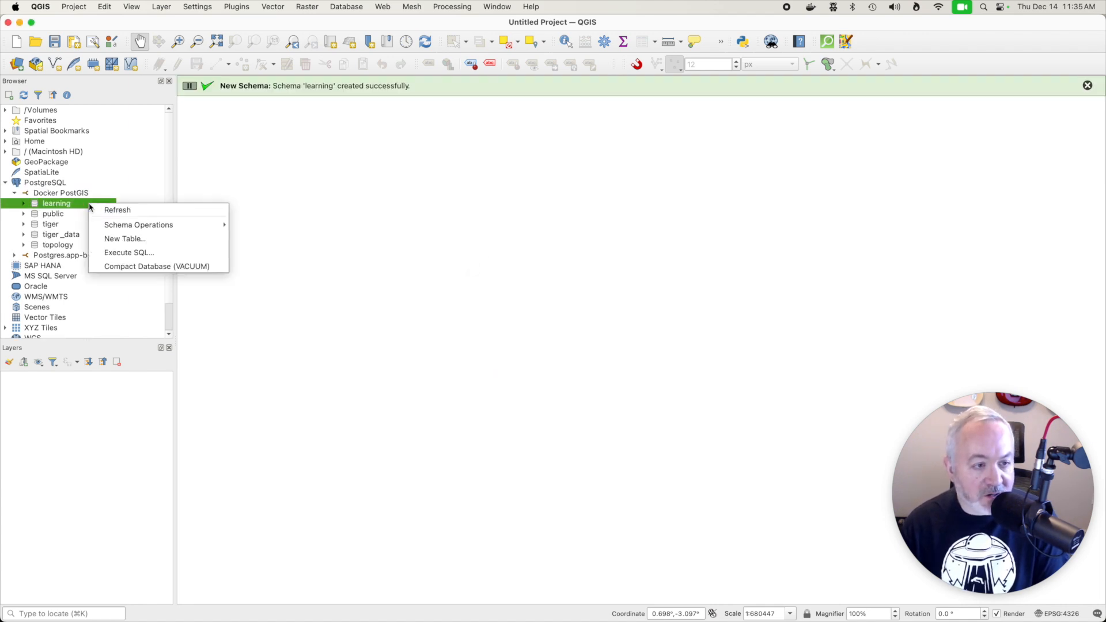
left_click(124, 238)
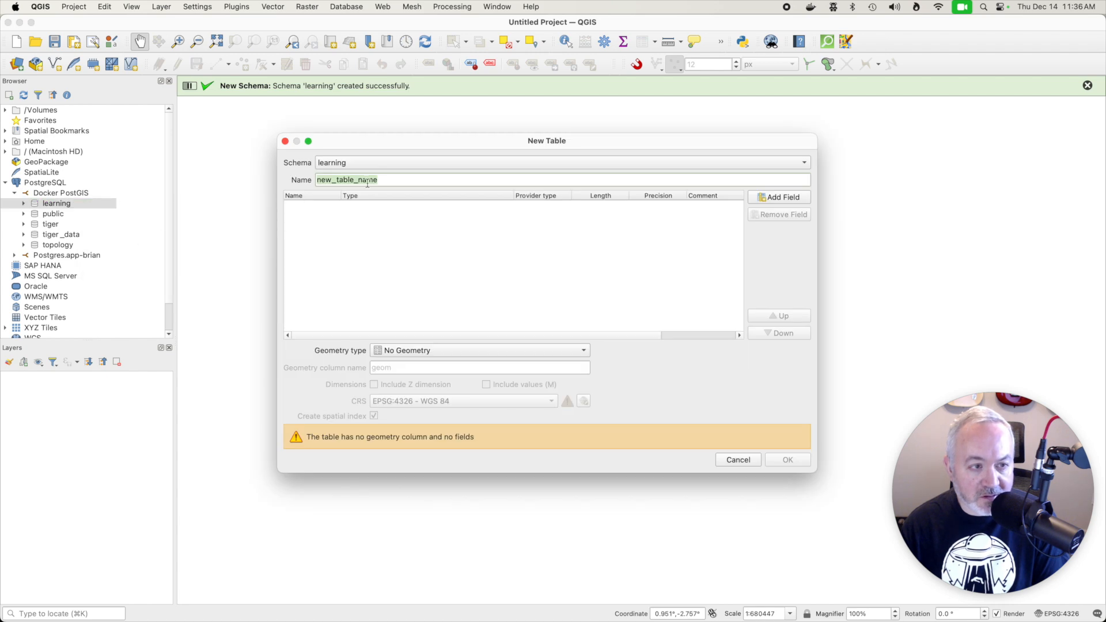
type("points")
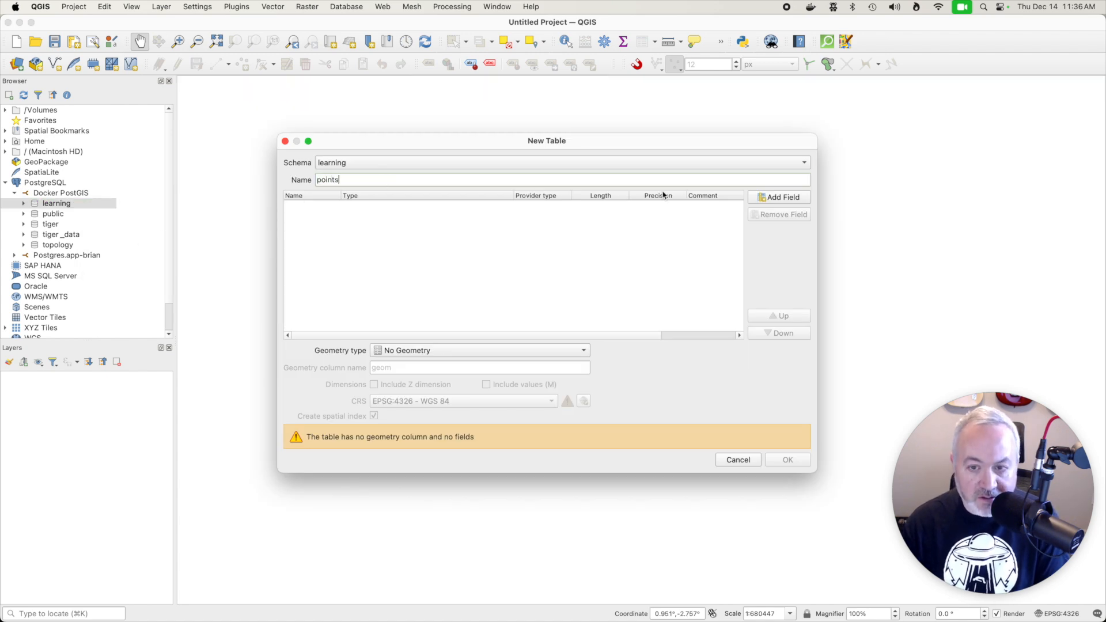
Step: Give the points table a varchar 'name' field and Point geometry, then confirm it
left_click(779, 197)
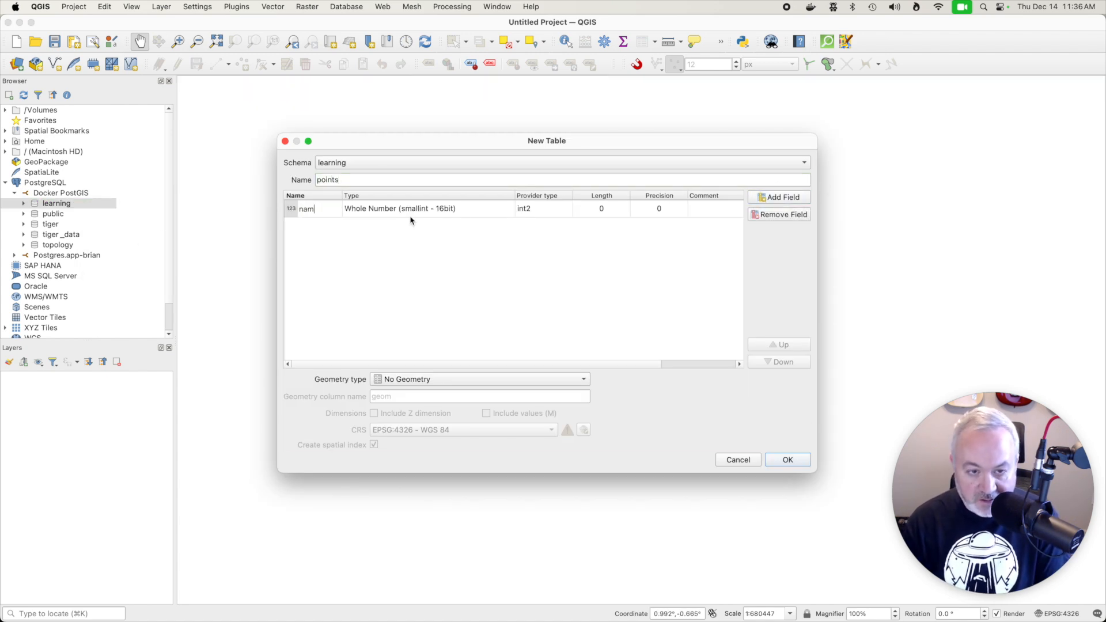
left_click(426, 209)
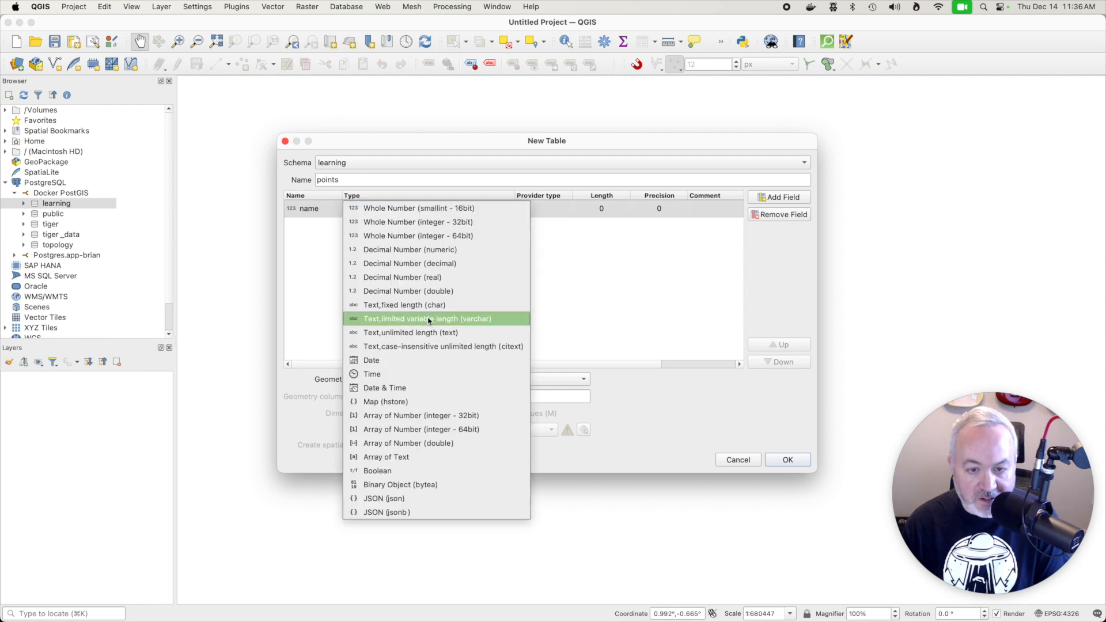
left_click(429, 318)
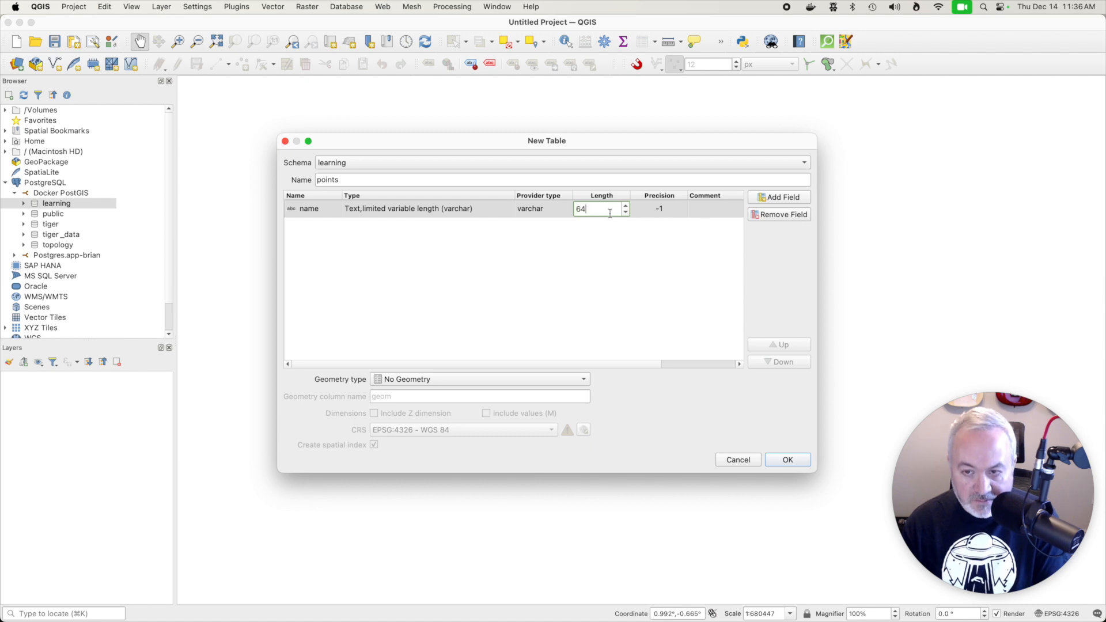
left_click(479, 379)
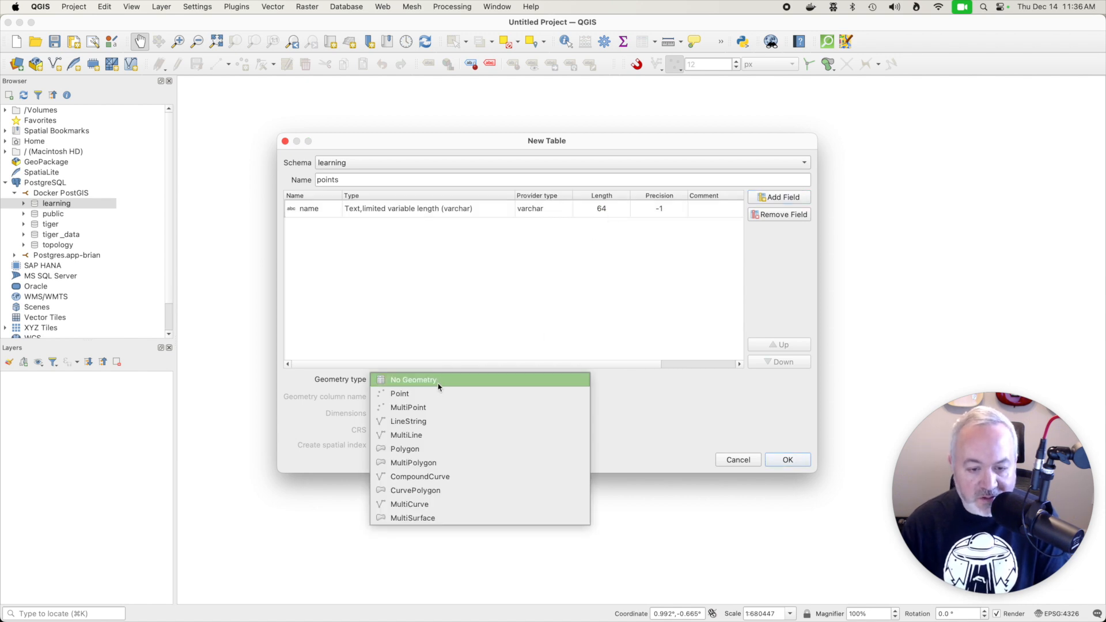
left_click(788, 460)
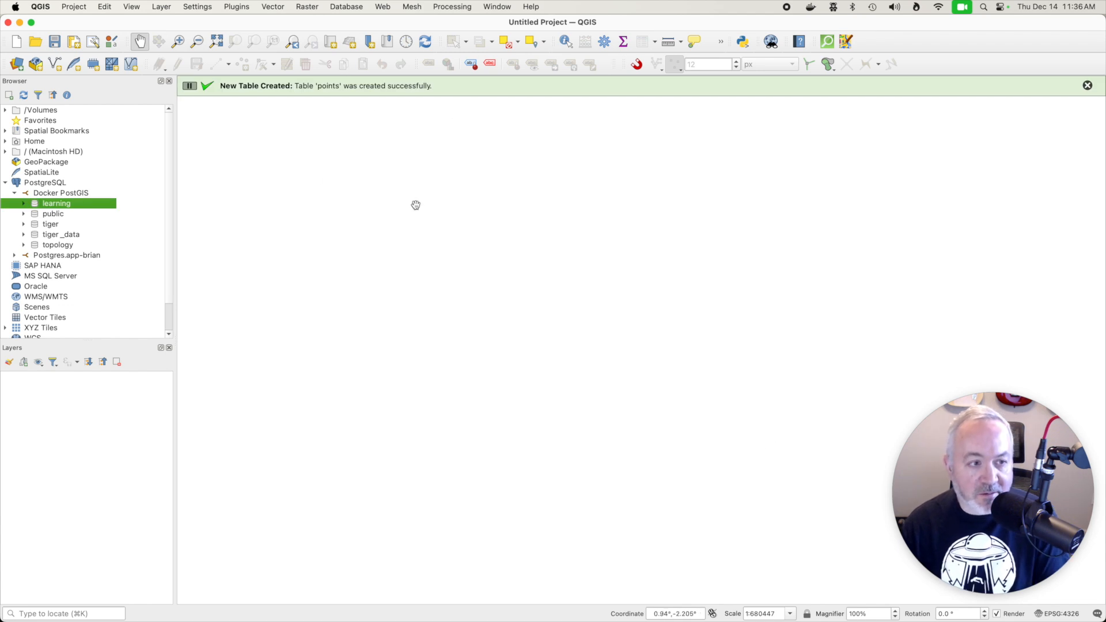
left_click(25, 202)
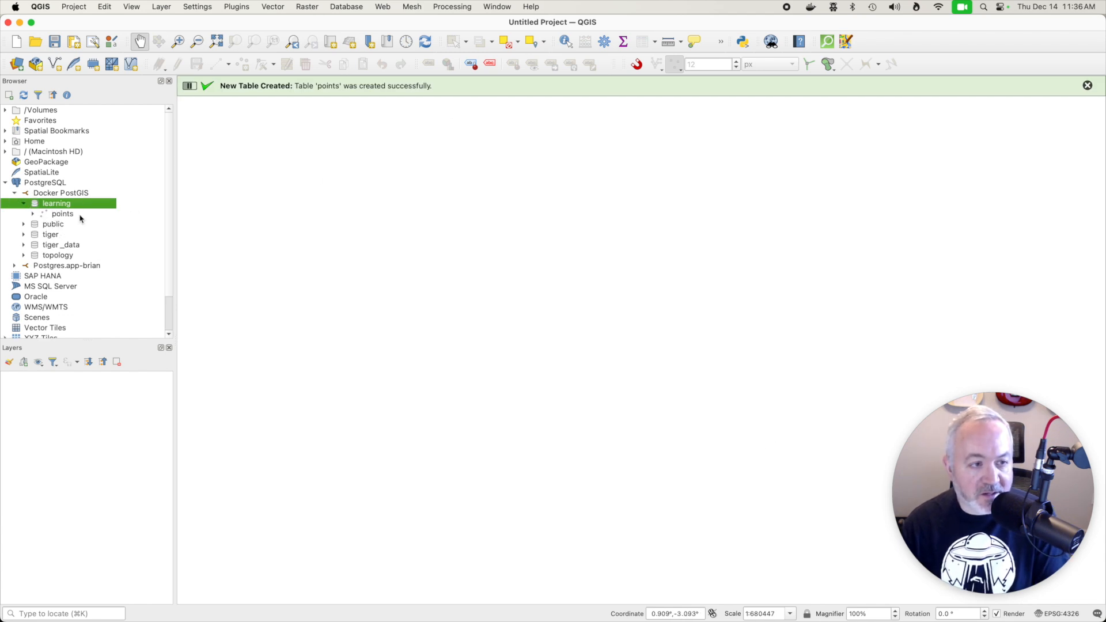
Step: Load the points table as a map layer and make it editable for adding points
double_click(62, 214)
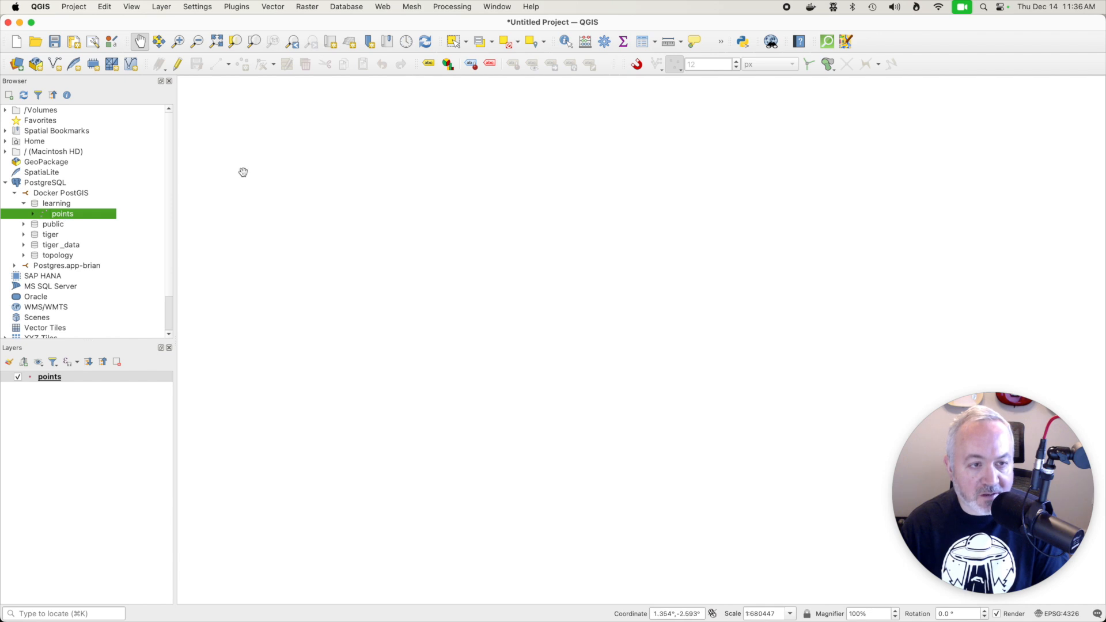
mouse_move(206, 235)
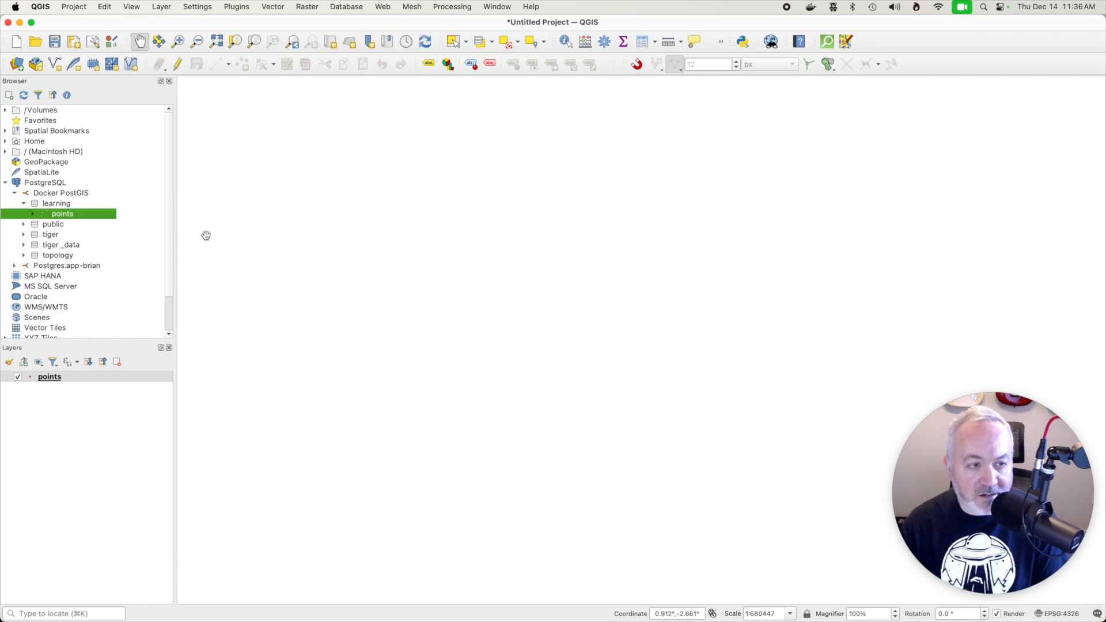
left_click(179, 65)
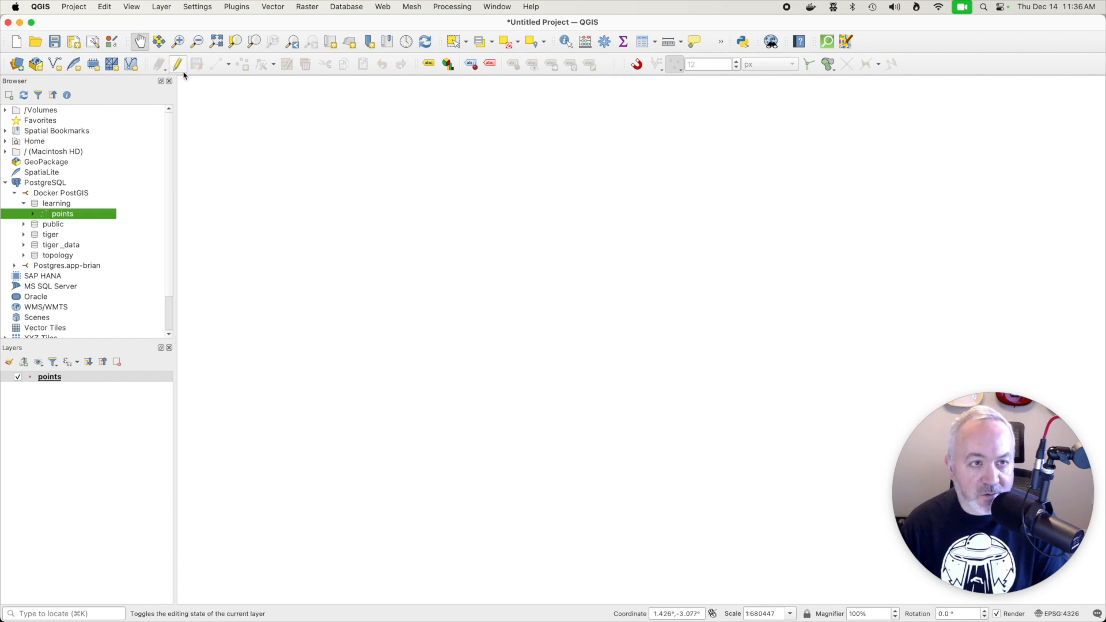
left_click(177, 65)
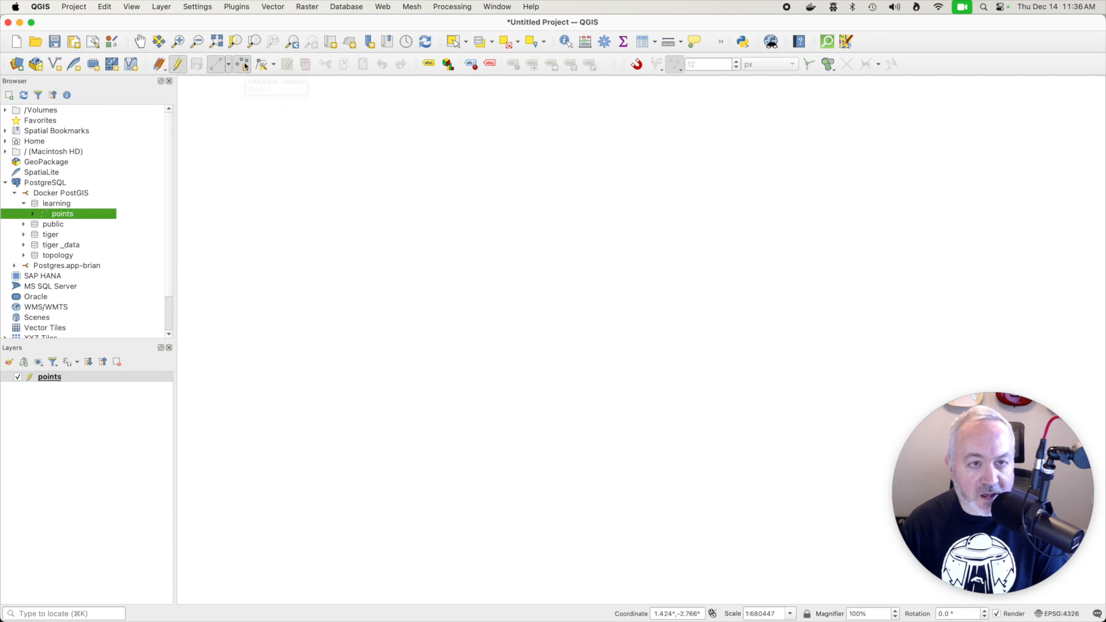
Step: Digitize a first point feature on the map named 'Foo'
left_click(416, 268)
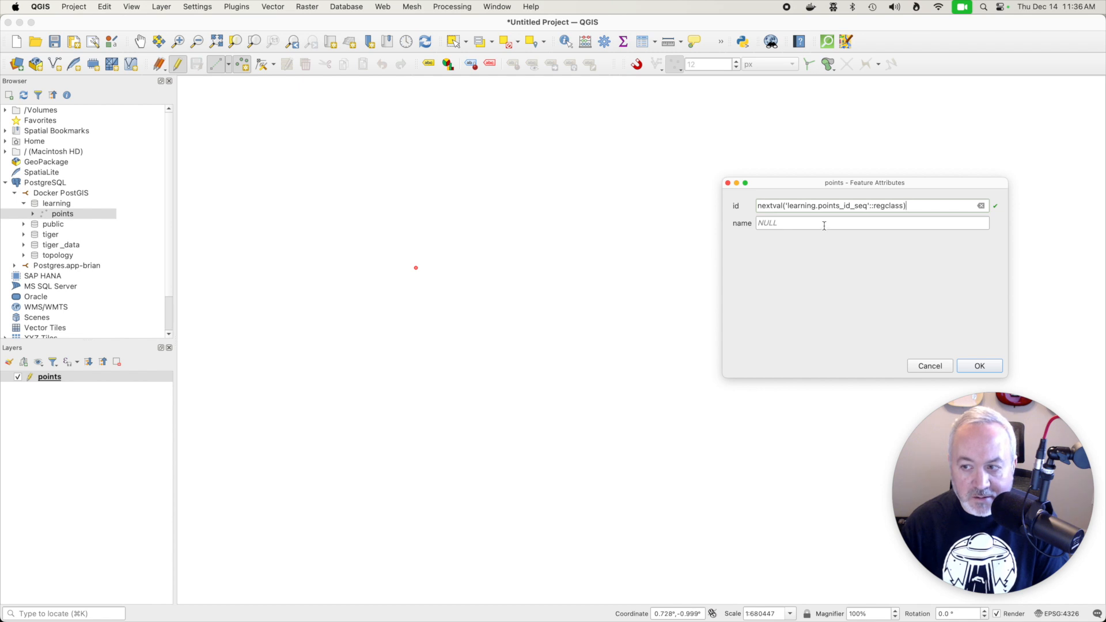
type("Foo")
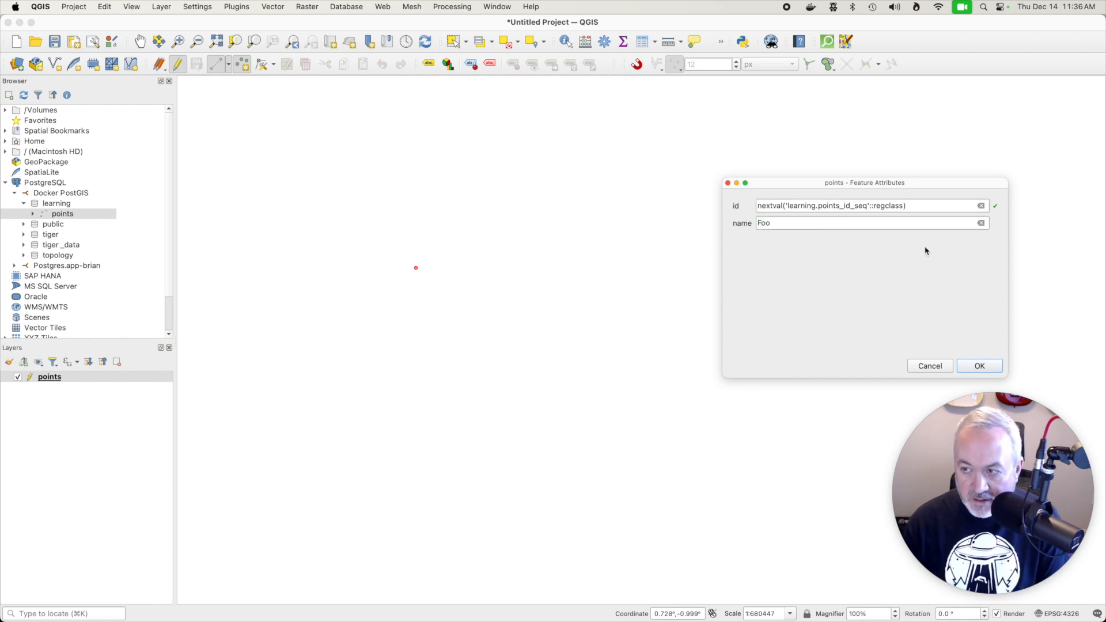
left_click(979, 367)
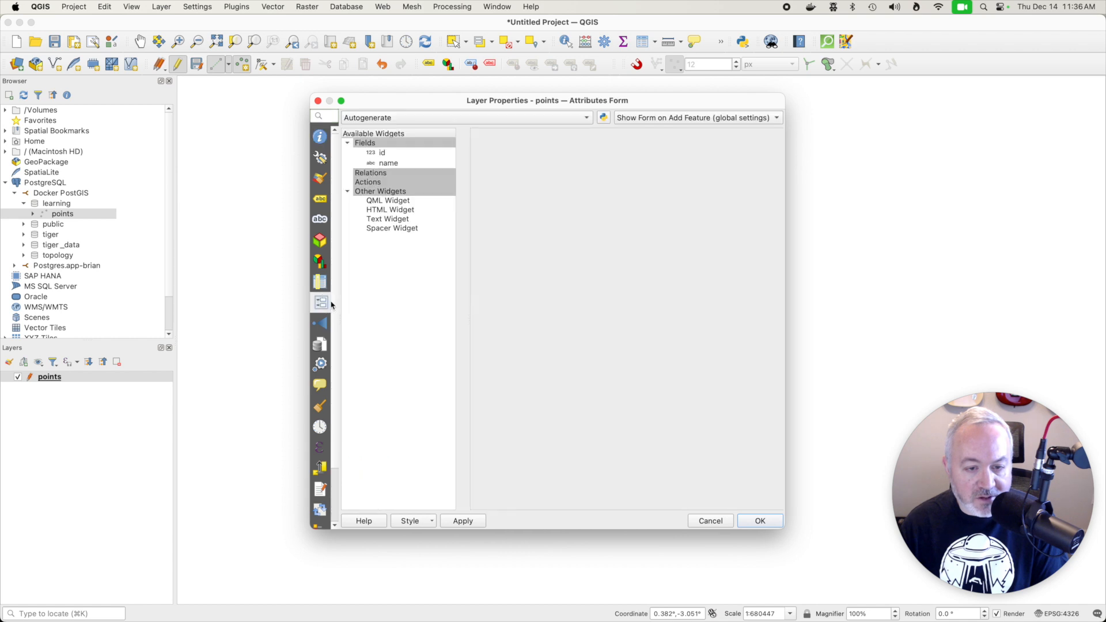
Step: Set the id field's widget type to Hidden in the Attributes Form and apply it
left_click(381, 152)
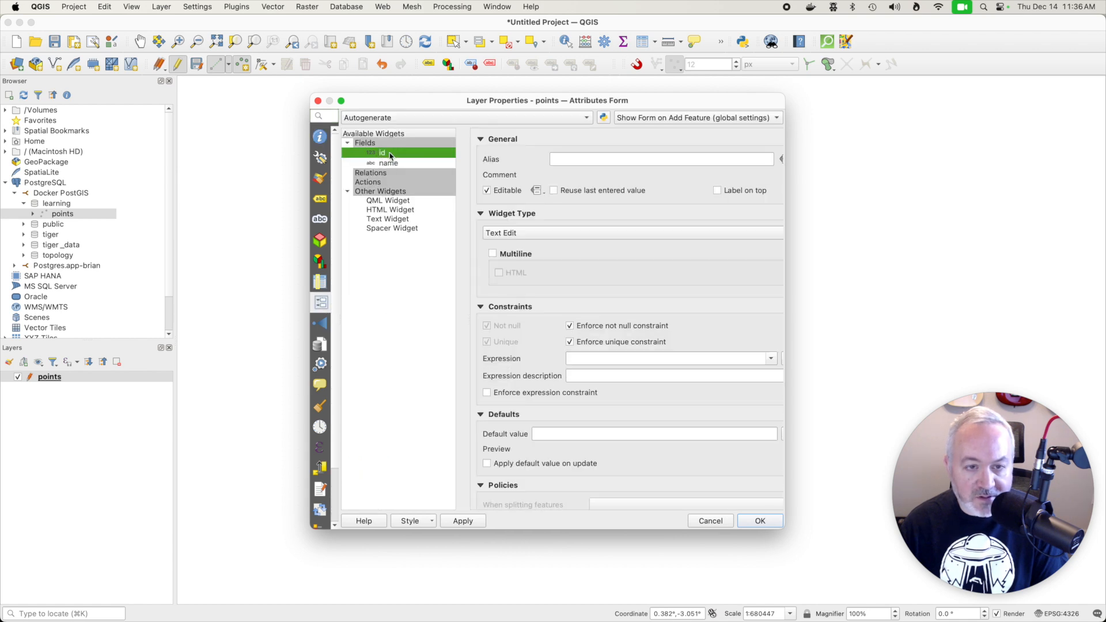
mouse_move(523, 233)
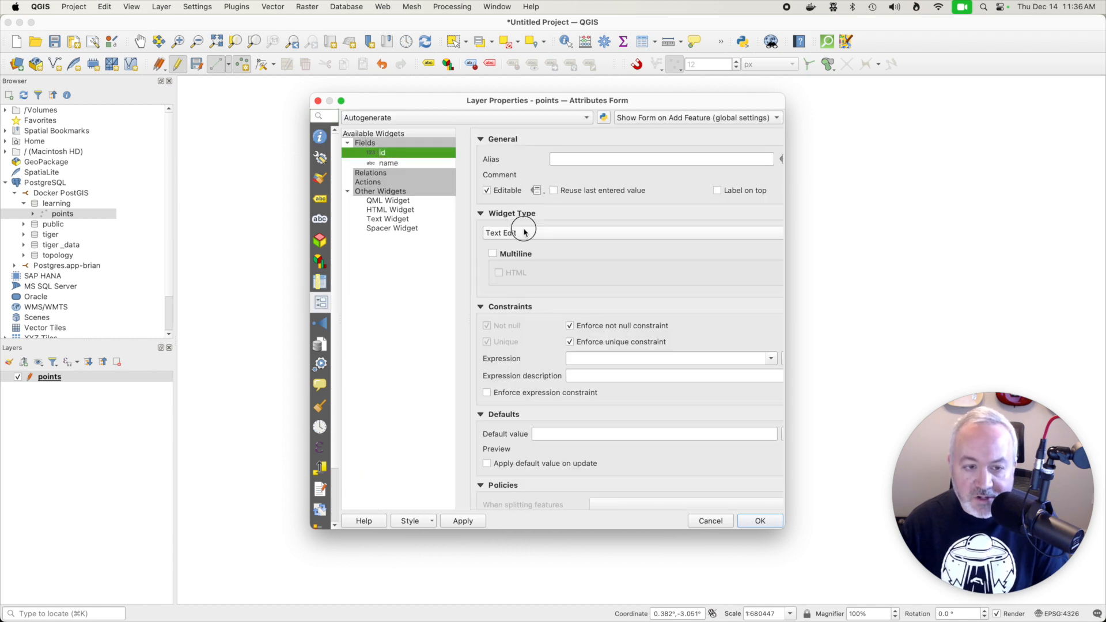
left_click(632, 233)
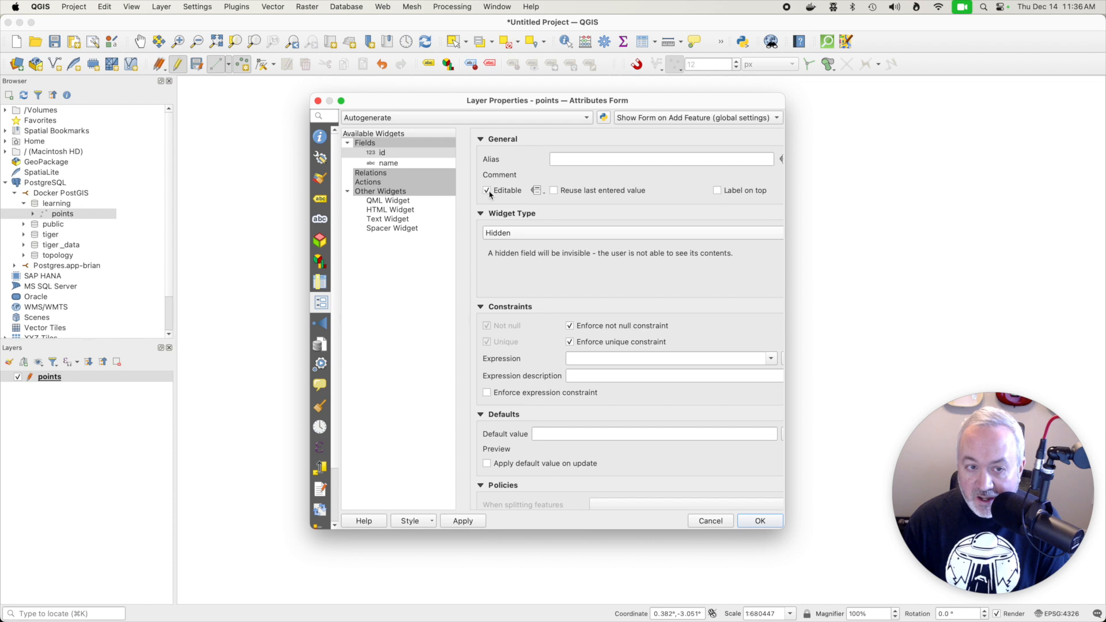
left_click(761, 521)
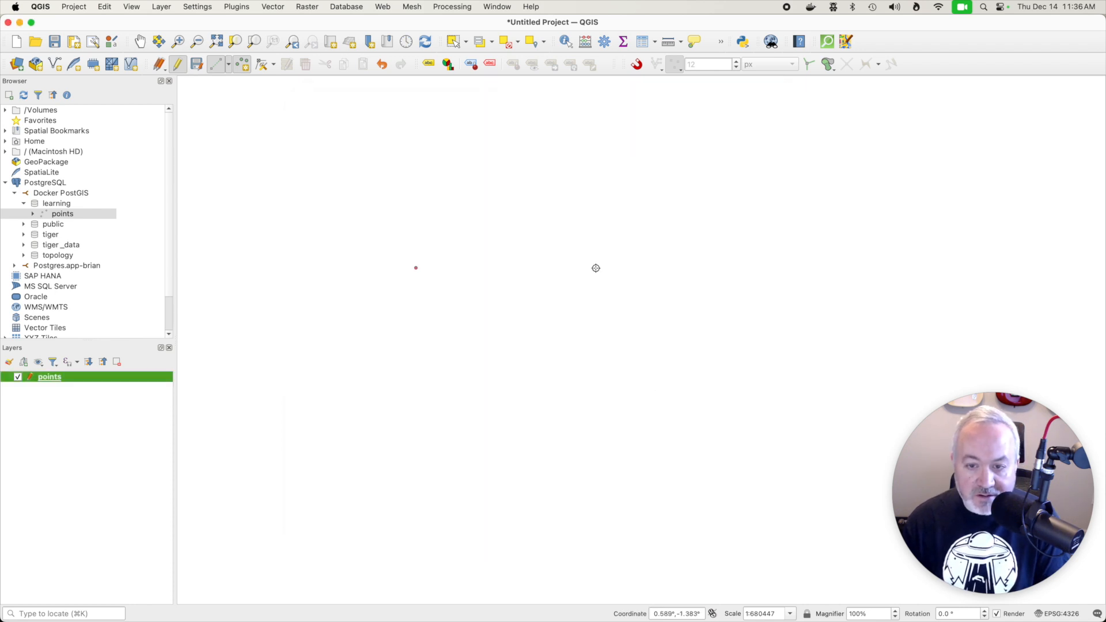
Step: Digitize two more points named 'Bar' and 'Baz'
left_click(553, 263)
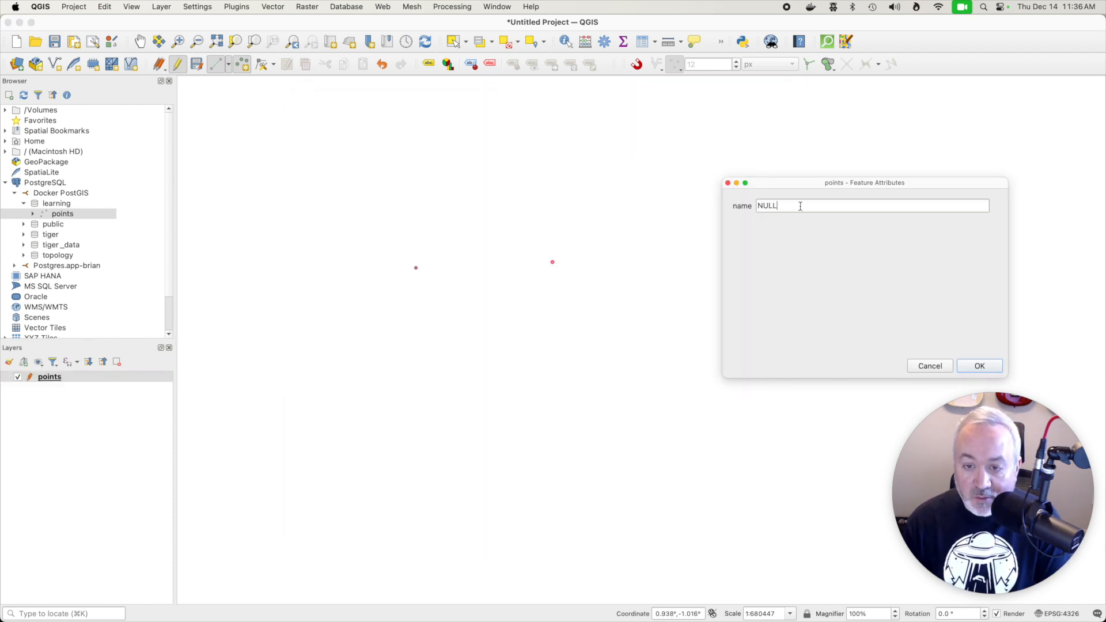
type("Bar")
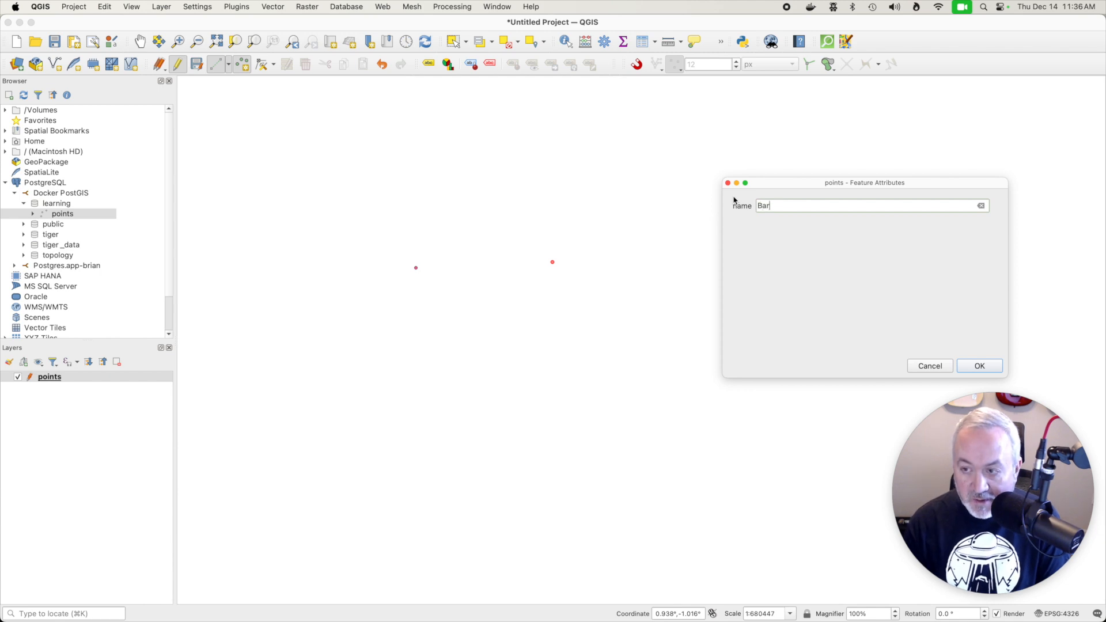
left_click(979, 367)
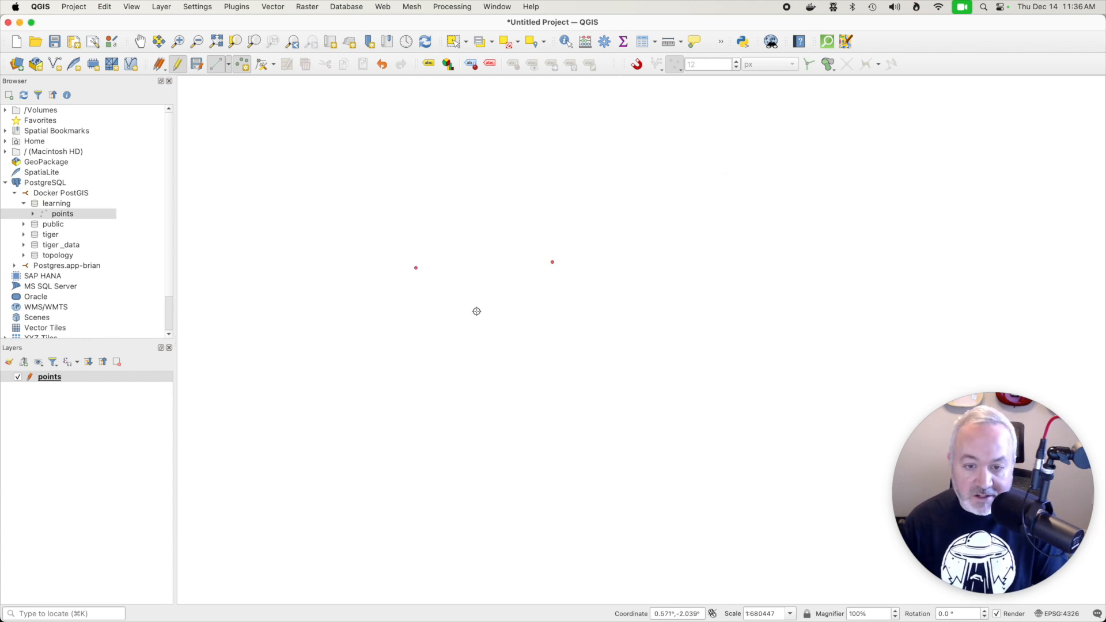
left_click(484, 322)
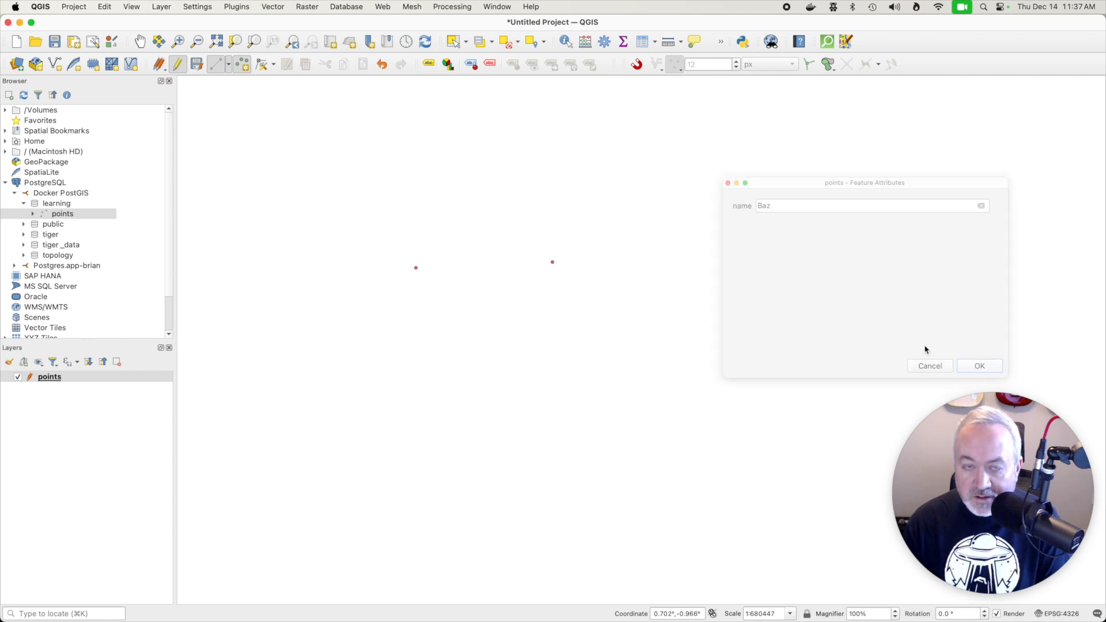
left_click(979, 366)
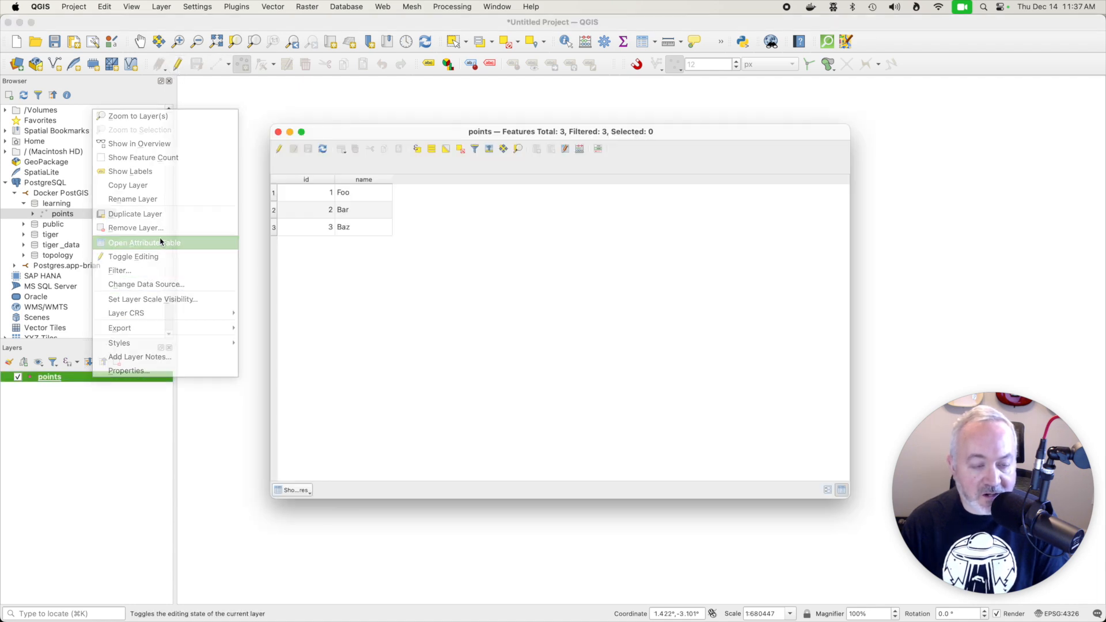
Step: Show the layer's attribute table listing Foo, Bar and Baz
left_click(144, 242)
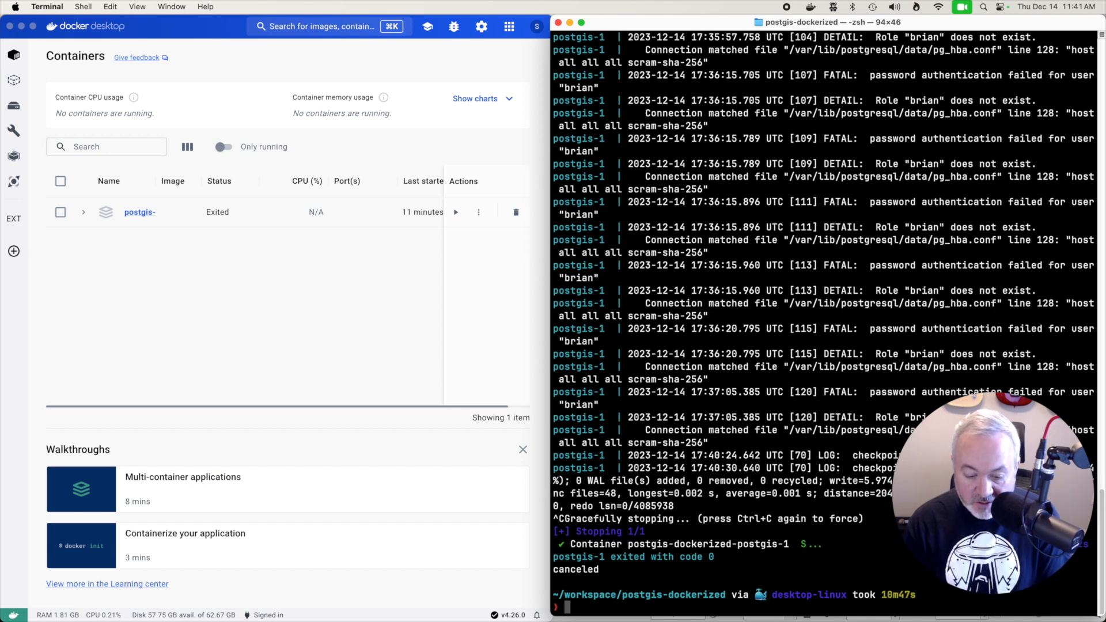
Step: Restart the postgis container in the background with docker compose up --detach
type("docker compose up")
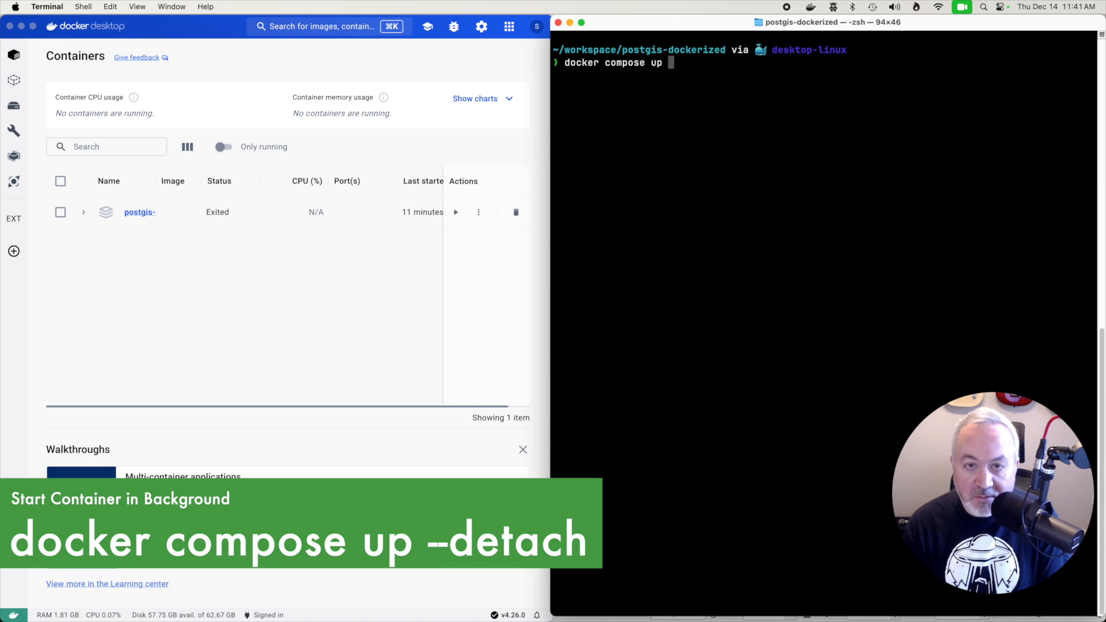
type("--detach")
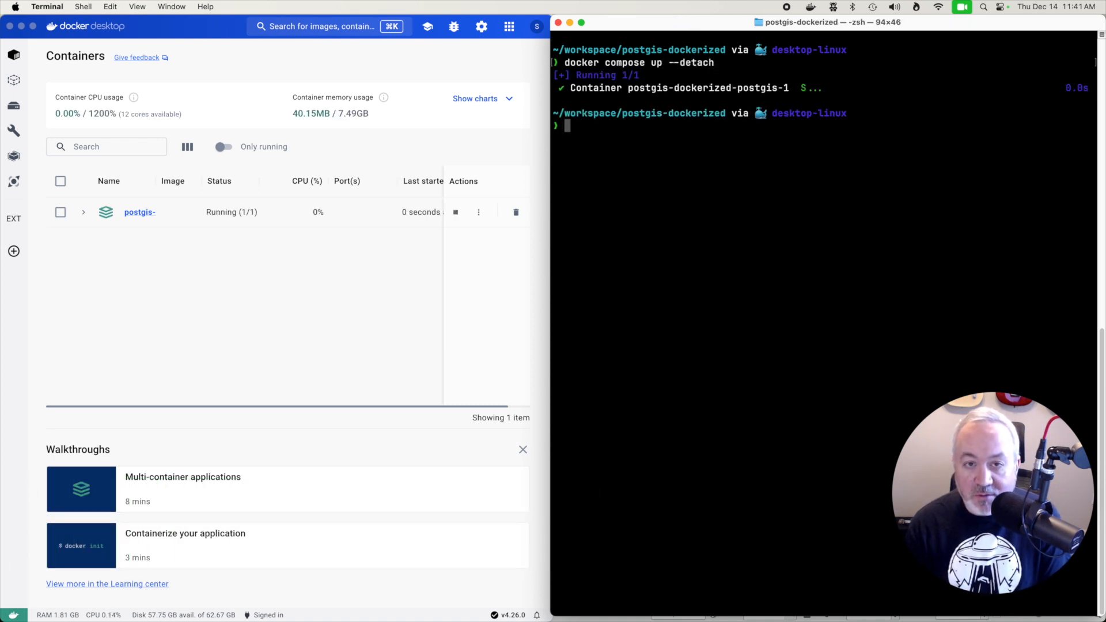
mouse_move(134, 256)
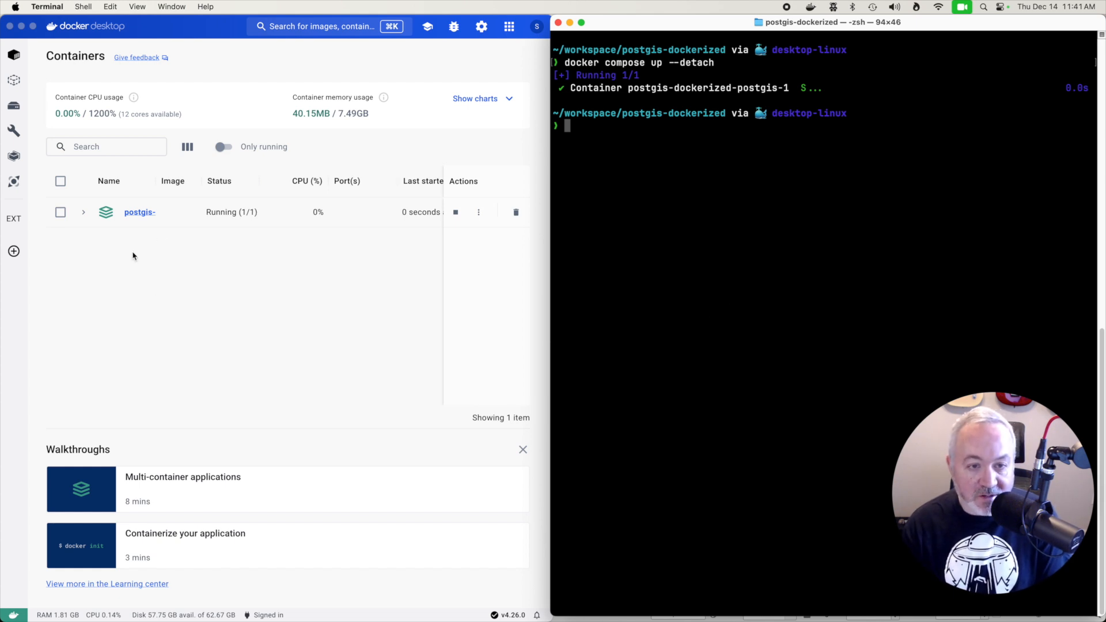
mouse_move(672, 221)
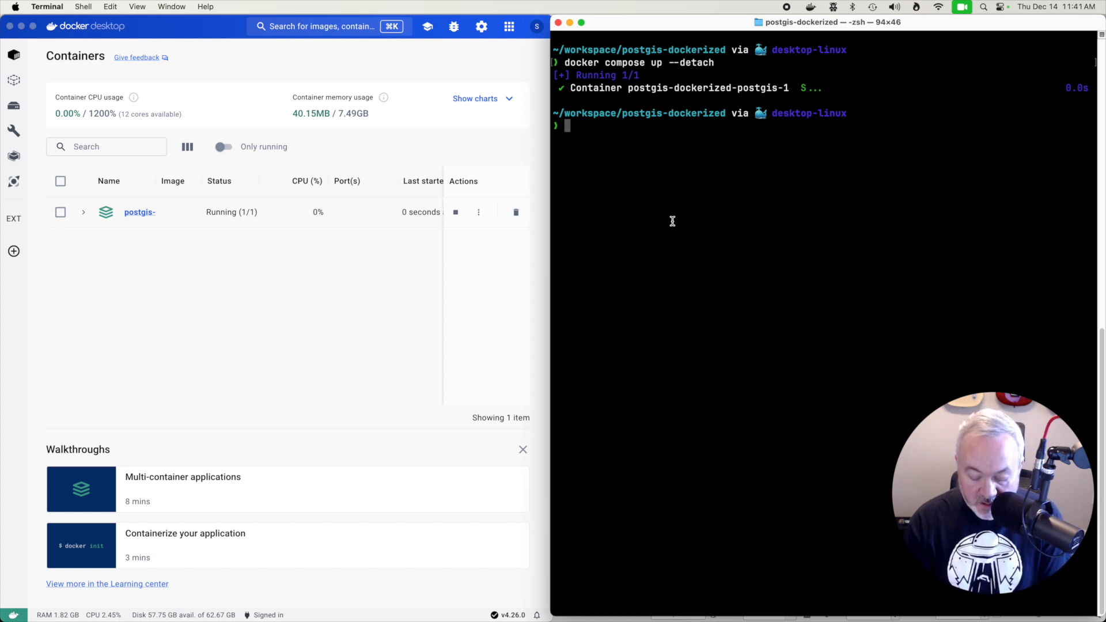
Step: Follow the container logs with docker compose logs -f
type("docker compose")
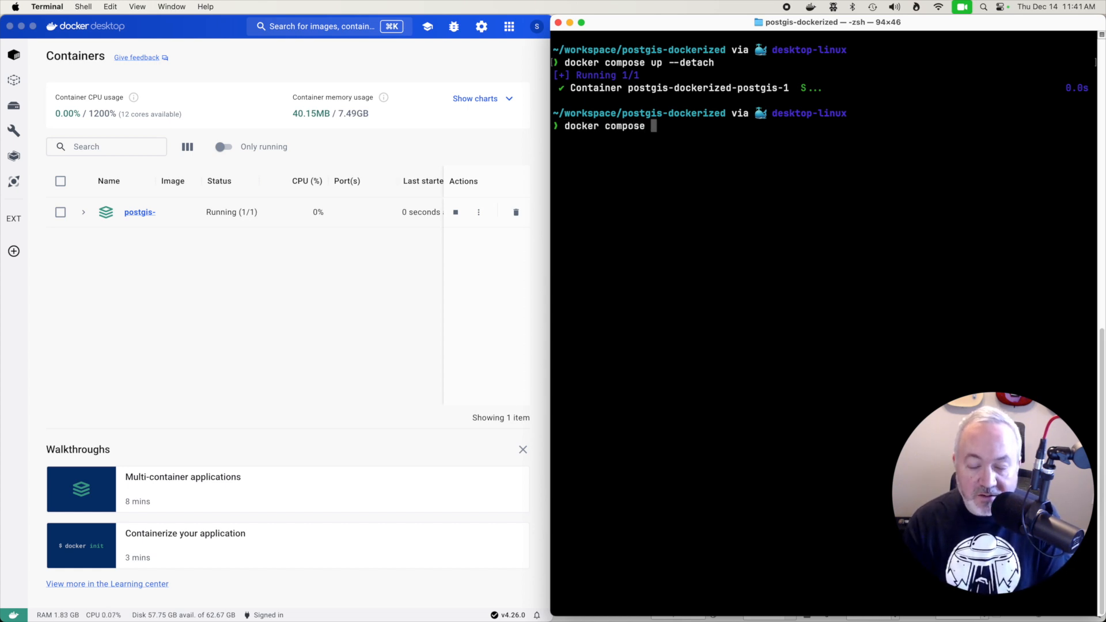
type("logs")
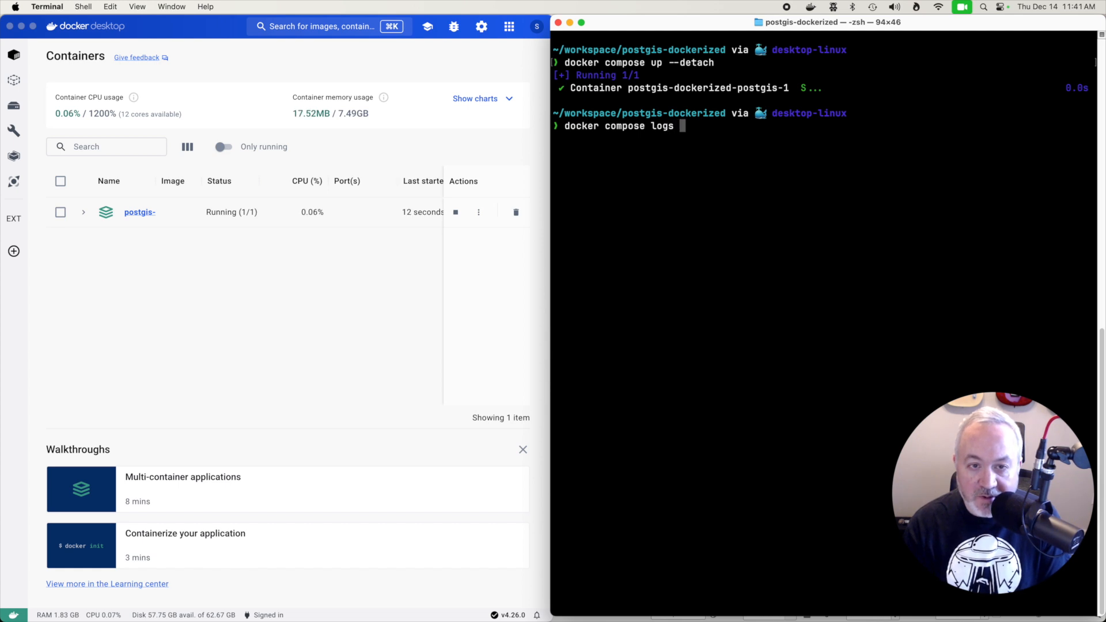
type("-")
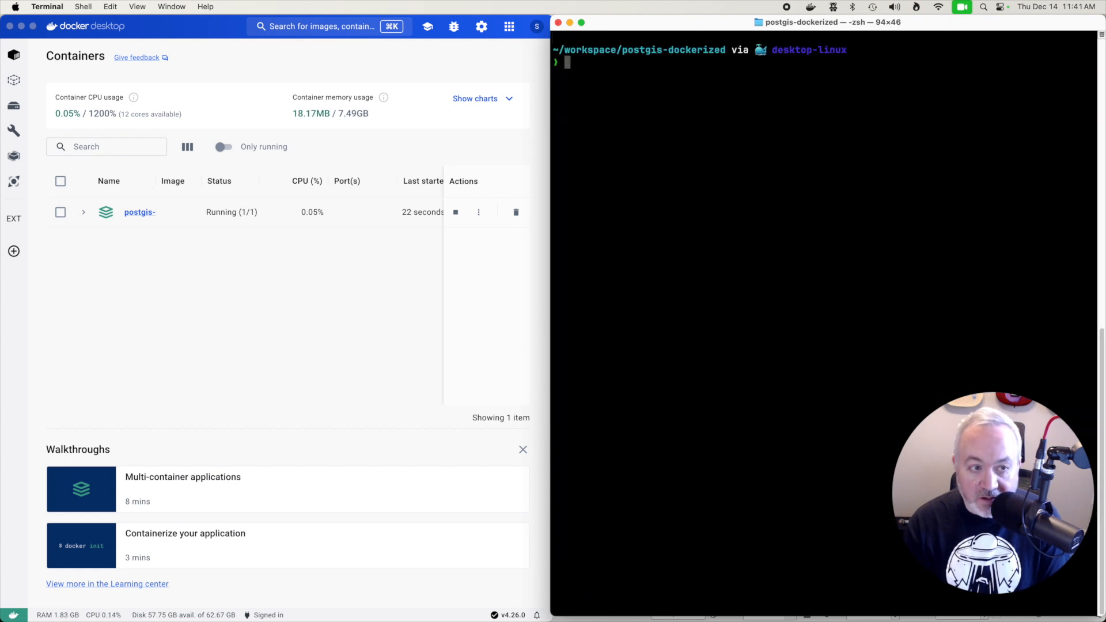
mouse_move(641, 137)
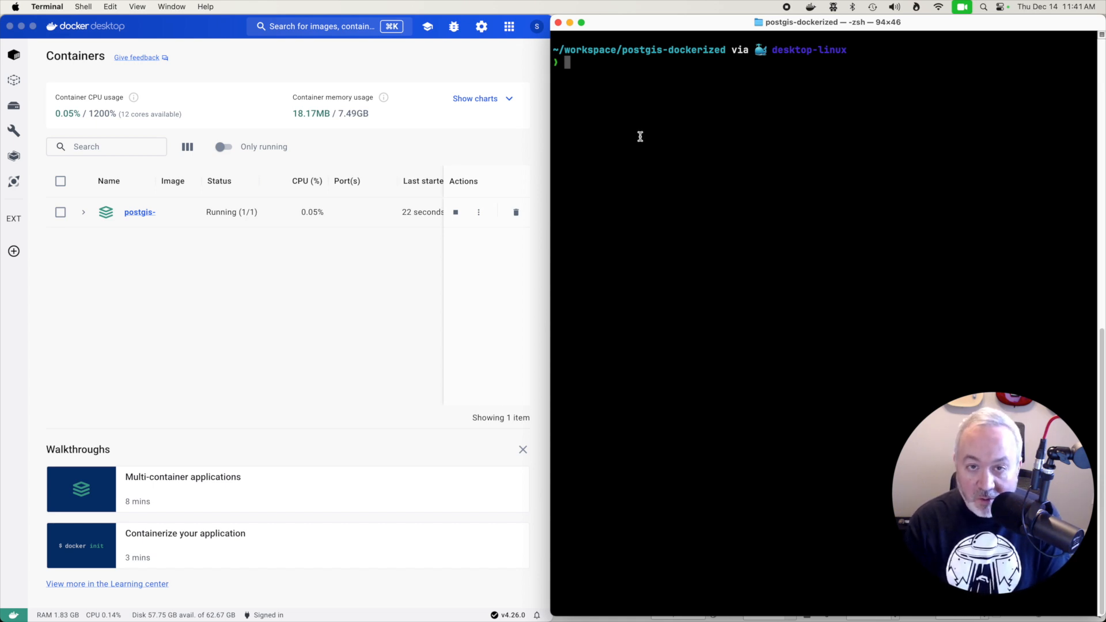
Step: Stop the postgis container with docker compose down
type("docker")
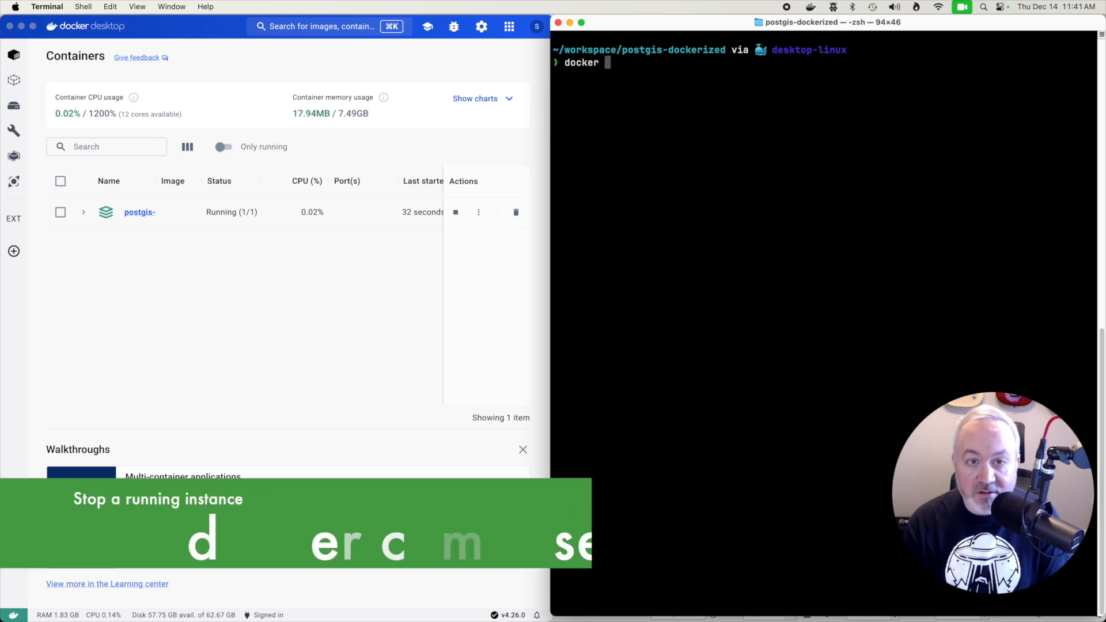
type("compose down")
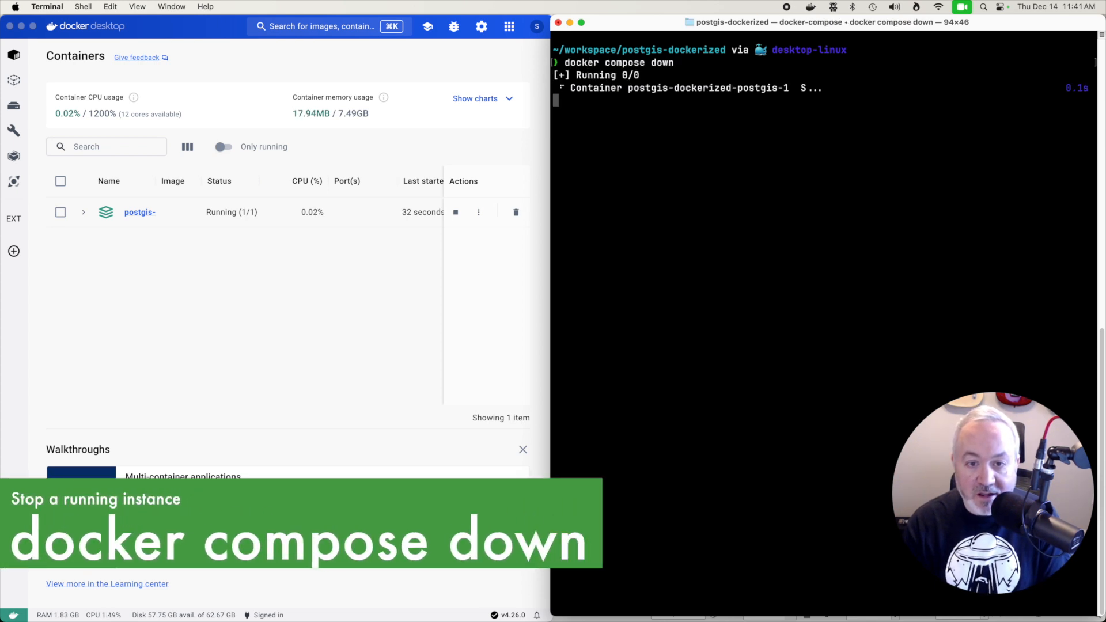